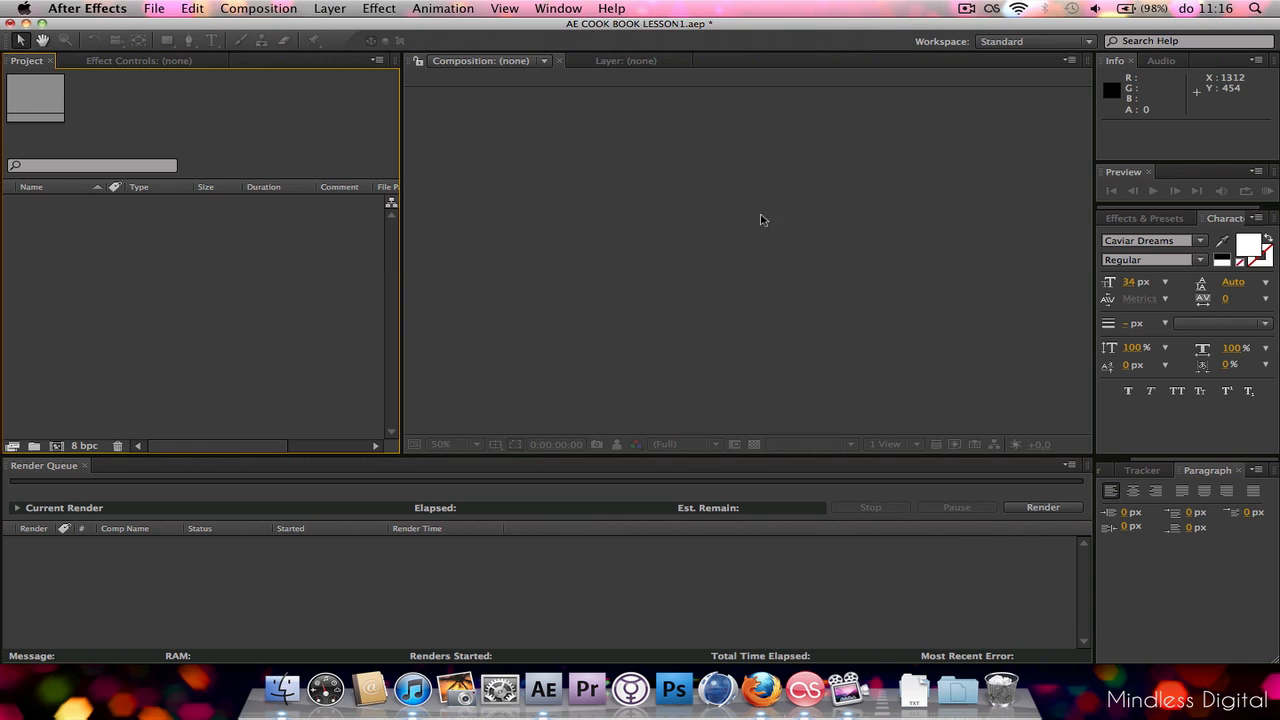
{"action": "mouse_move", "coordinate": [536, 238]}
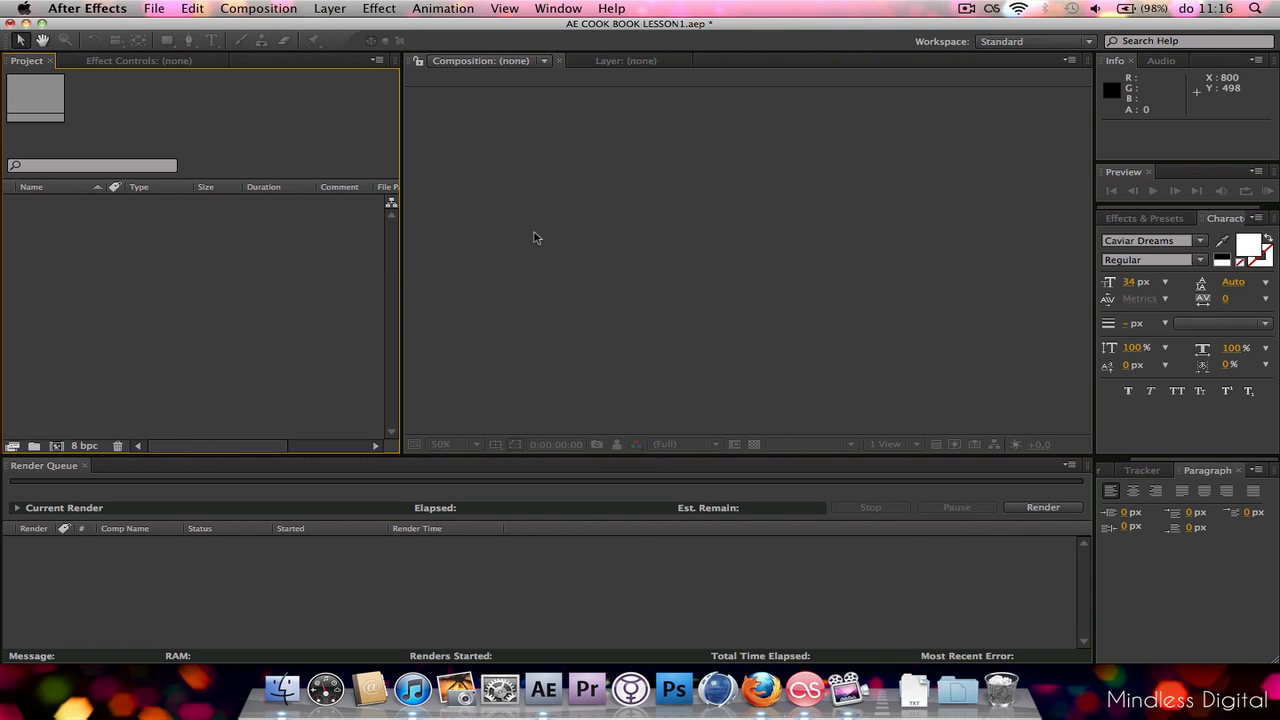
{"action": "mouse_move", "coordinate": [532, 236]}
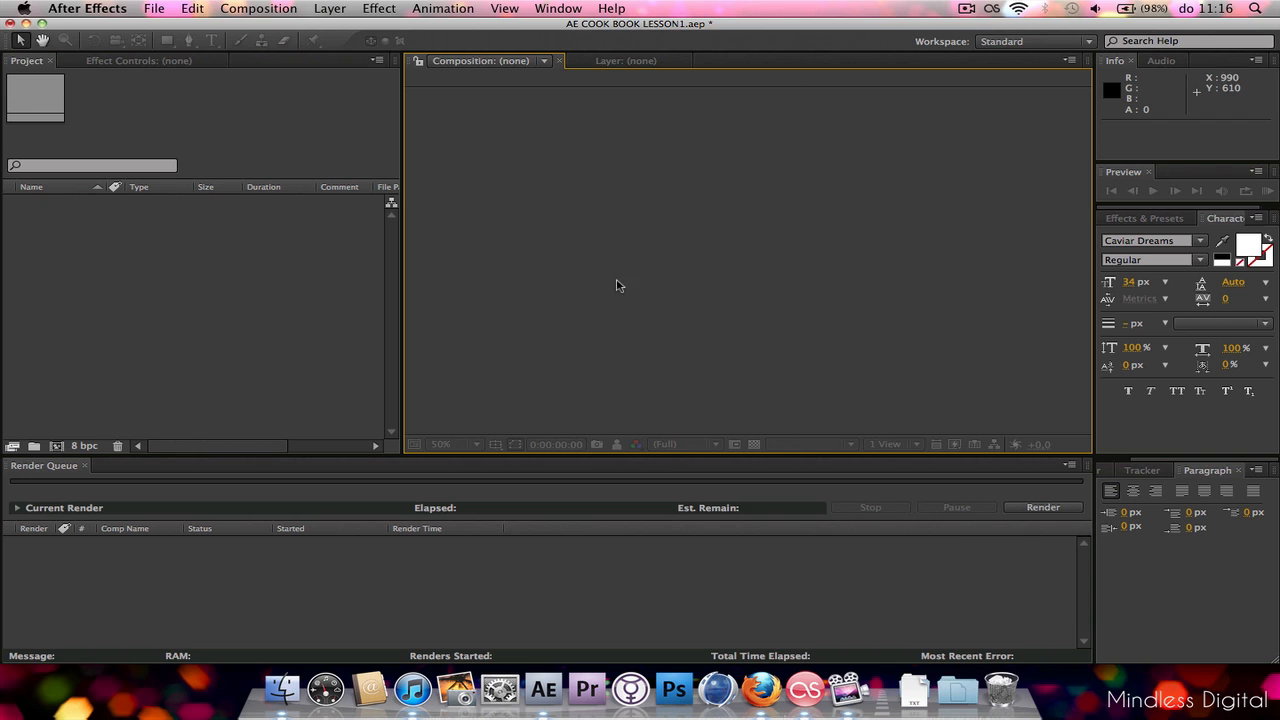
{"action": "mouse_move", "coordinate": [572, 204]}
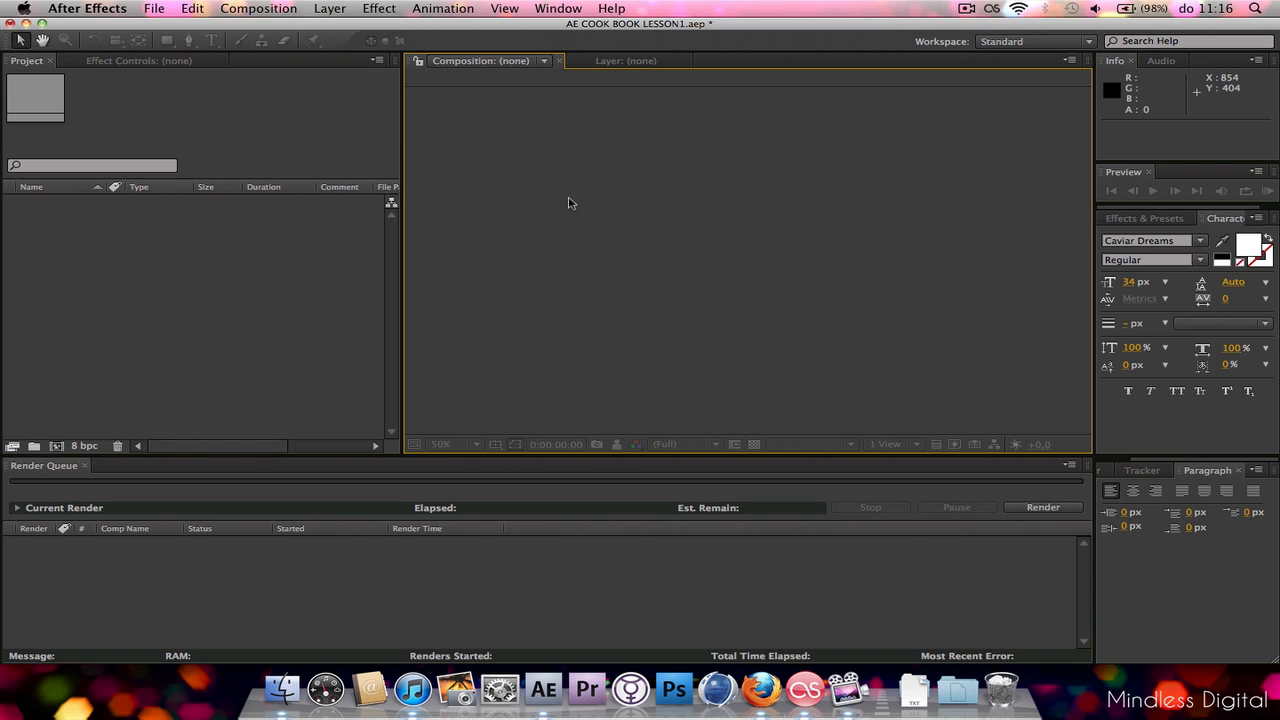
{"action": "mouse_move", "coordinate": [588, 348]}
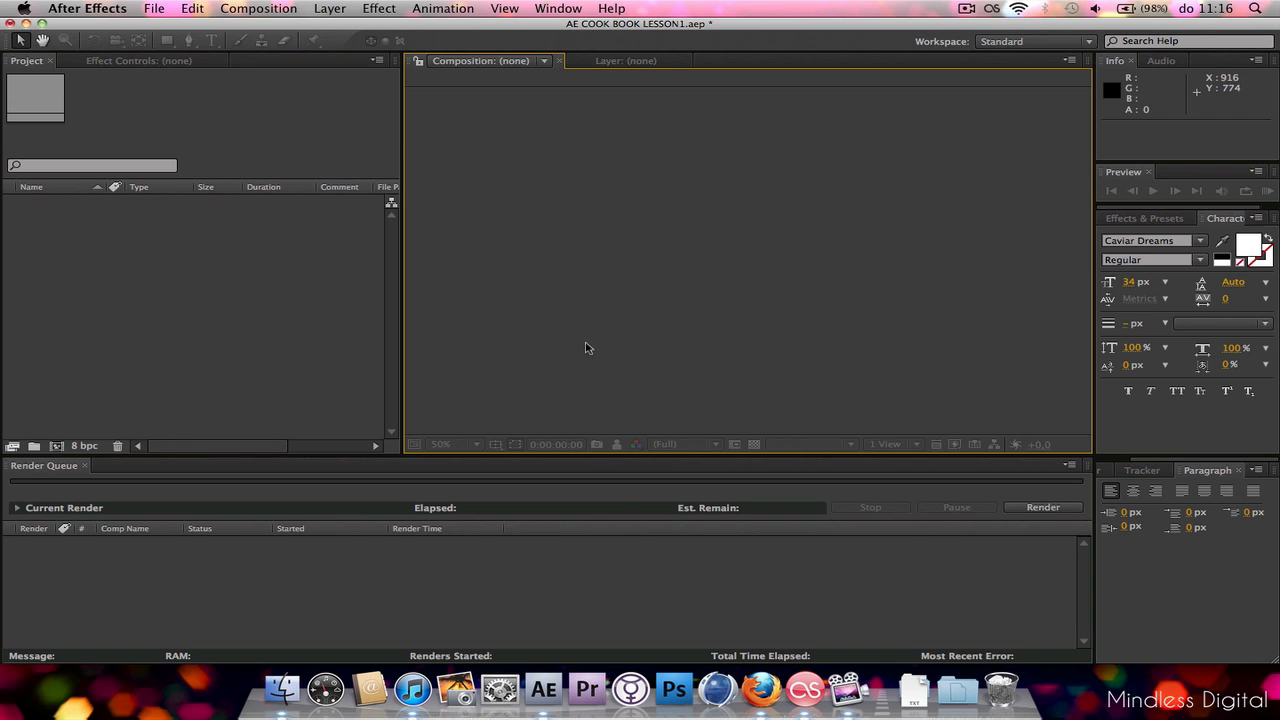
{"action": "mouse_move", "coordinate": [548, 330]}
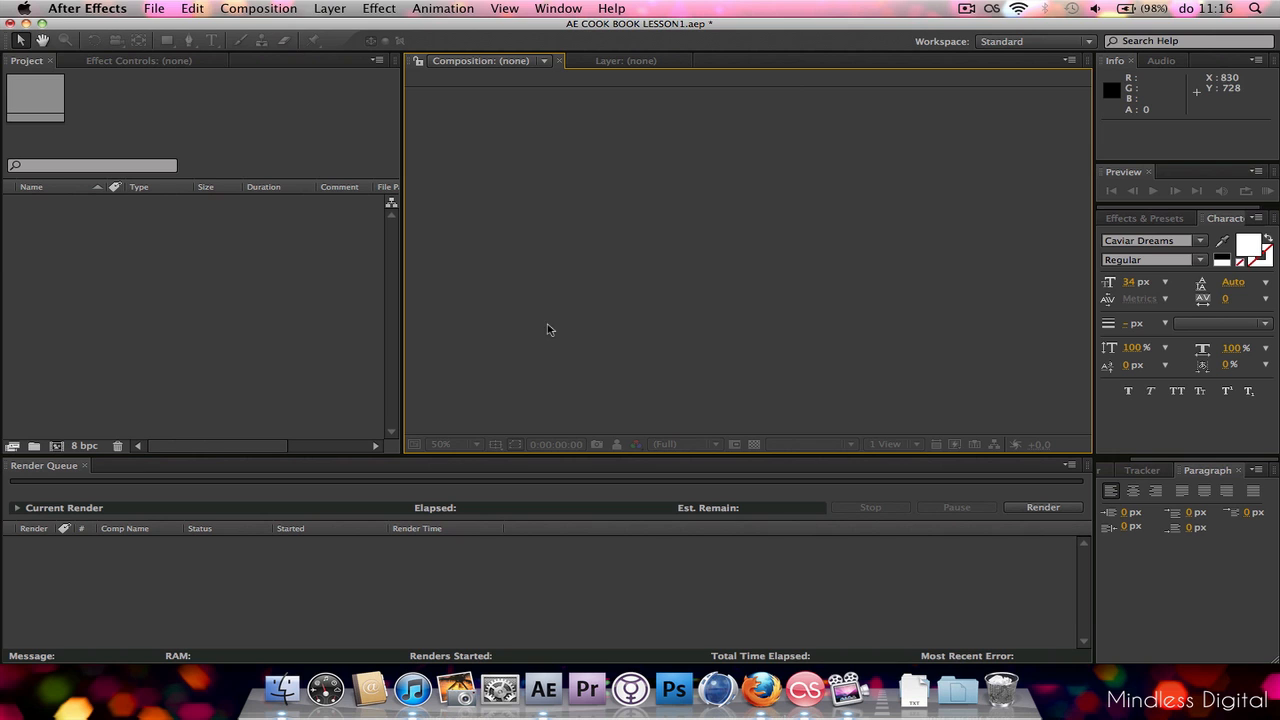
{"action": "mouse_move", "coordinate": [268, 24]}
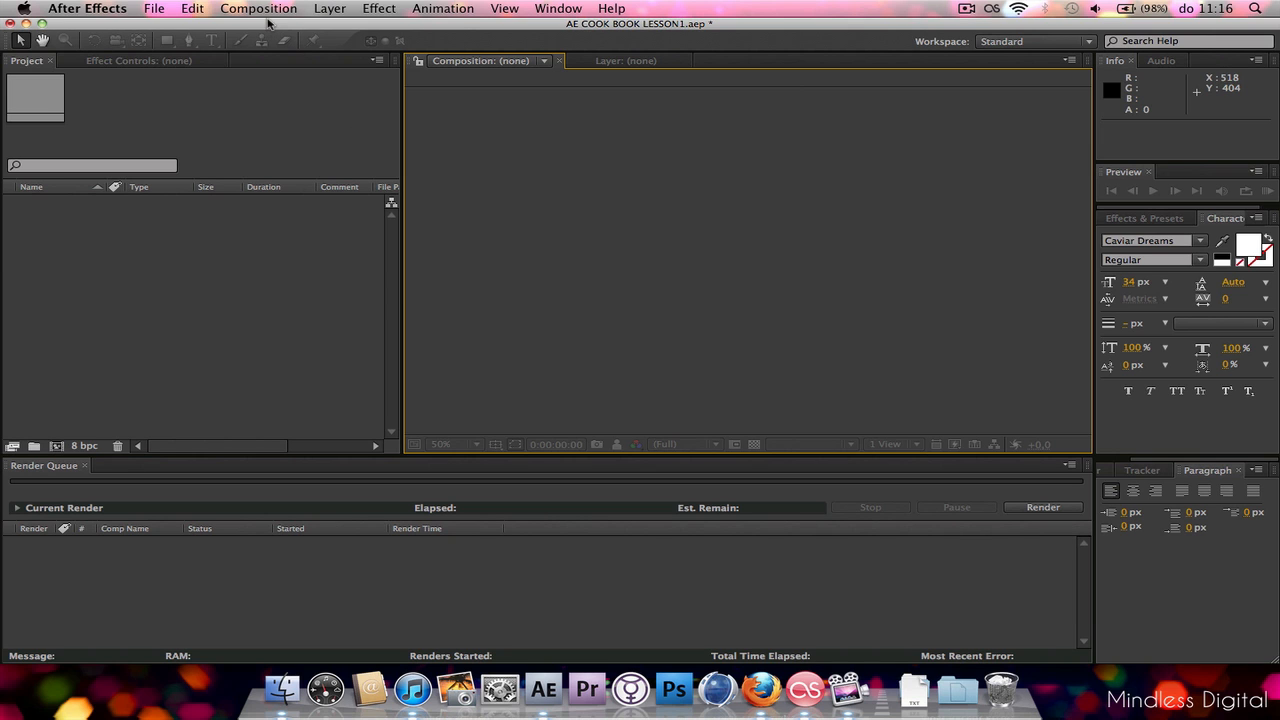
- Start a new composition from the Composition menu and review its Advanced and Basic settings
{"action": "left_click", "coordinate": [258, 8]}
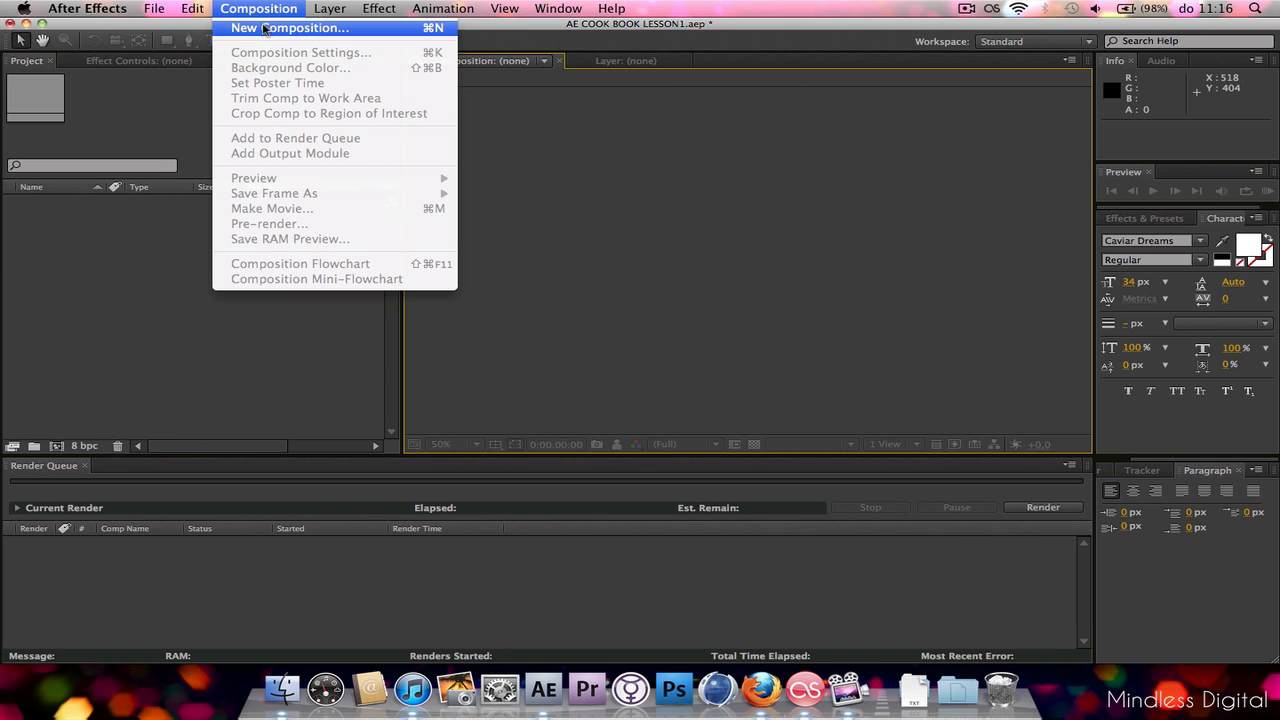
{"action": "left_click", "coordinate": [288, 28]}
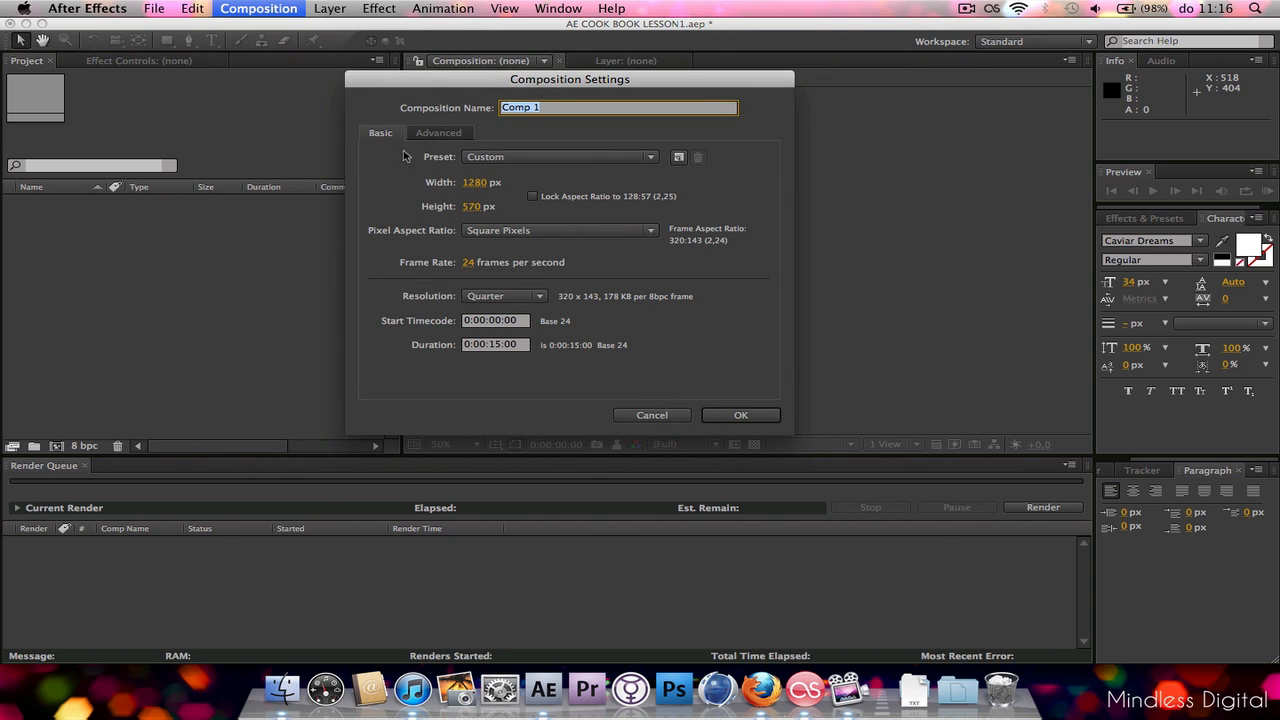
{"action": "left_click", "coordinate": [438, 132]}
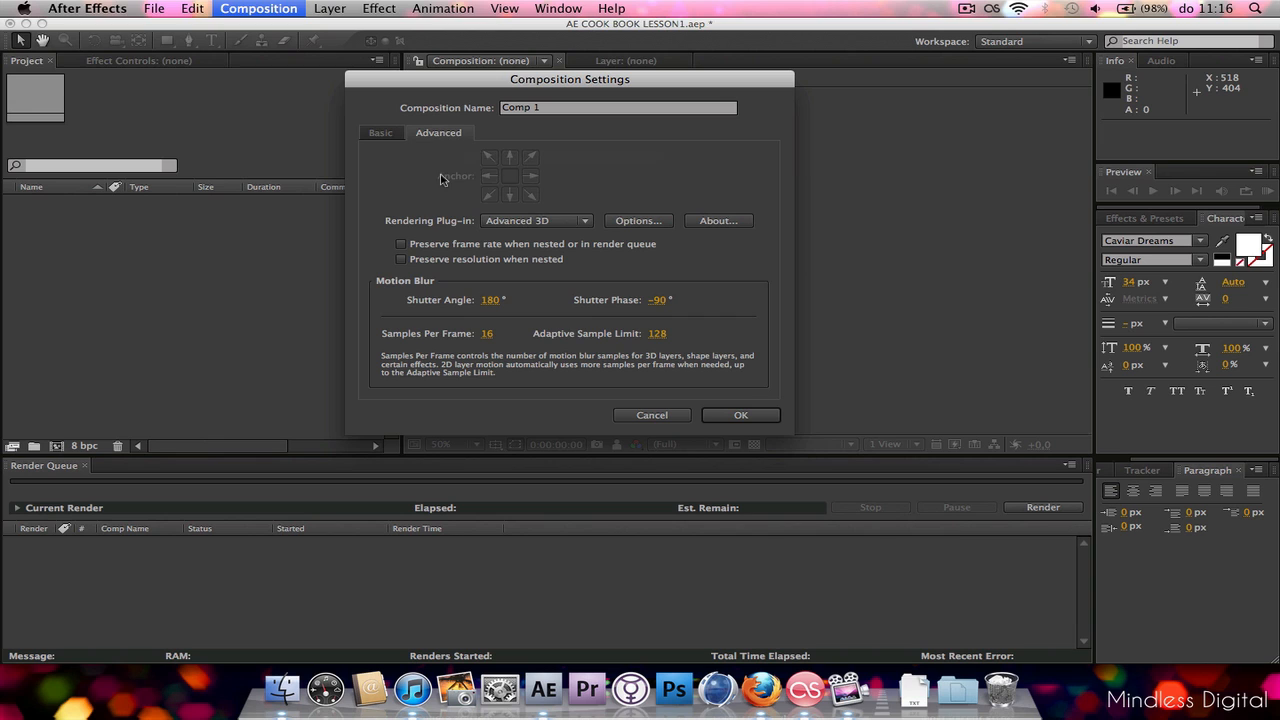
{"action": "left_click", "coordinate": [380, 132]}
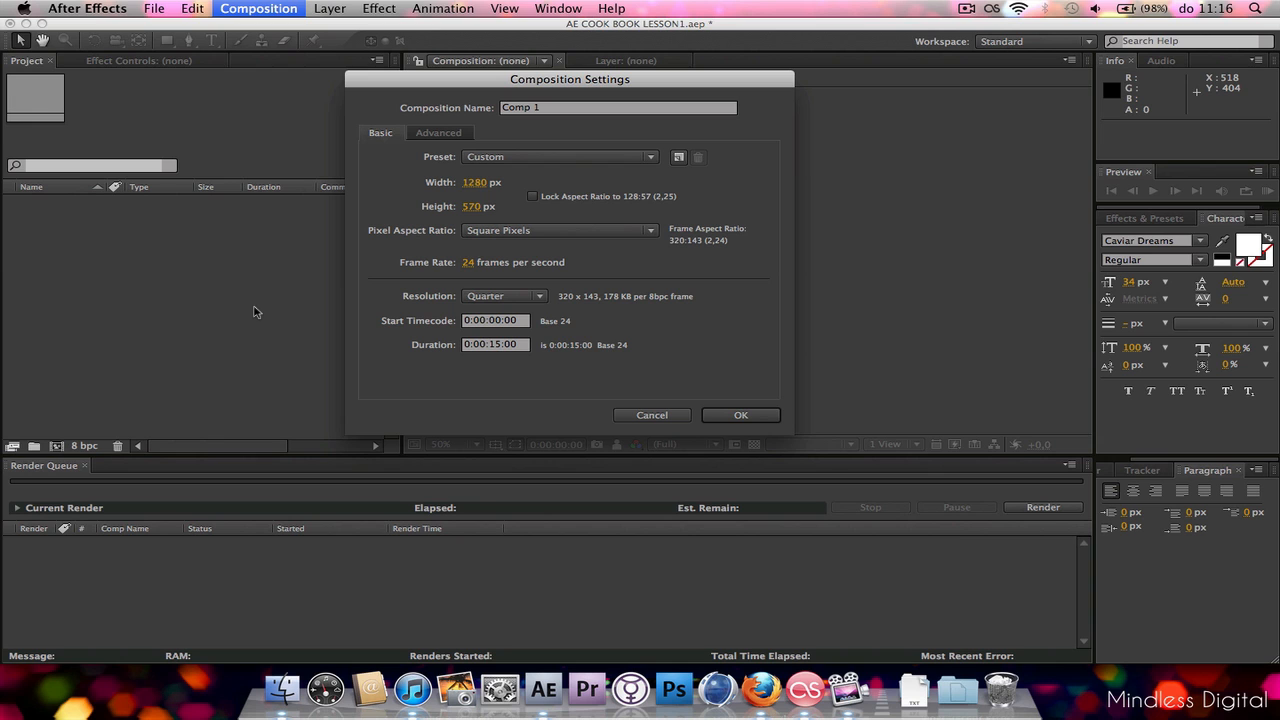
{"action": "mouse_move", "coordinate": [352, 248]}
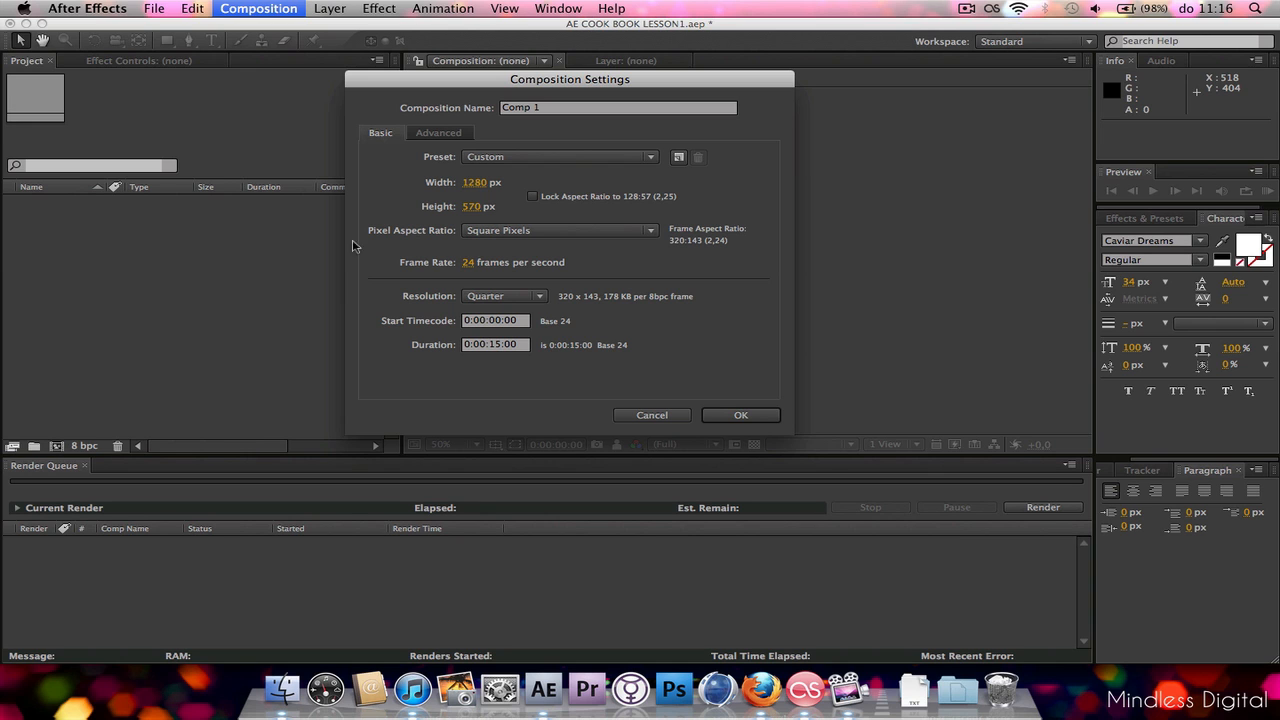
{"action": "mouse_move", "coordinate": [296, 212]}
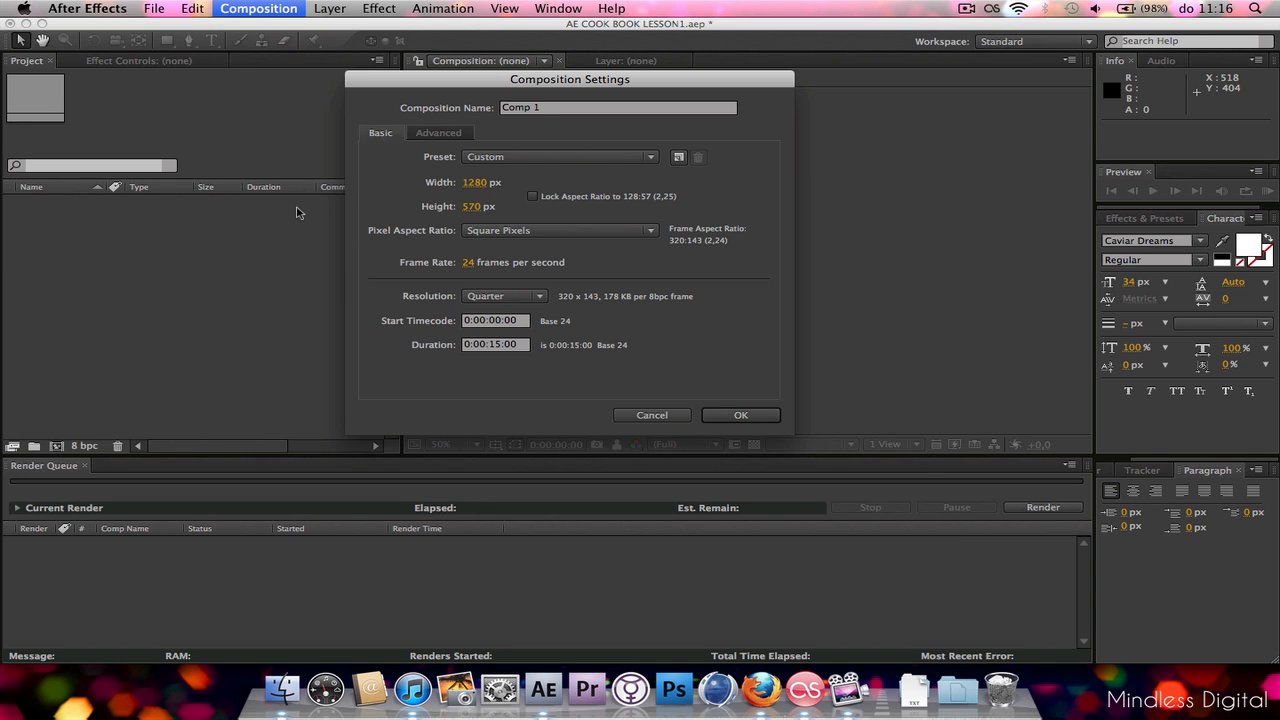
- Choose the NTSC DV preset, giving 720×480 at 29.97 fps
{"action": "left_click", "coordinate": [558, 156]}
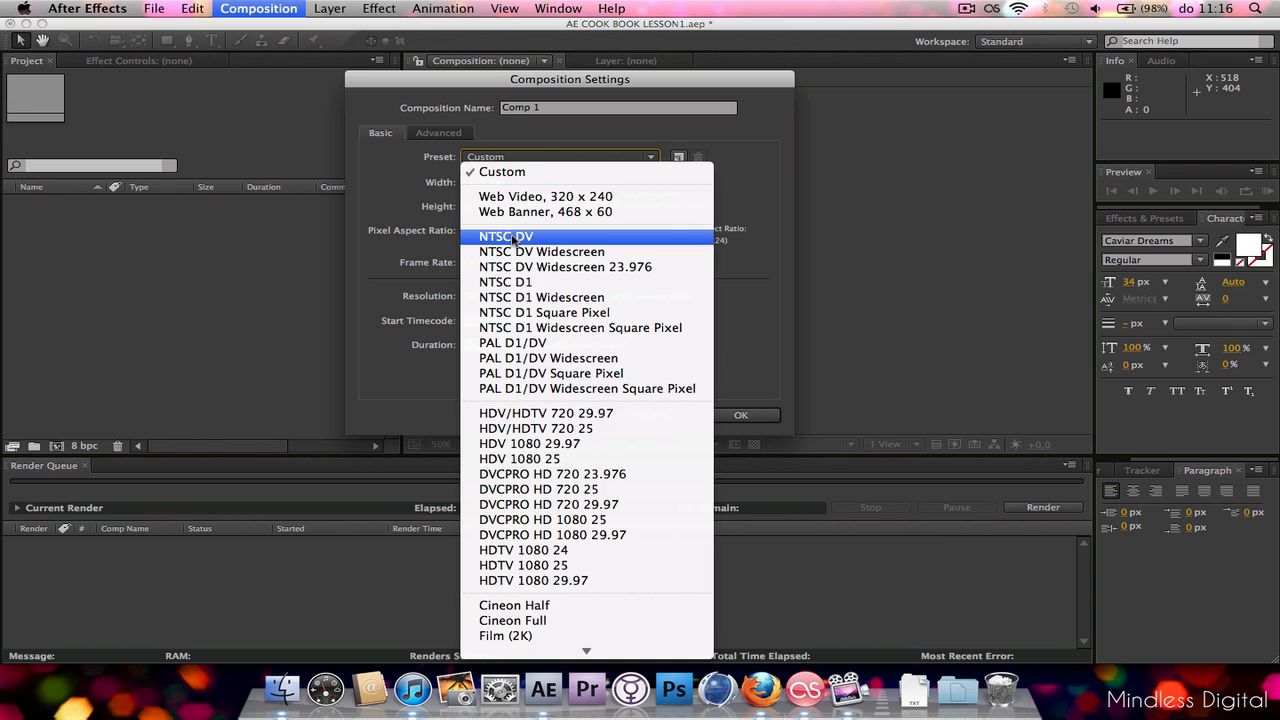
{"action": "left_click", "coordinate": [506, 236]}
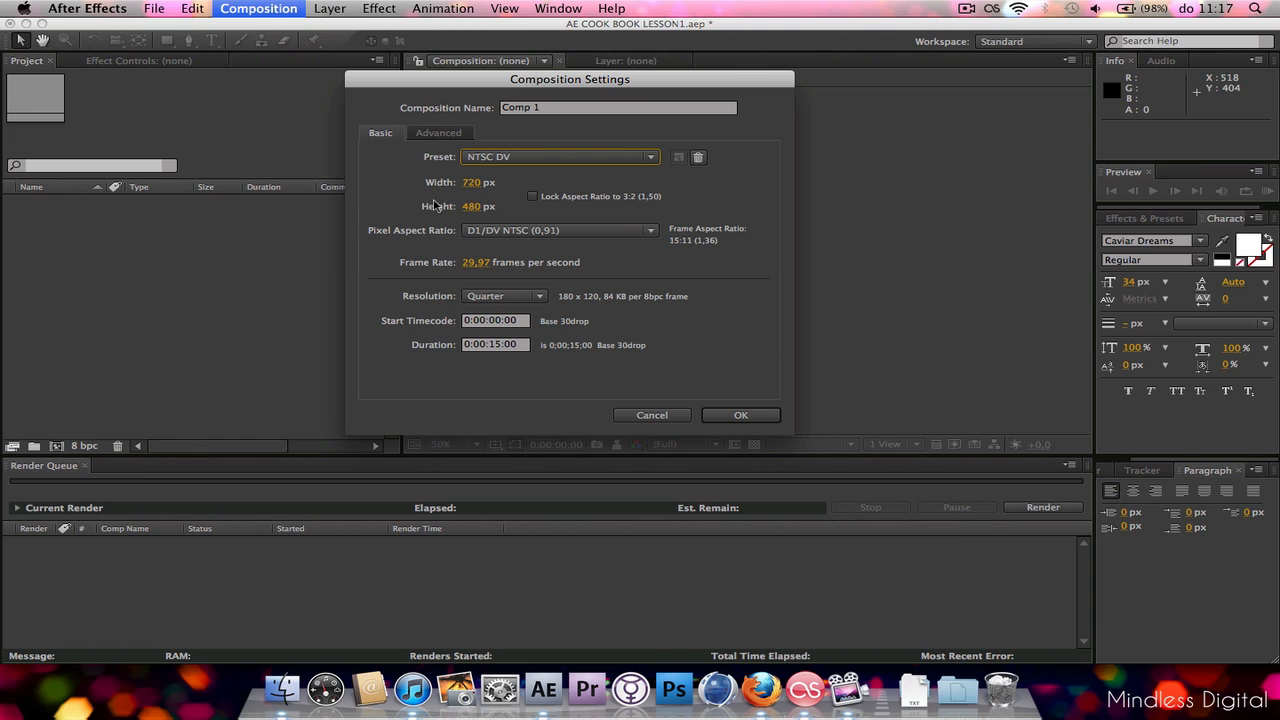
{"action": "mouse_move", "coordinate": [620, 32]}
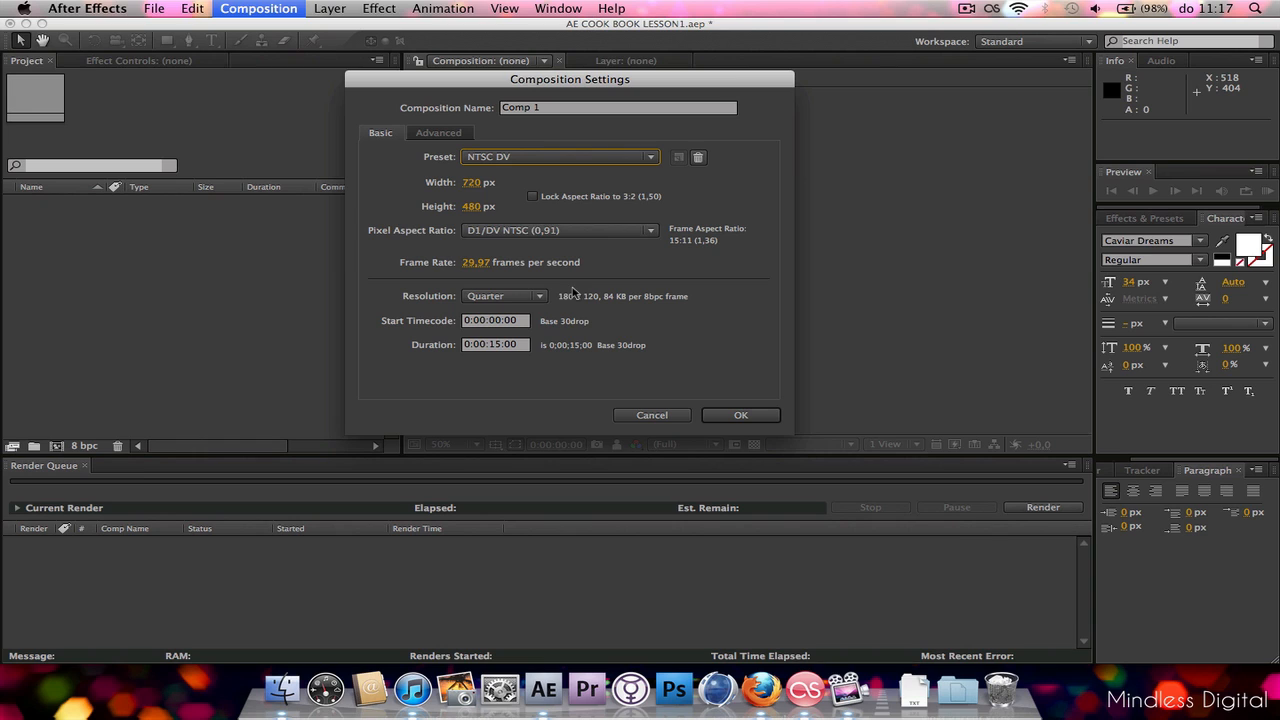
{"action": "mouse_move", "coordinate": [506, 334]}
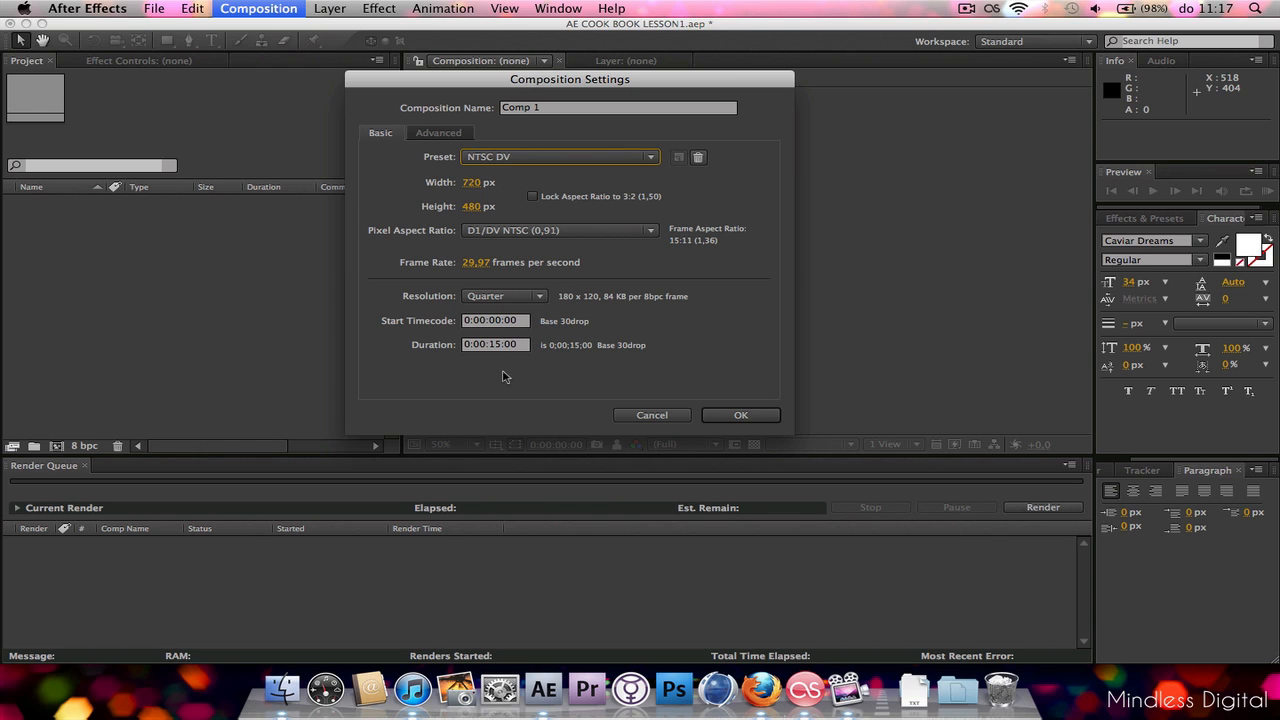
{"action": "mouse_move", "coordinate": [462, 364]}
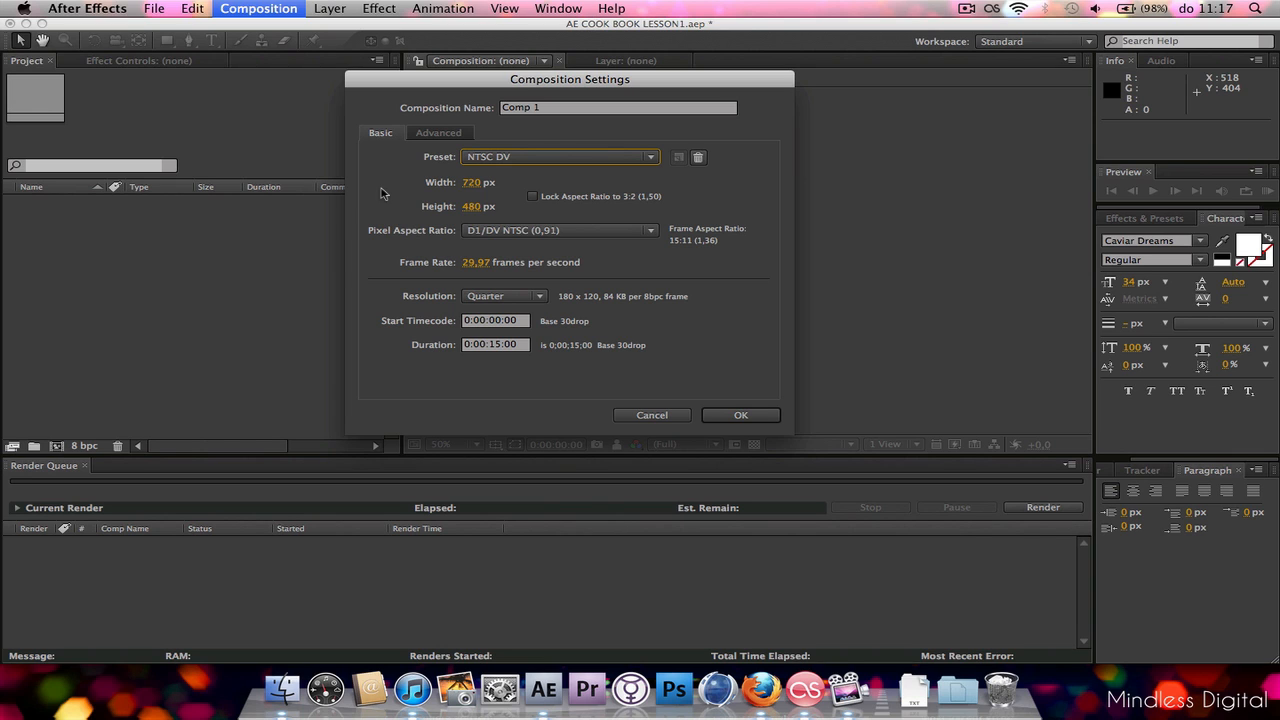
{"action": "mouse_move", "coordinate": [424, 180]}
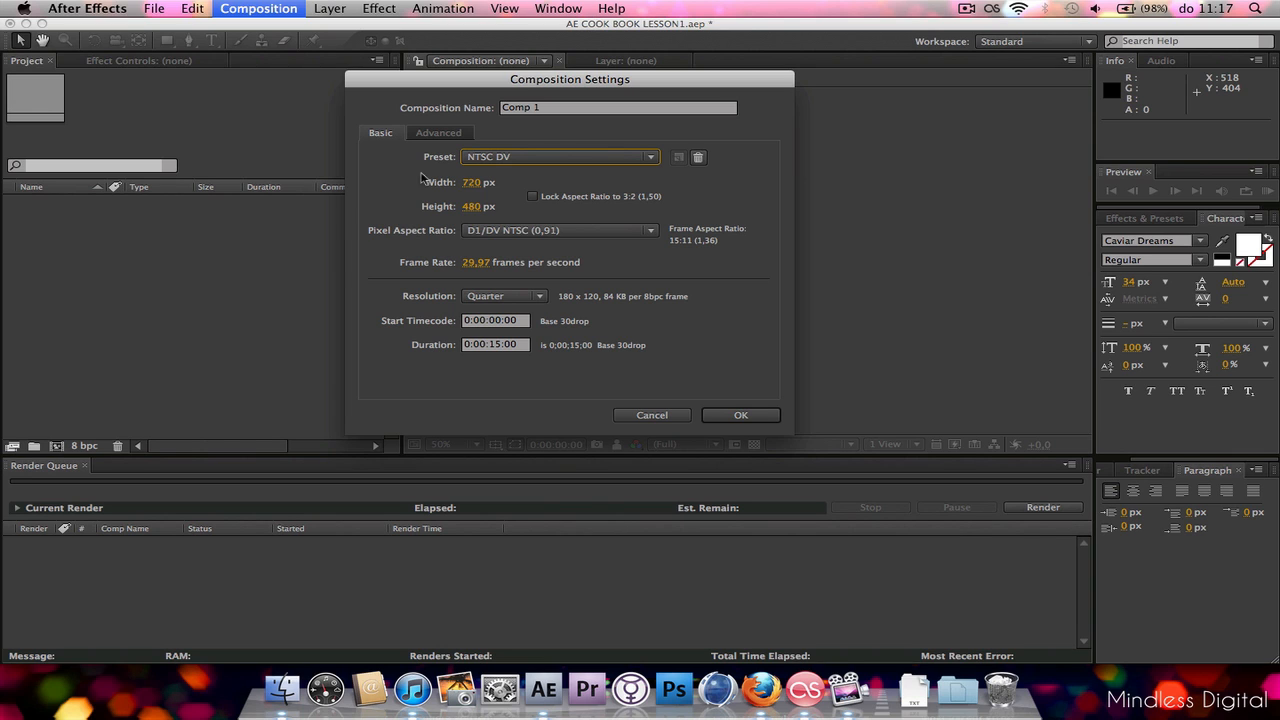
- Enter a custom frame size of 1280 wide by 720 high
{"action": "type", "text": "1280"}
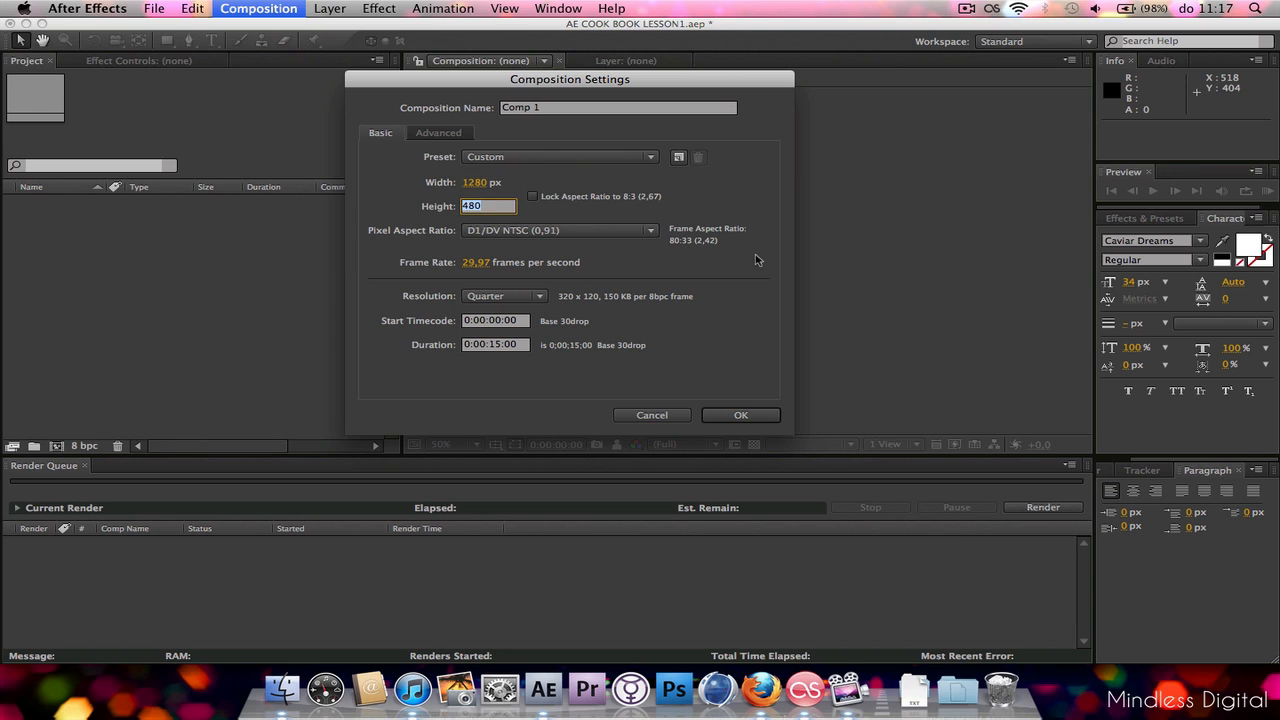
{"action": "type", "text": "720"}
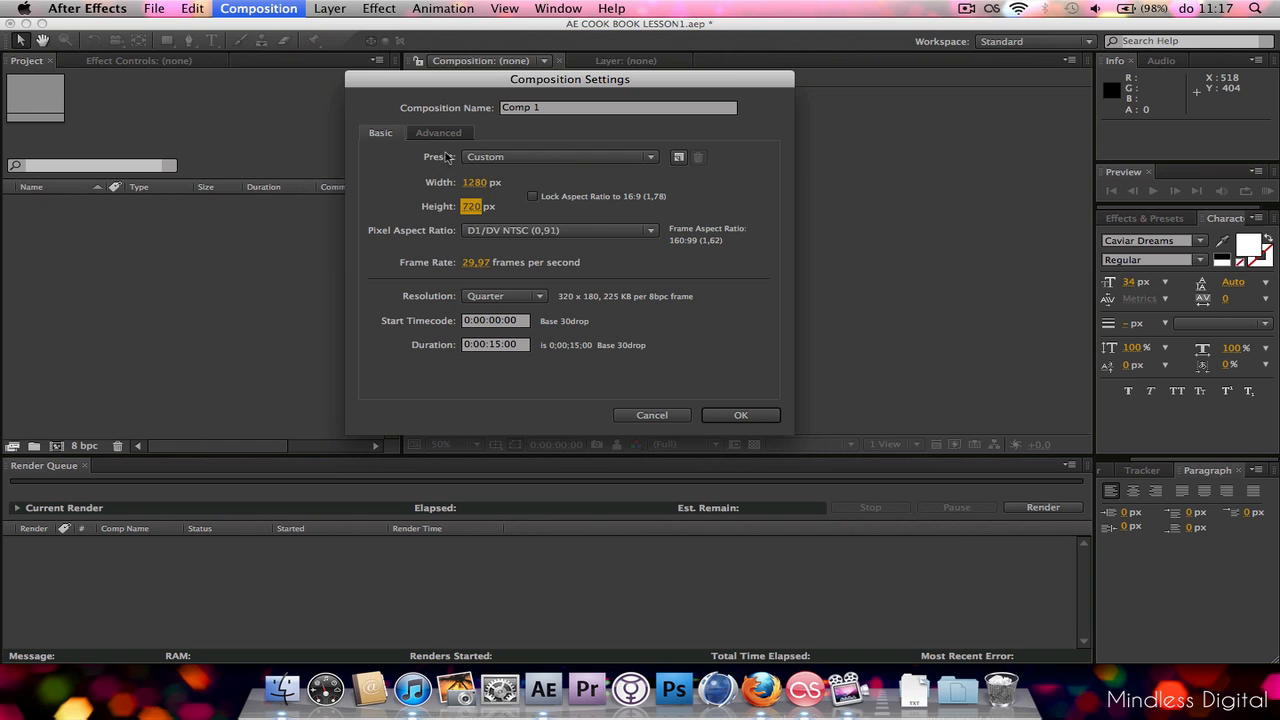
{"action": "mouse_move", "coordinate": [428, 180]}
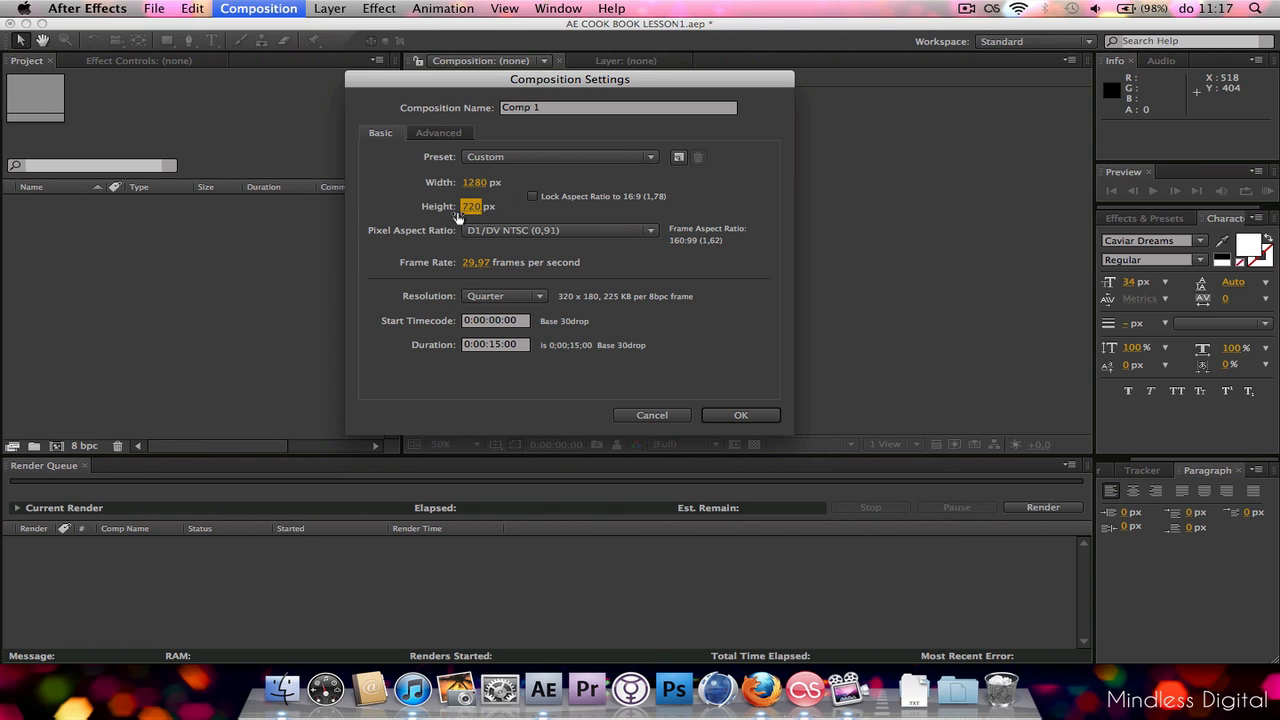
{"action": "mouse_move", "coordinate": [512, 172]}
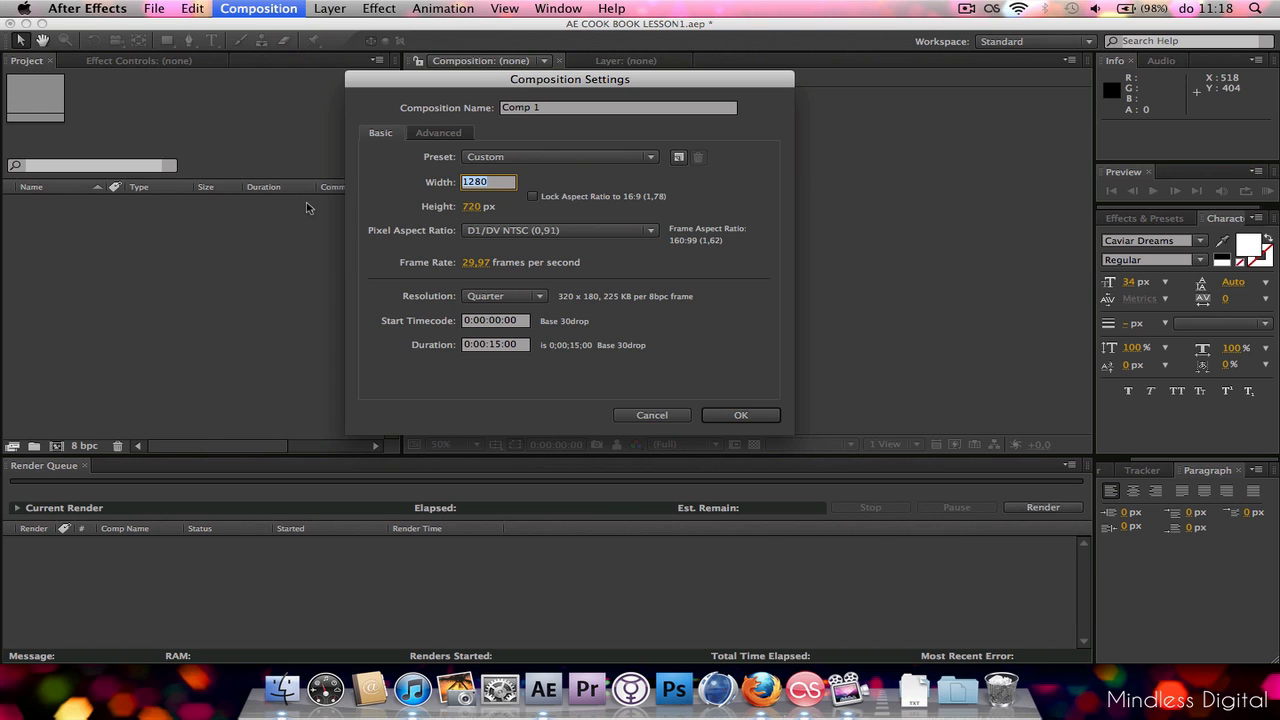
- Try a width of 1920, then lock the aspect ratio and set the width back to 1280 for 1280×720
{"action": "type", "text": "1920"}
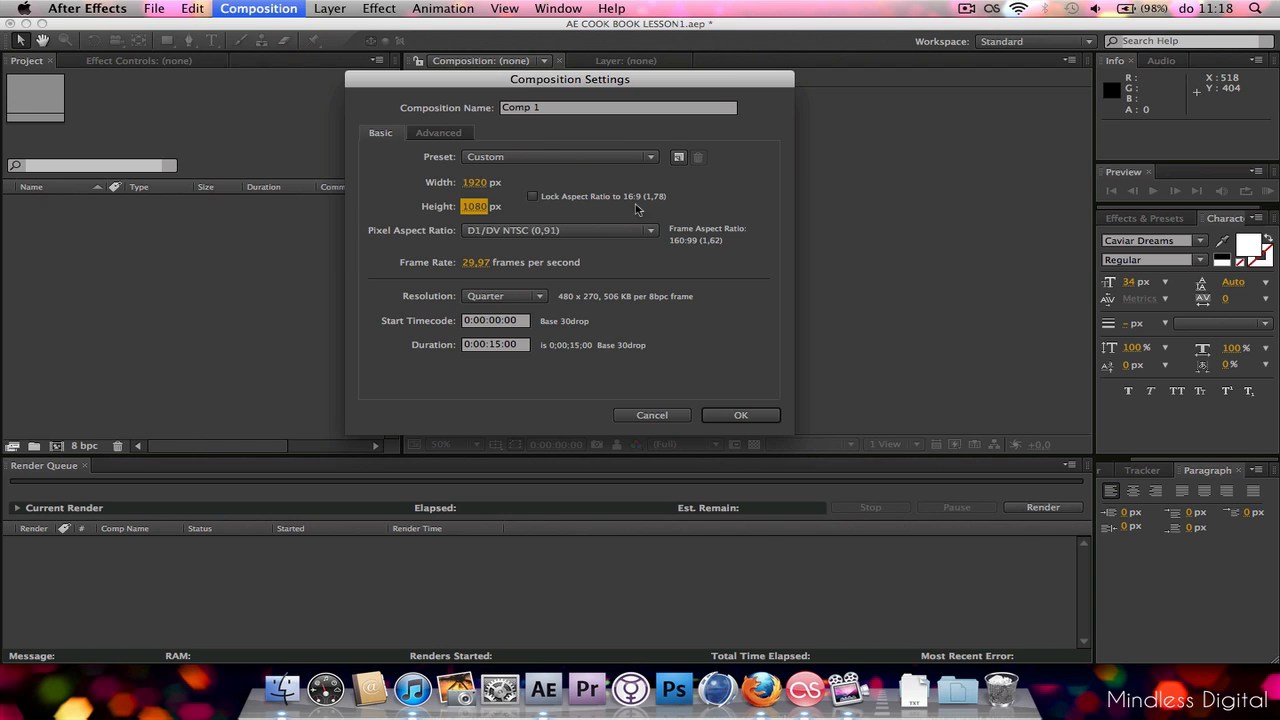
{"action": "left_click", "coordinate": [532, 196]}
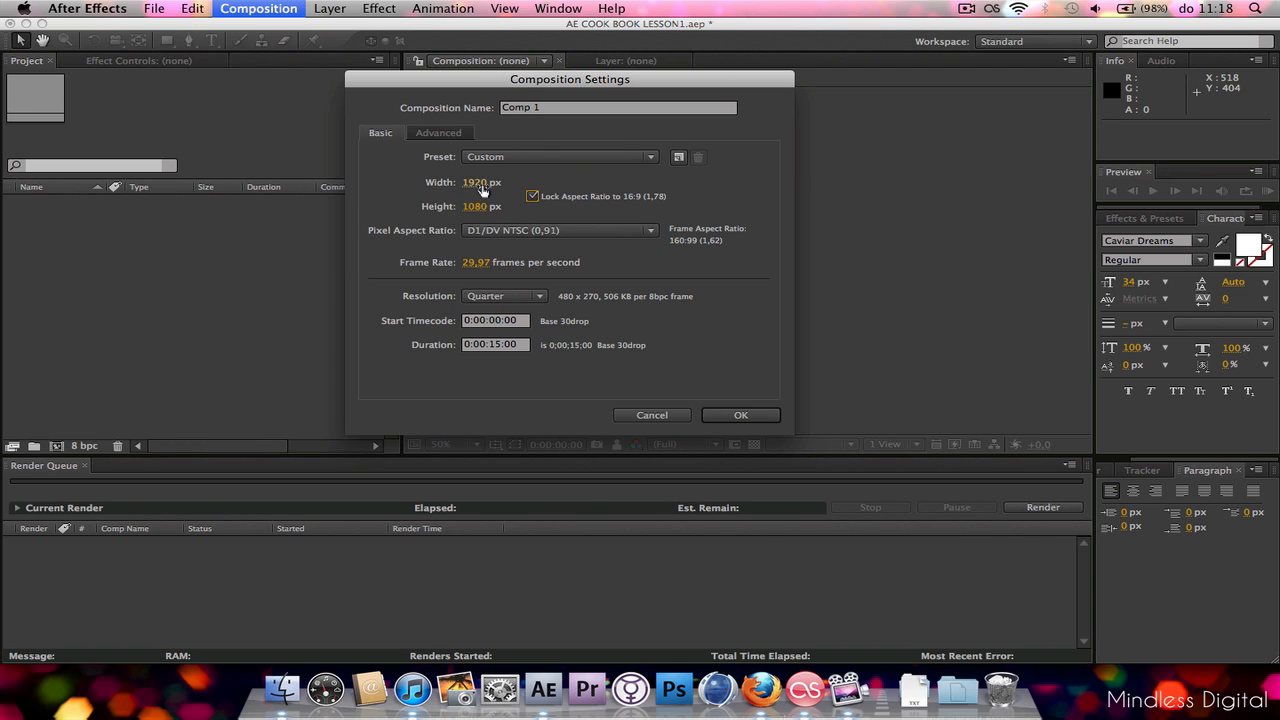
{"action": "left_click", "coordinate": [484, 180]}
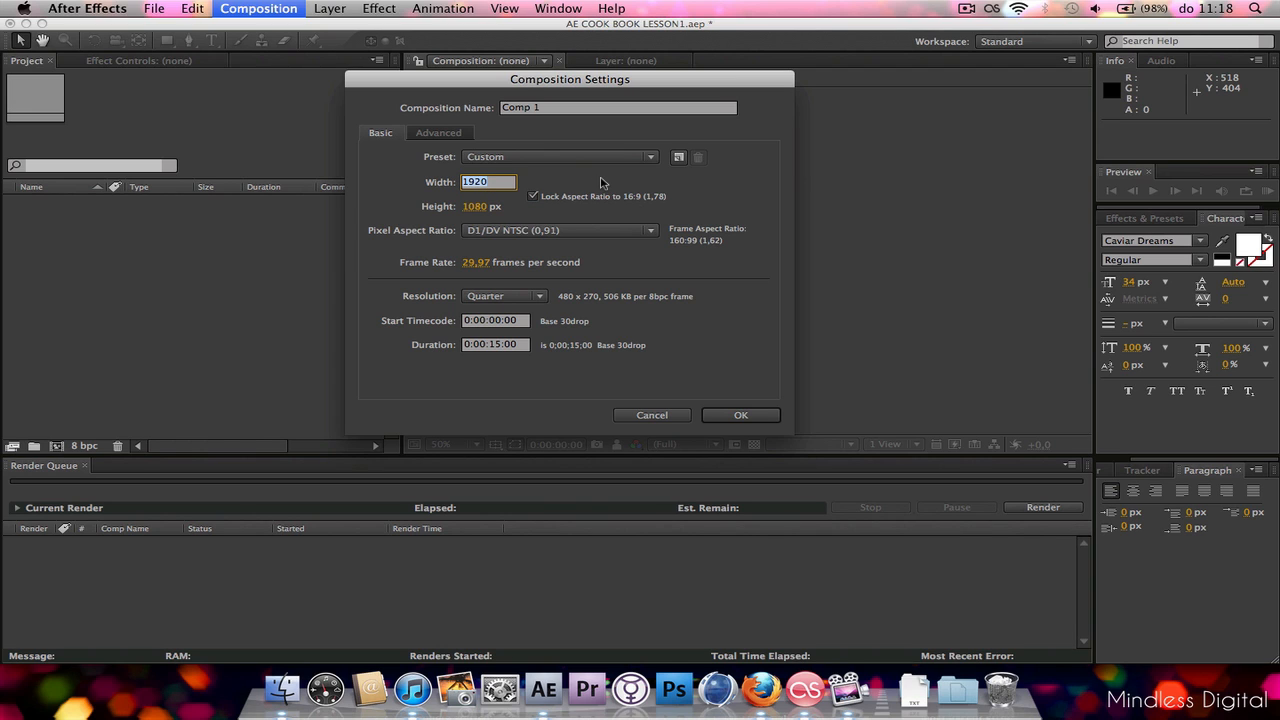
{"action": "type", "text": "1280"}
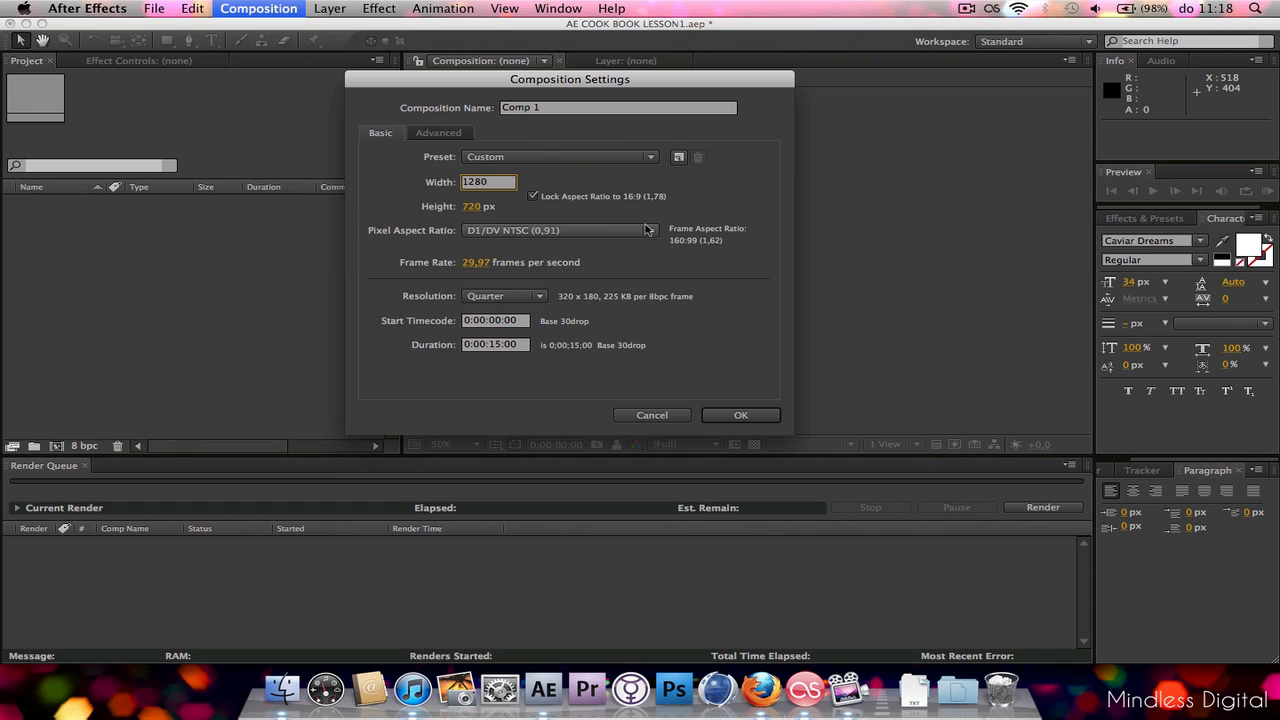
{"action": "left_click", "coordinate": [488, 180]}
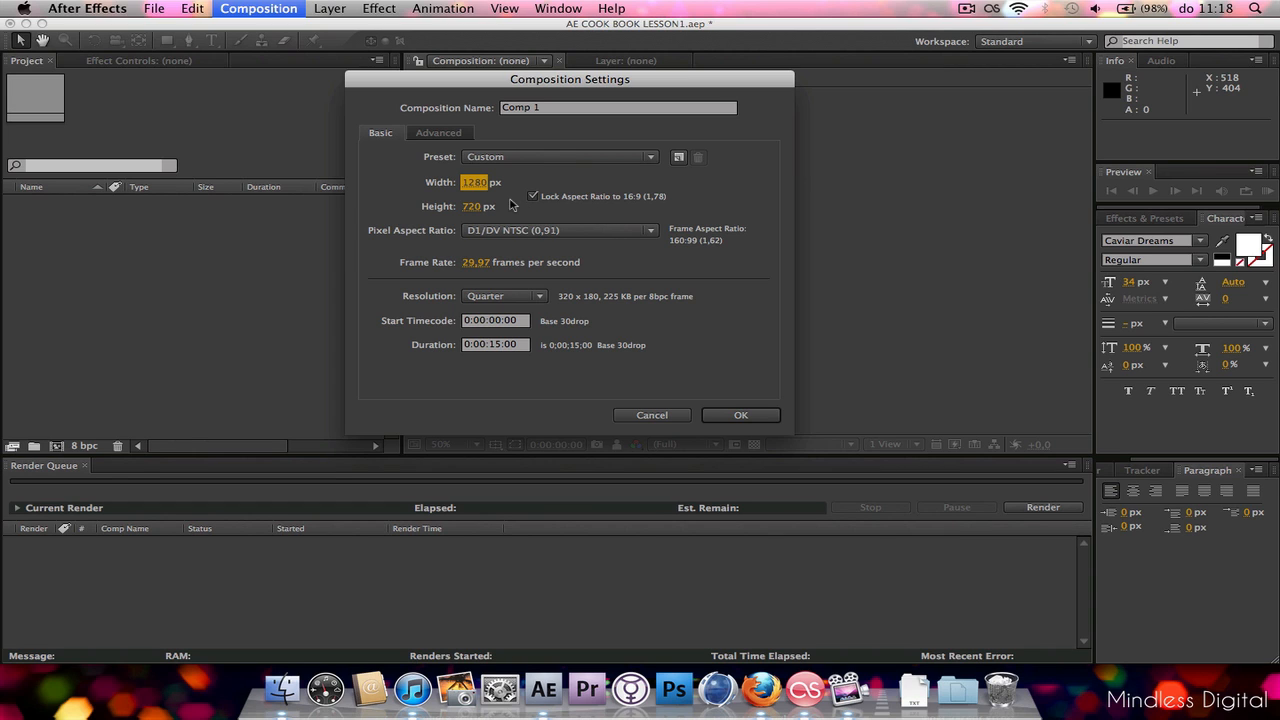
{"action": "mouse_move", "coordinate": [508, 210]}
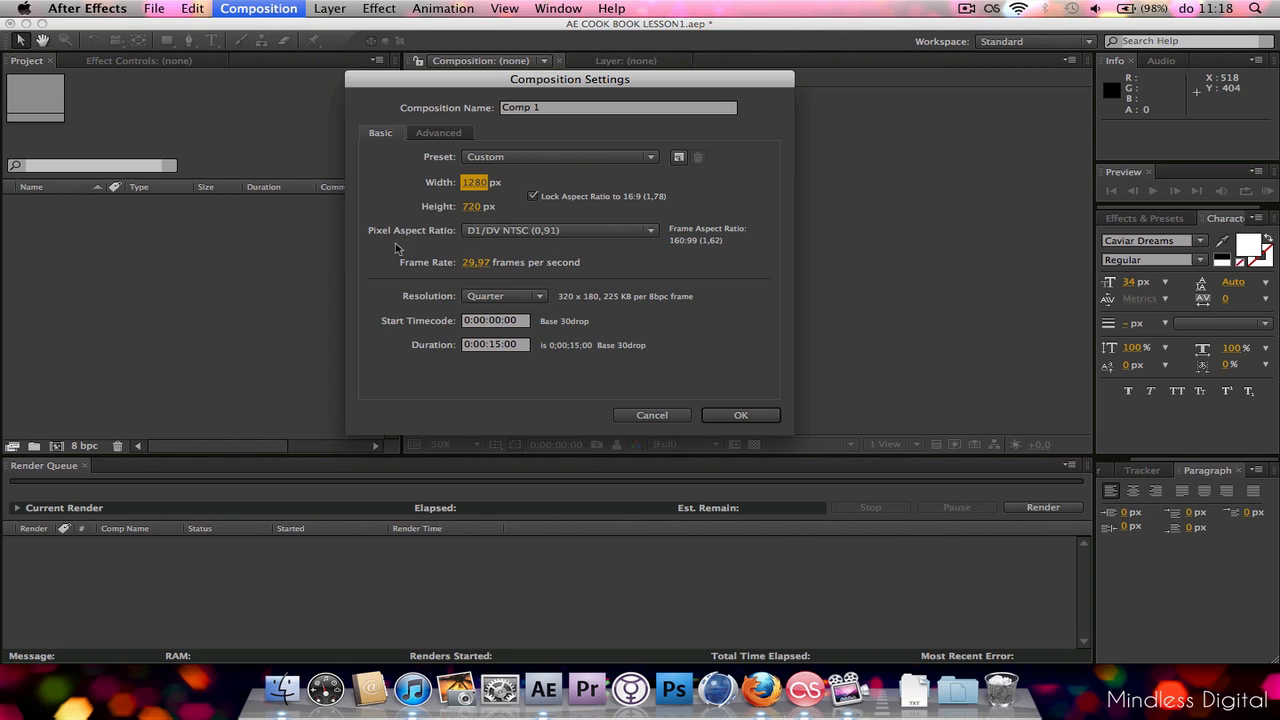
{"action": "mouse_move", "coordinate": [388, 248]}
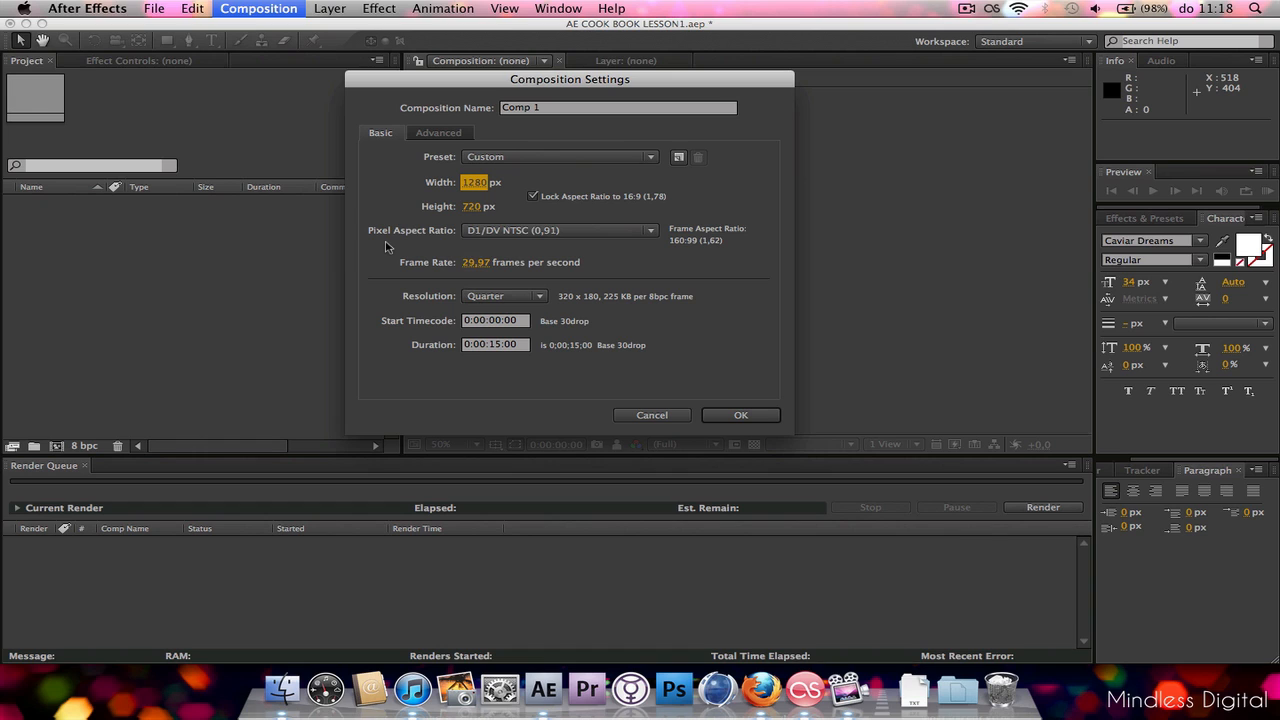
{"action": "mouse_move", "coordinate": [408, 234]}
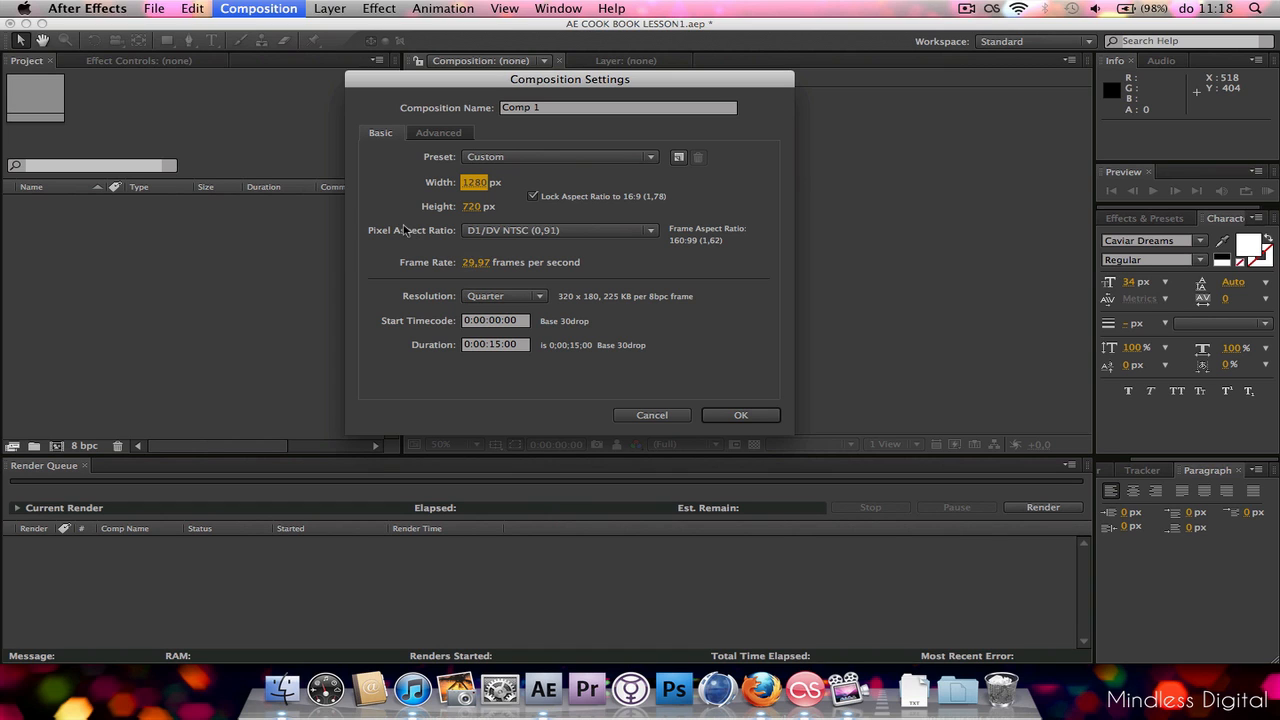
{"action": "mouse_move", "coordinate": [476, 252]}
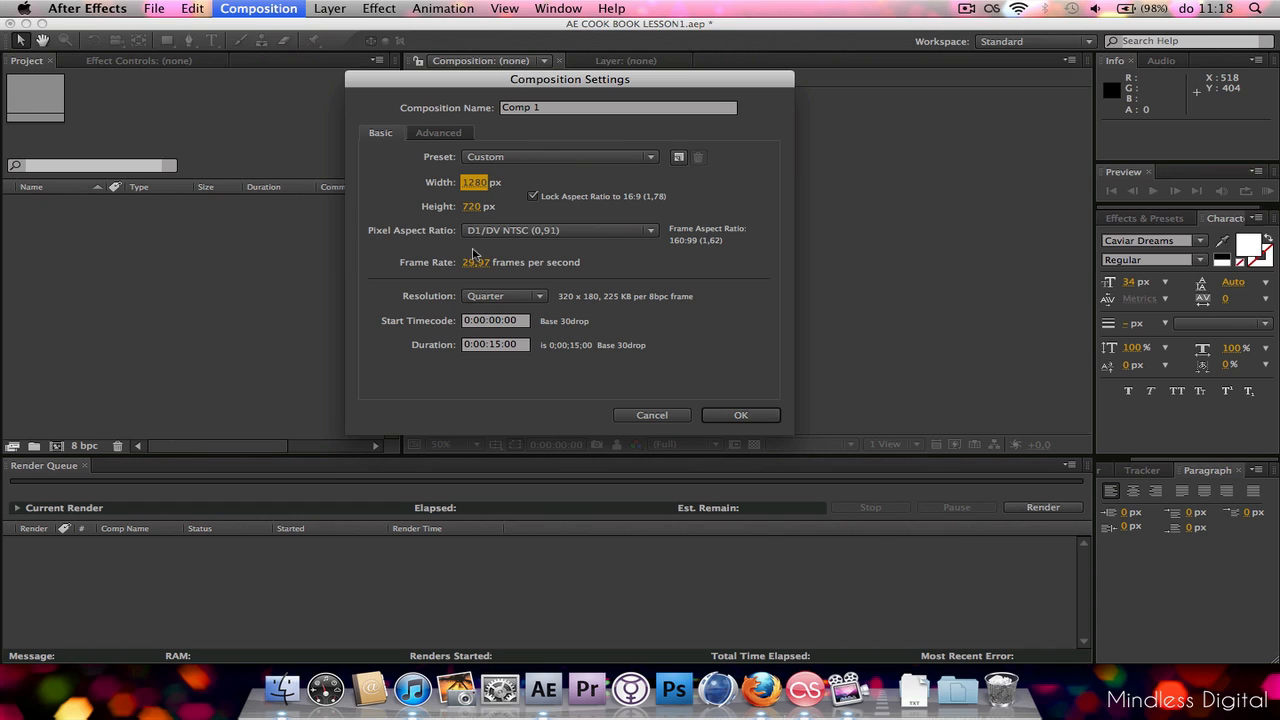
{"action": "mouse_move", "coordinate": [484, 332]}
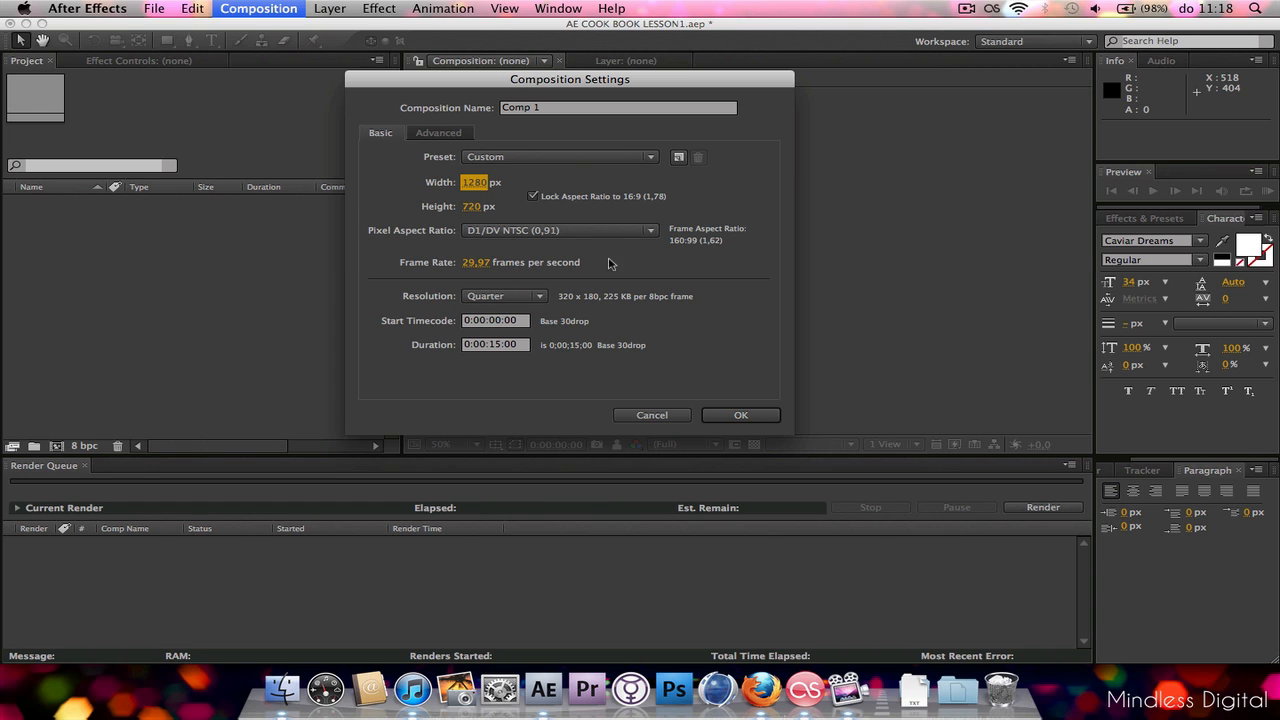
{"action": "mouse_move", "coordinate": [632, 212]}
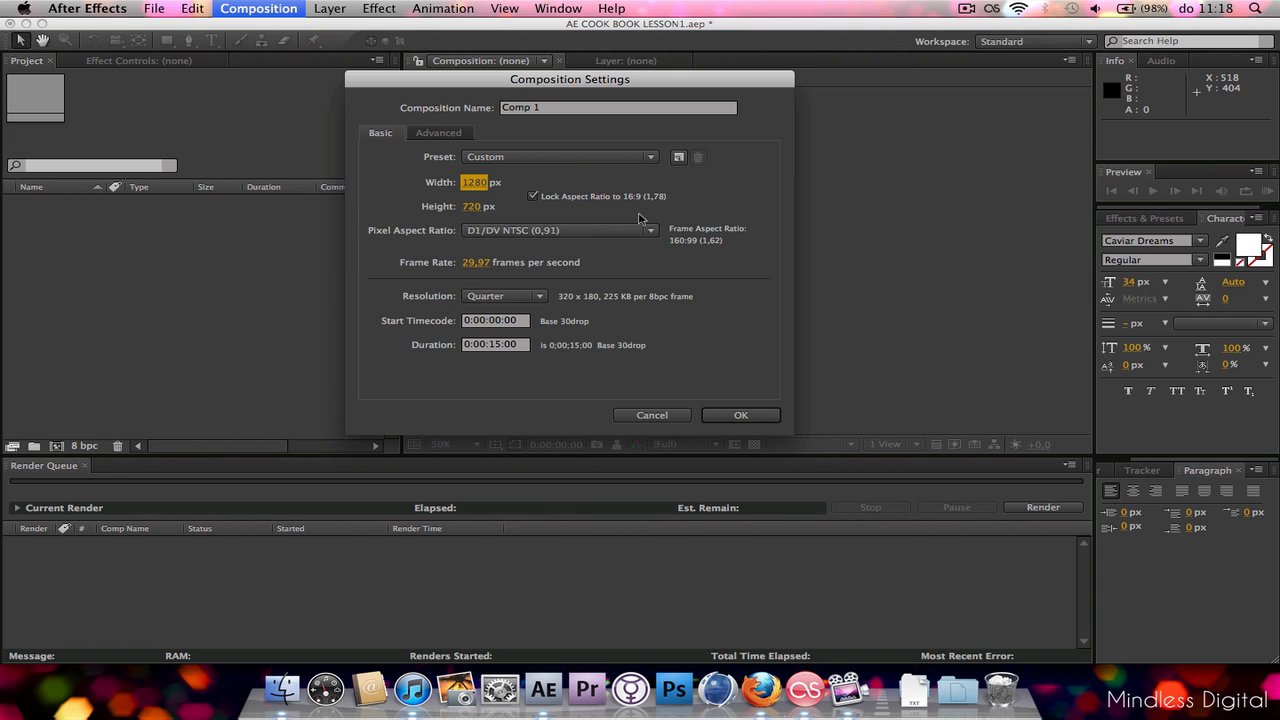
{"action": "mouse_move", "coordinate": [630, 222]}
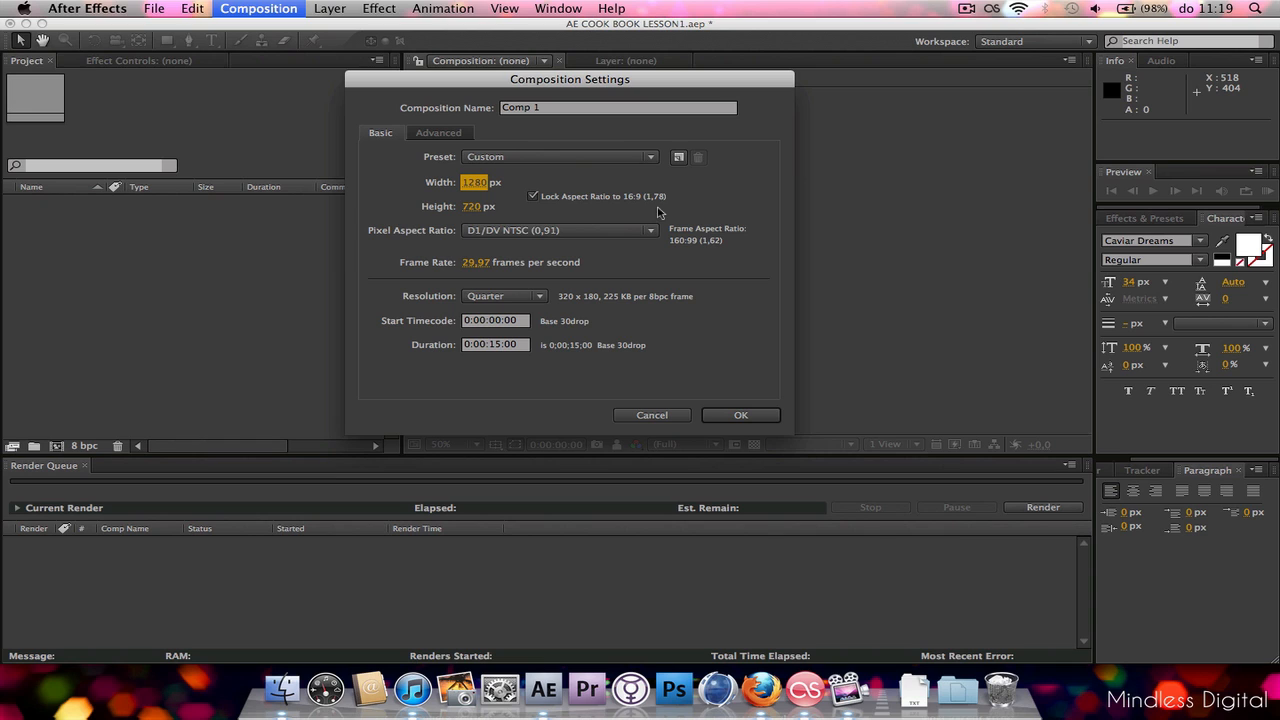
{"action": "mouse_move", "coordinate": [630, 204]}
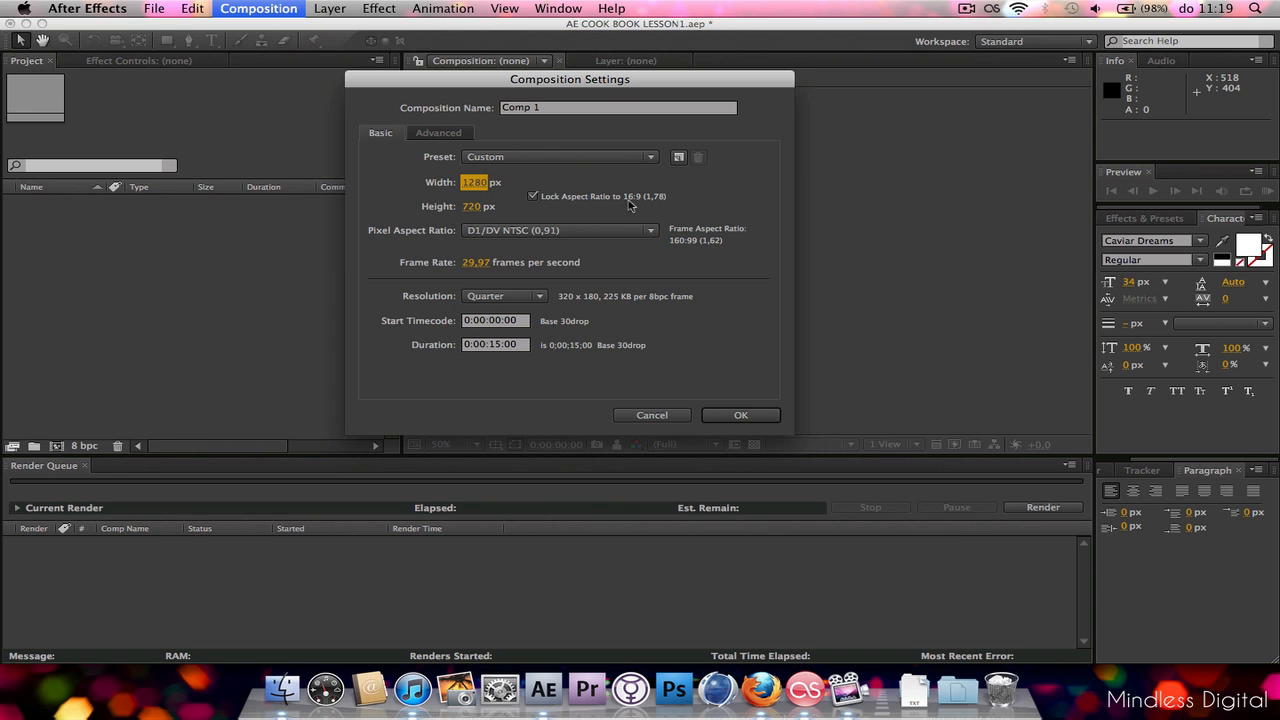
{"action": "mouse_move", "coordinate": [644, 204]}
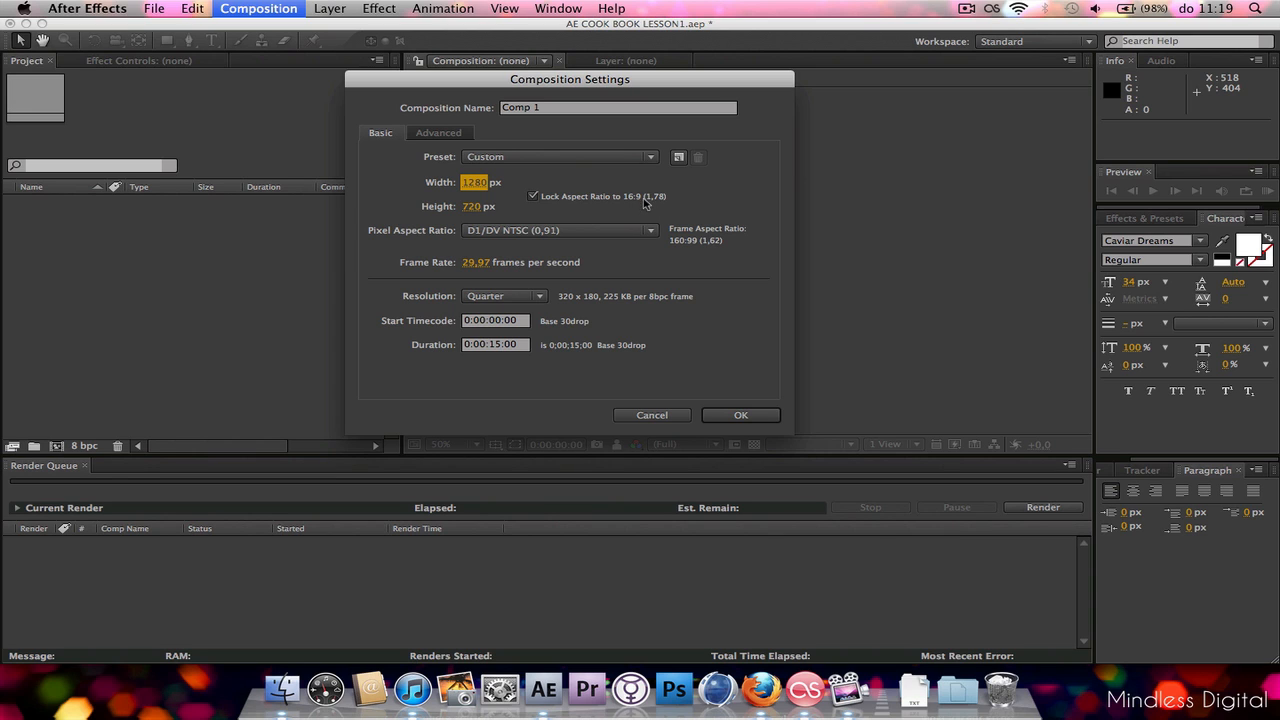
{"action": "mouse_move", "coordinate": [644, 218]}
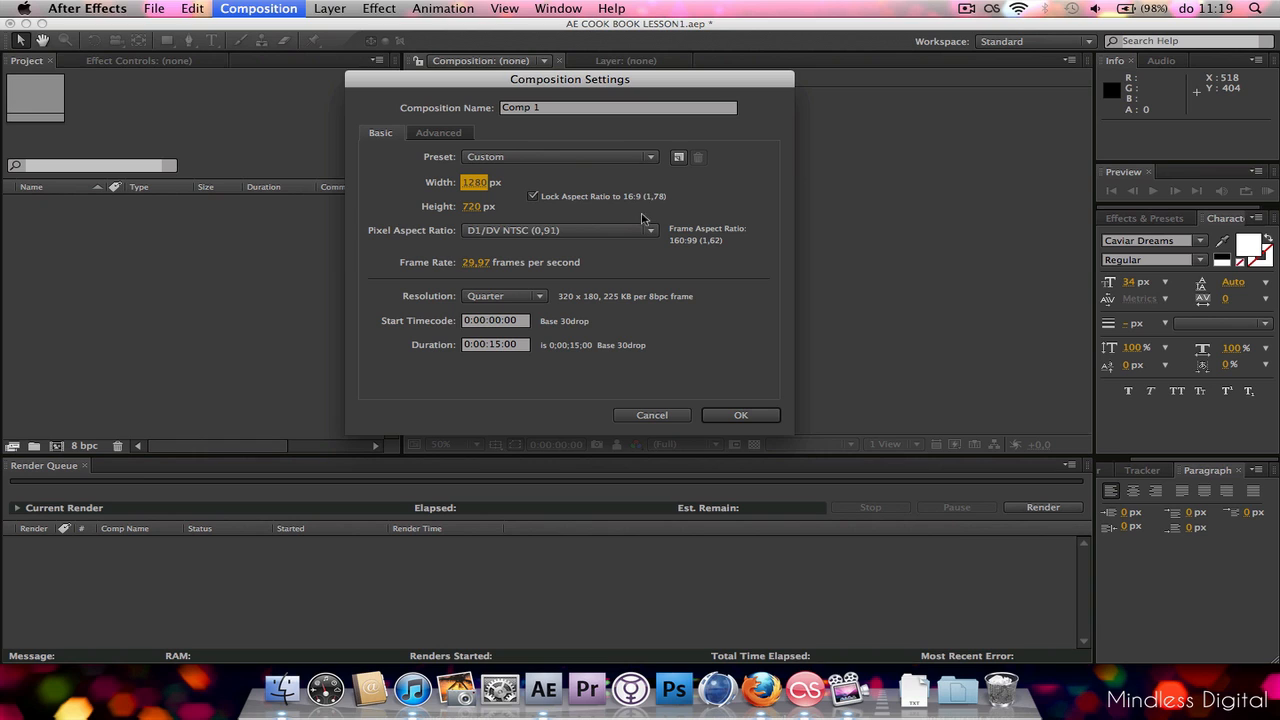
{"action": "mouse_move", "coordinate": [644, 200]}
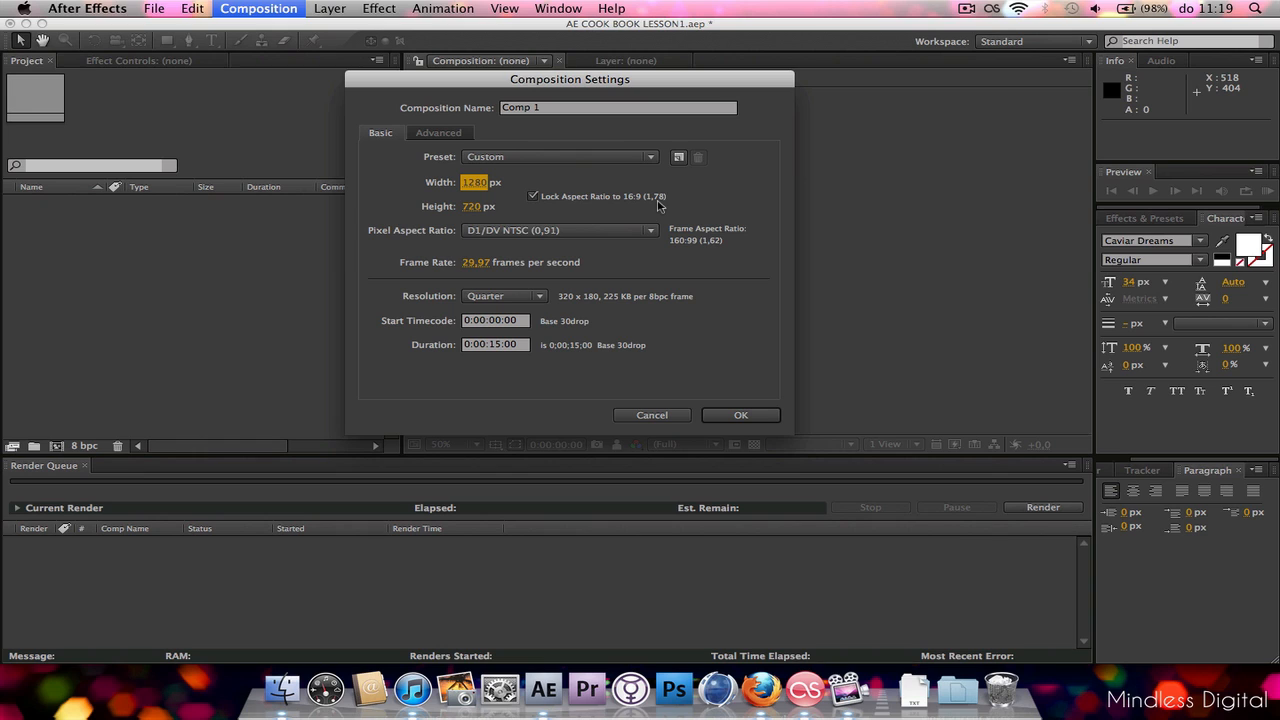
{"action": "mouse_move", "coordinate": [650, 208]}
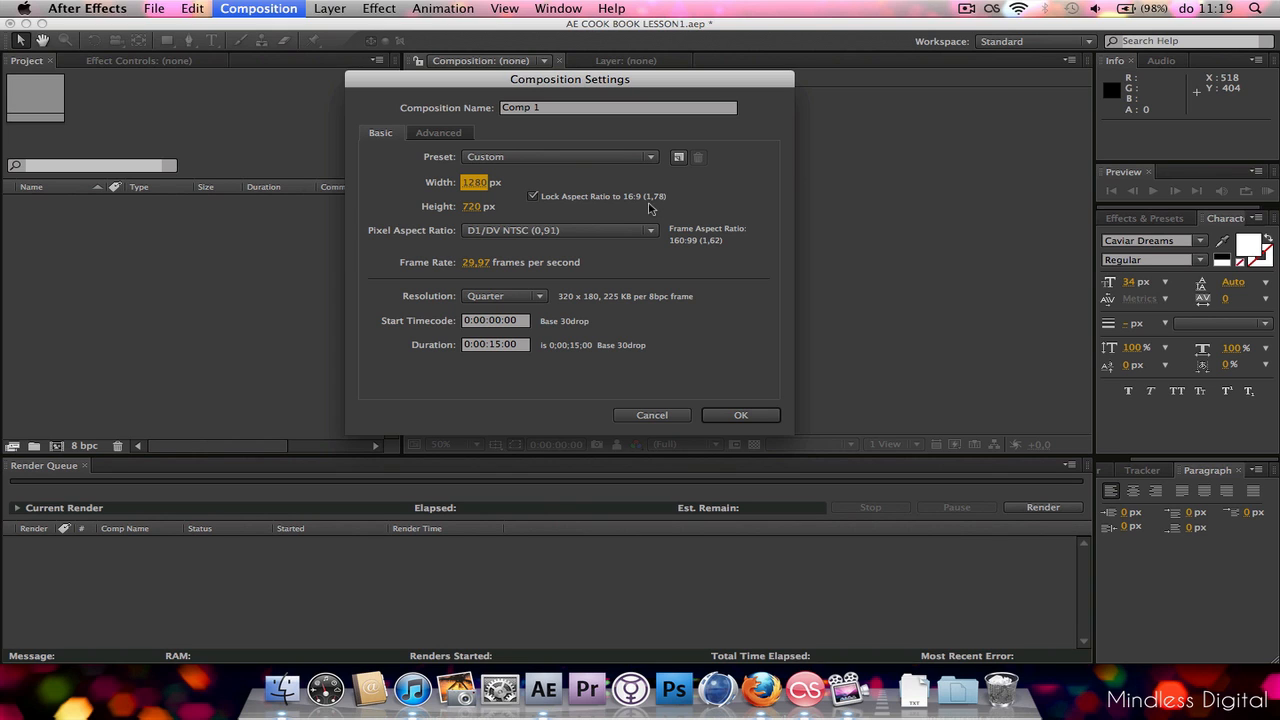
{"action": "mouse_move", "coordinate": [670, 222]}
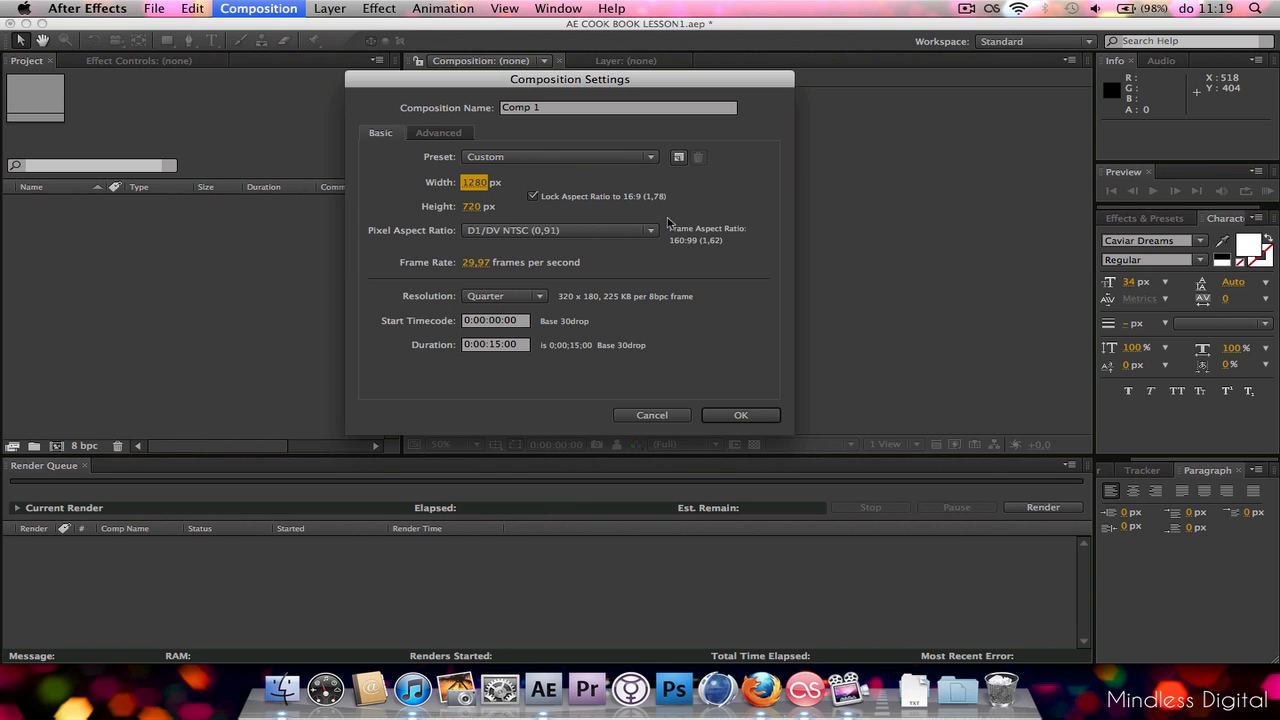
{"action": "mouse_move", "coordinate": [716, 248]}
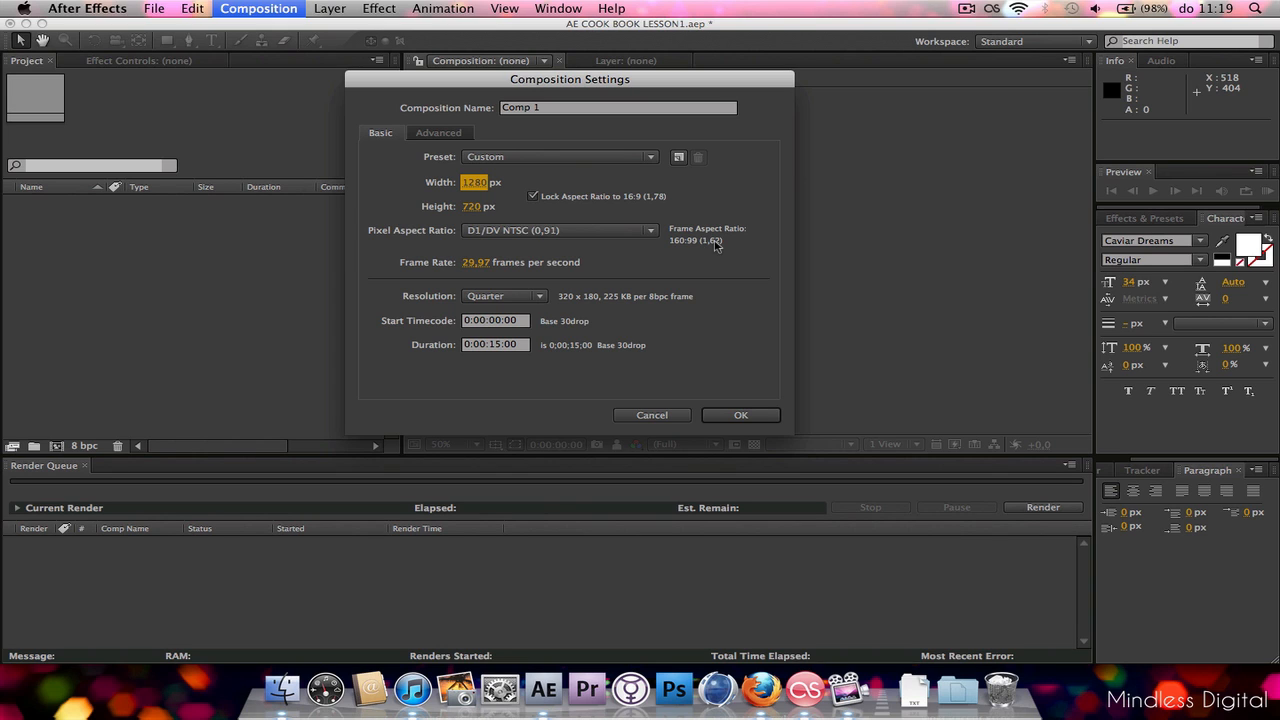
{"action": "mouse_move", "coordinate": [742, 236]}
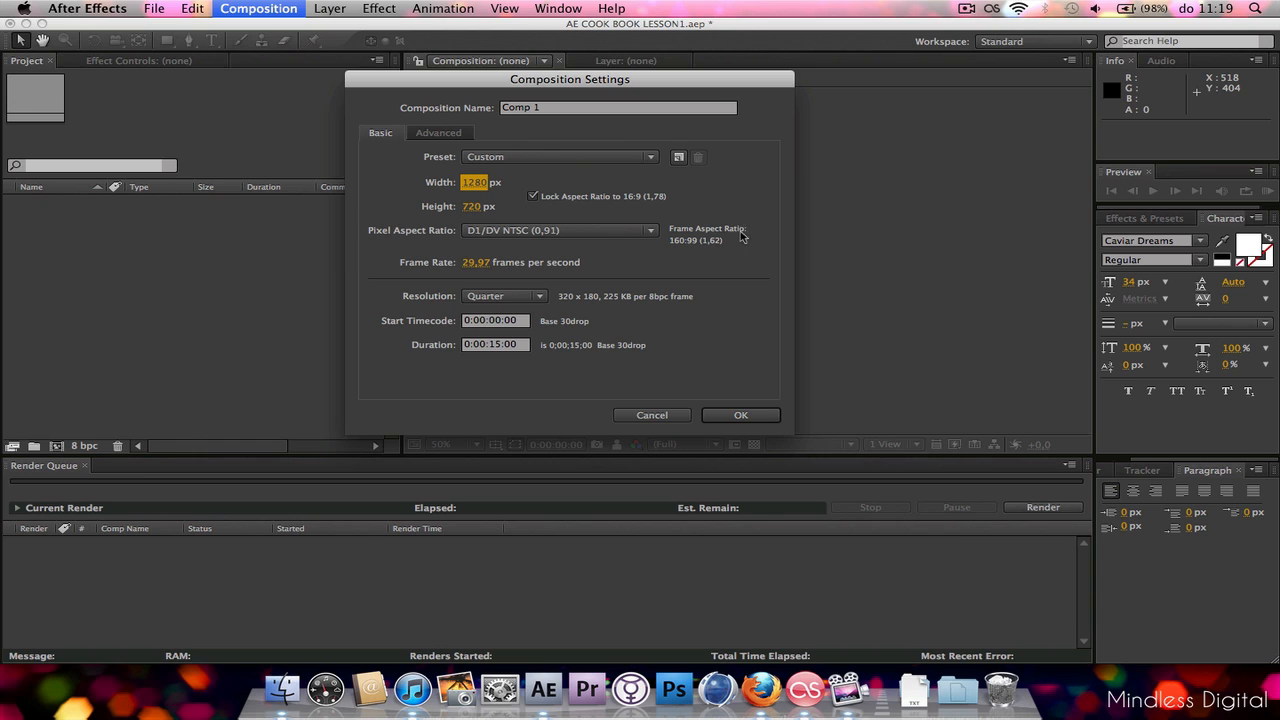
{"action": "mouse_move", "coordinate": [716, 224]}
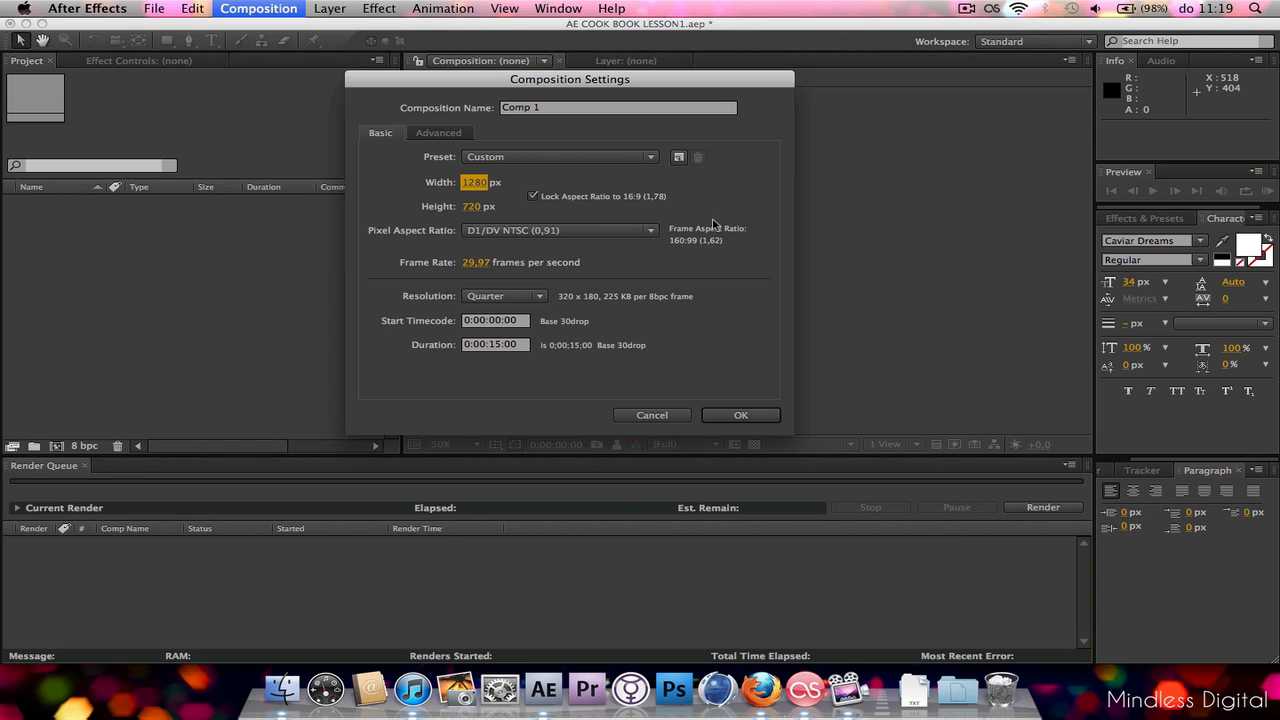
{"action": "mouse_move", "coordinate": [672, 216]}
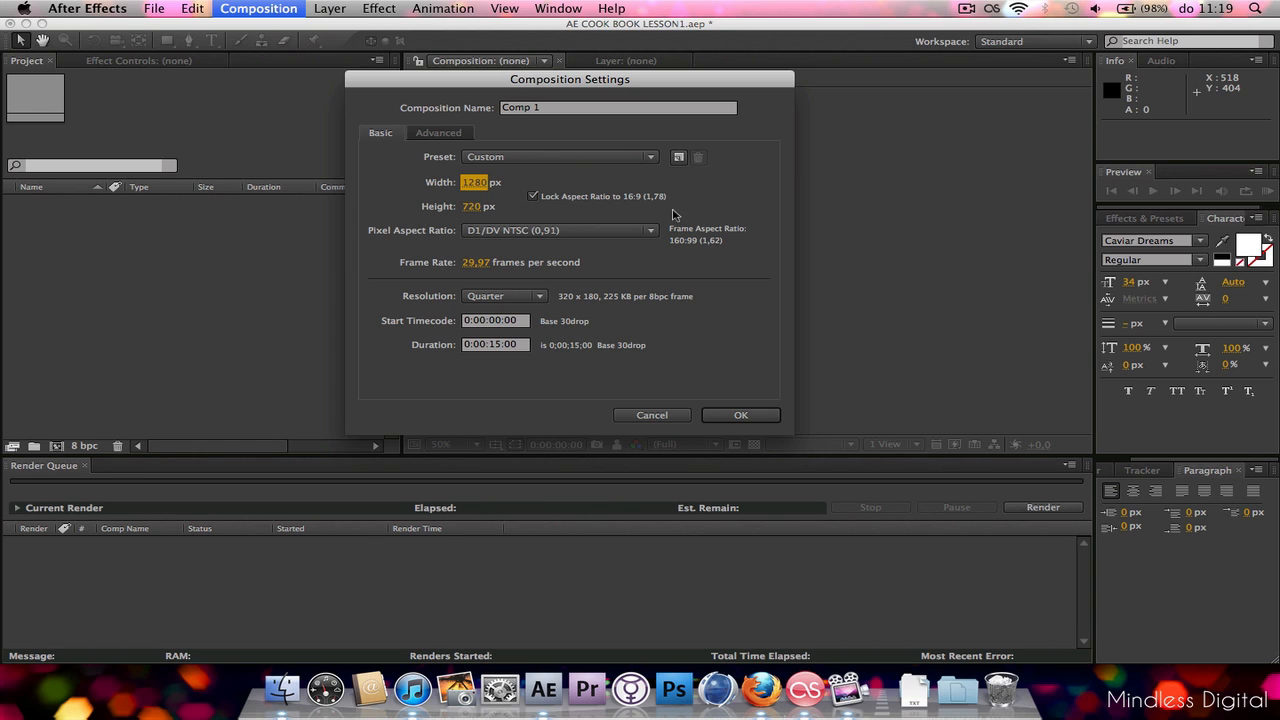
{"action": "mouse_move", "coordinate": [648, 194]}
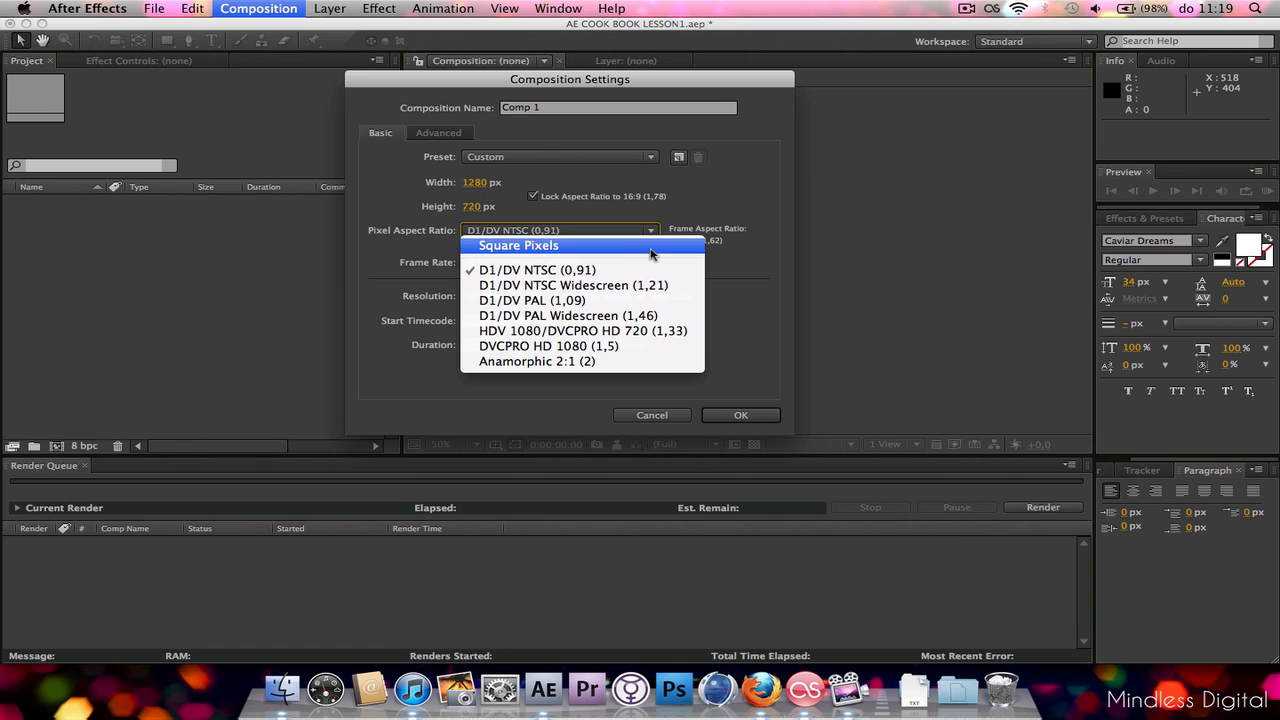
{"action": "mouse_move", "coordinate": [650, 252]}
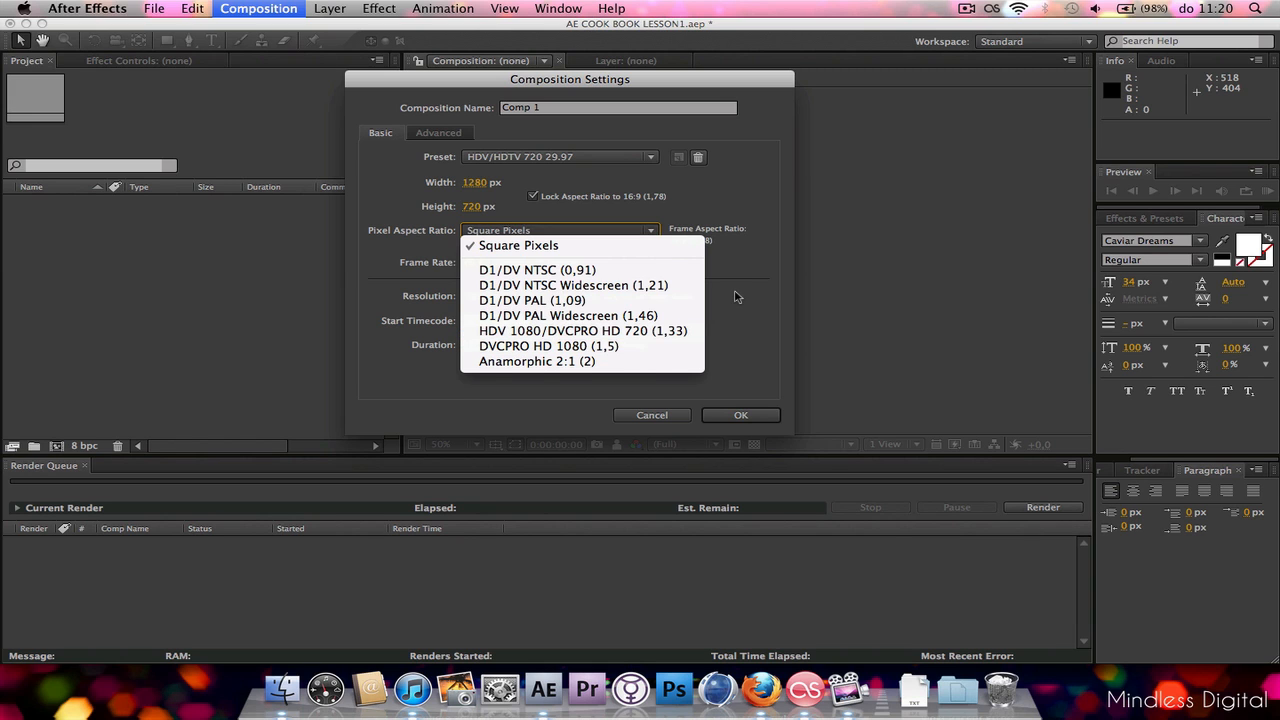
- Set the pixel aspect ratio to Square Pixels
{"action": "left_click", "coordinate": [518, 244]}
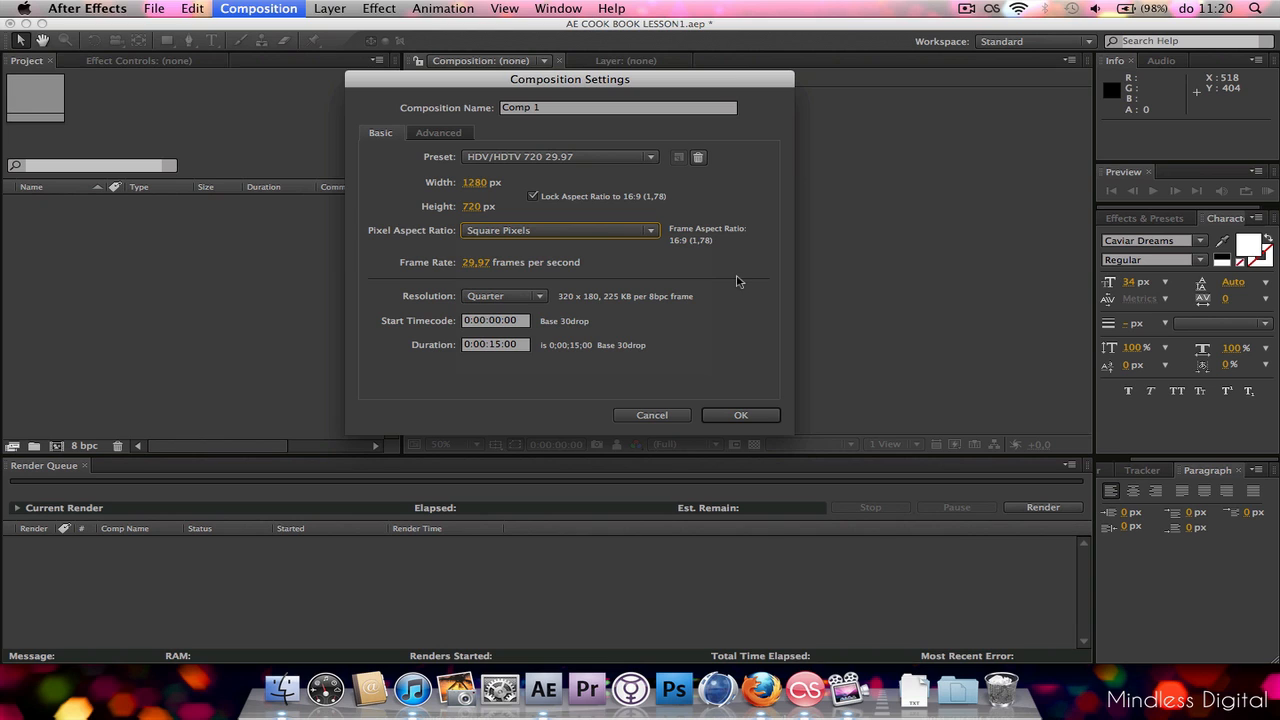
{"action": "mouse_move", "coordinate": [446, 270]}
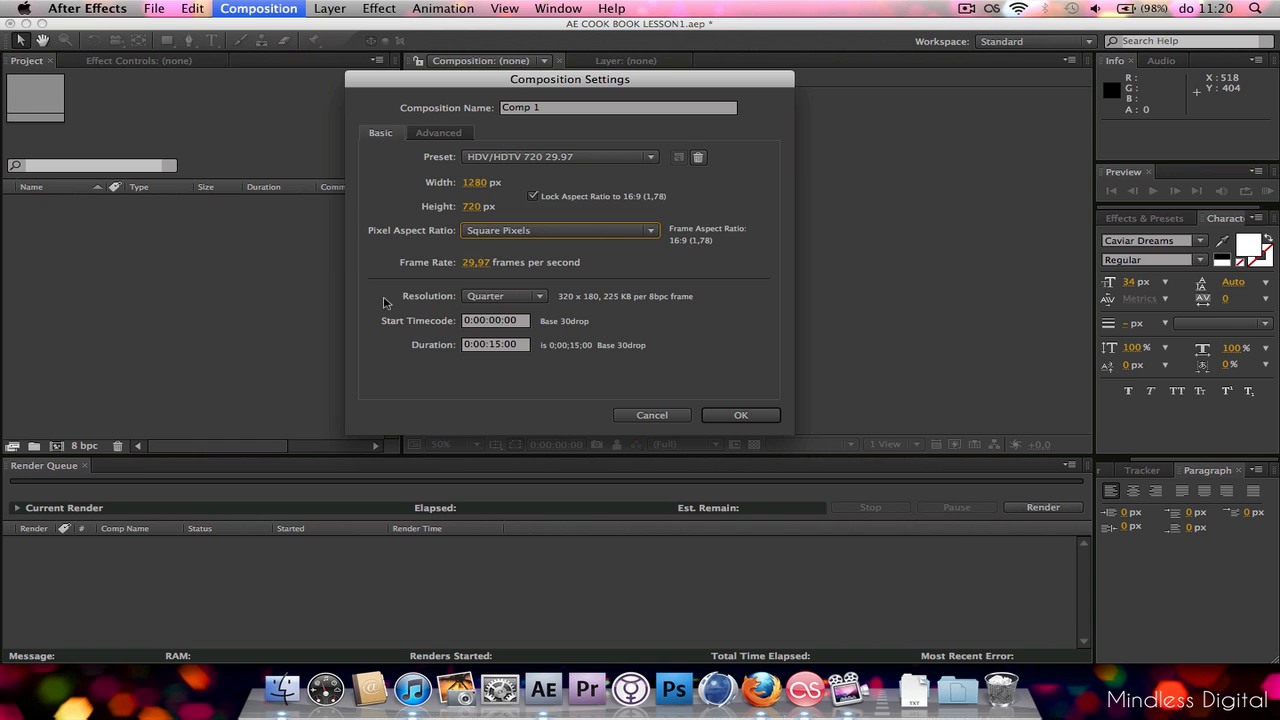
{"action": "mouse_move", "coordinate": [424, 338]}
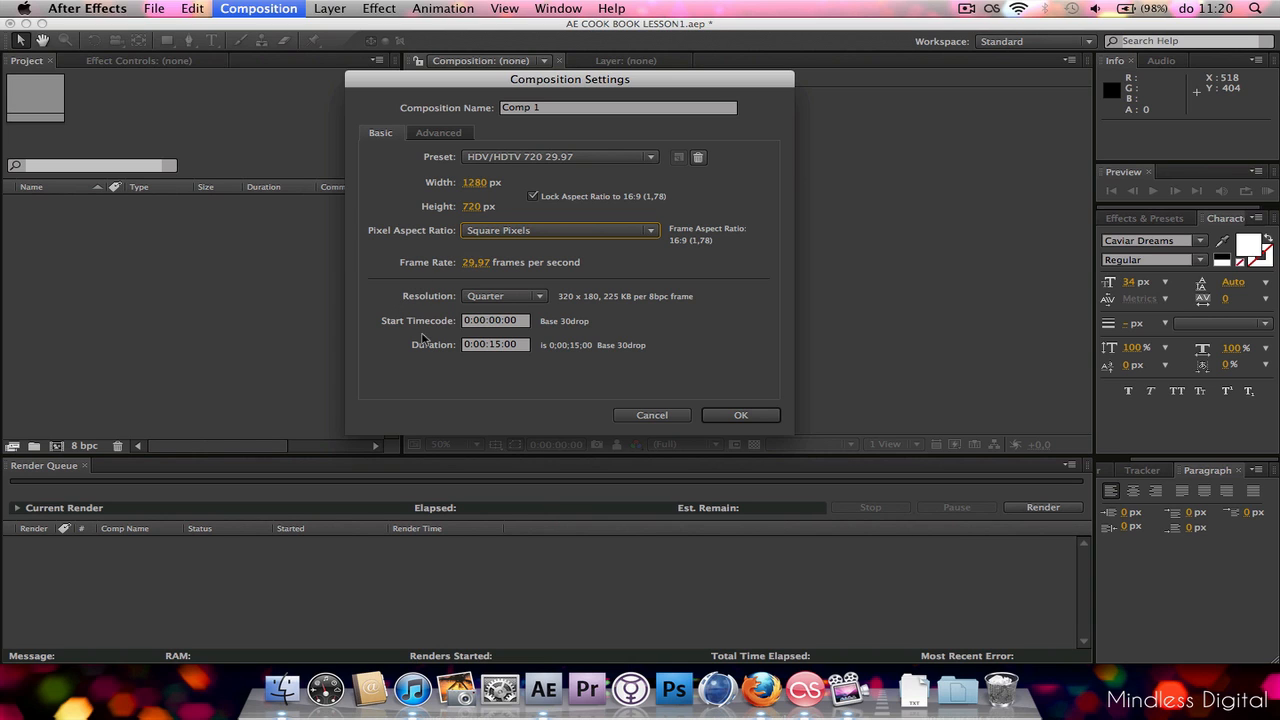
{"action": "mouse_move", "coordinate": [388, 378]}
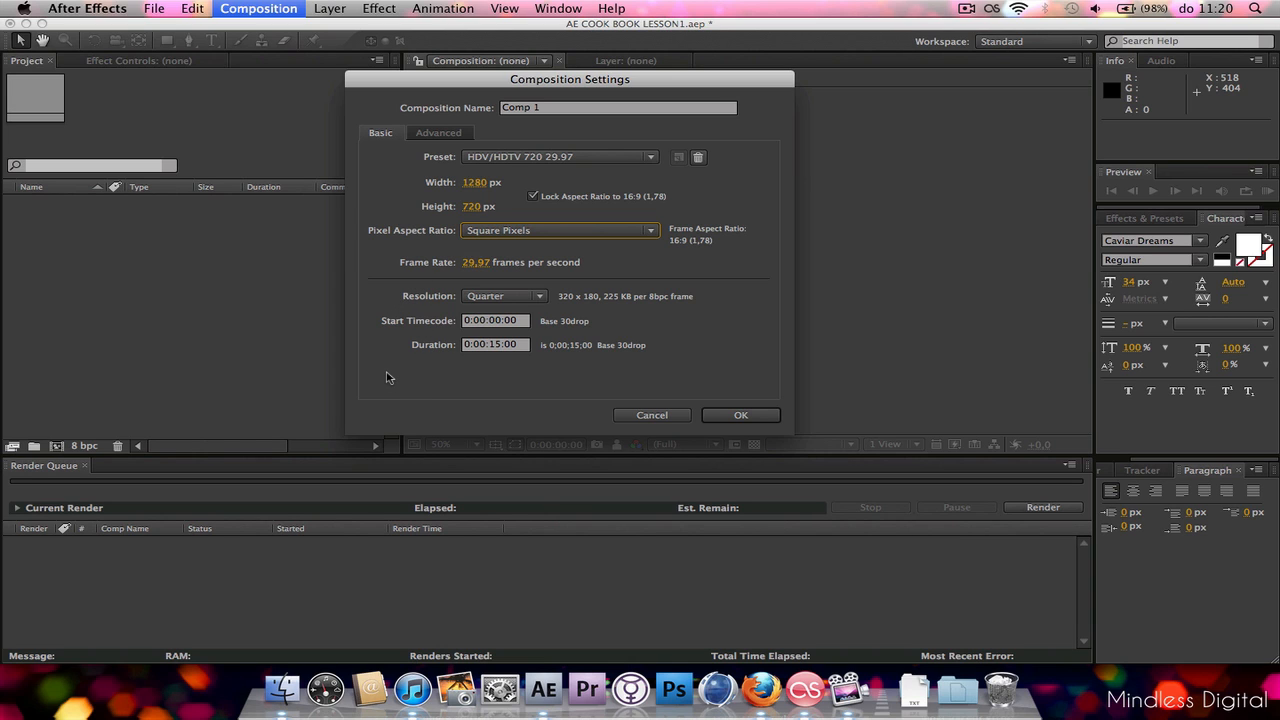
{"action": "mouse_move", "coordinate": [404, 392]}
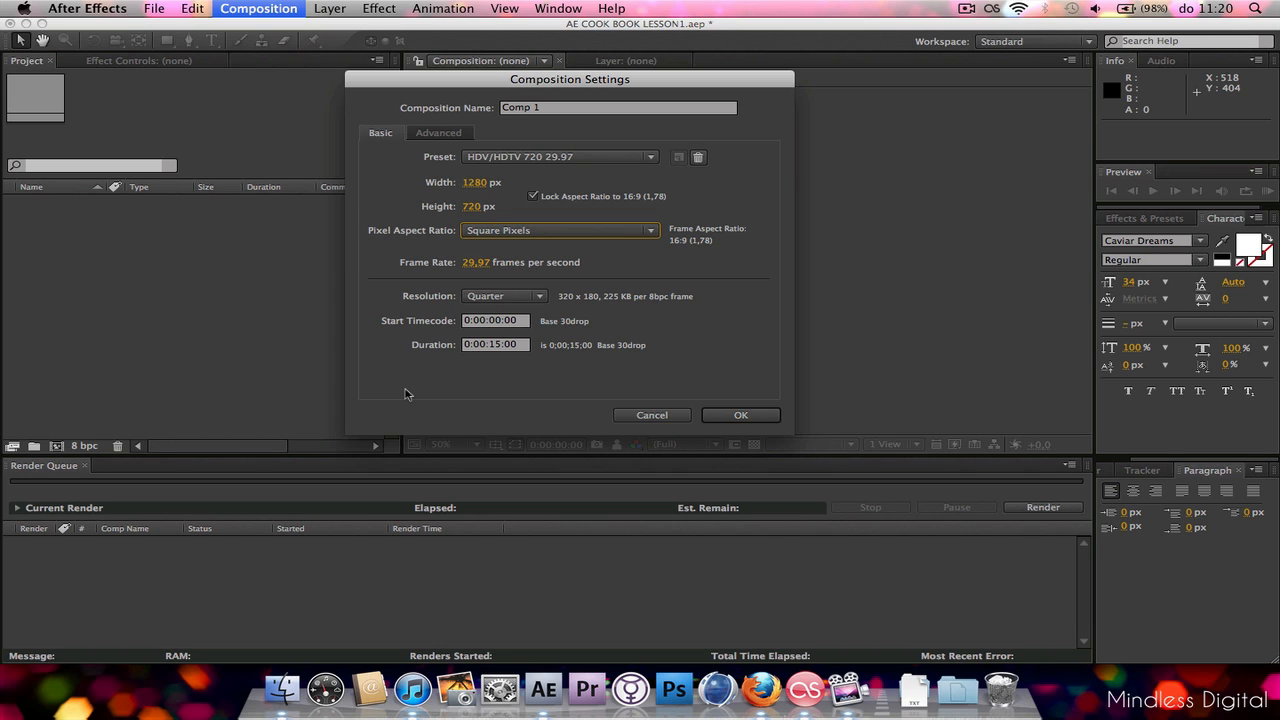
{"action": "mouse_move", "coordinate": [492, 376]}
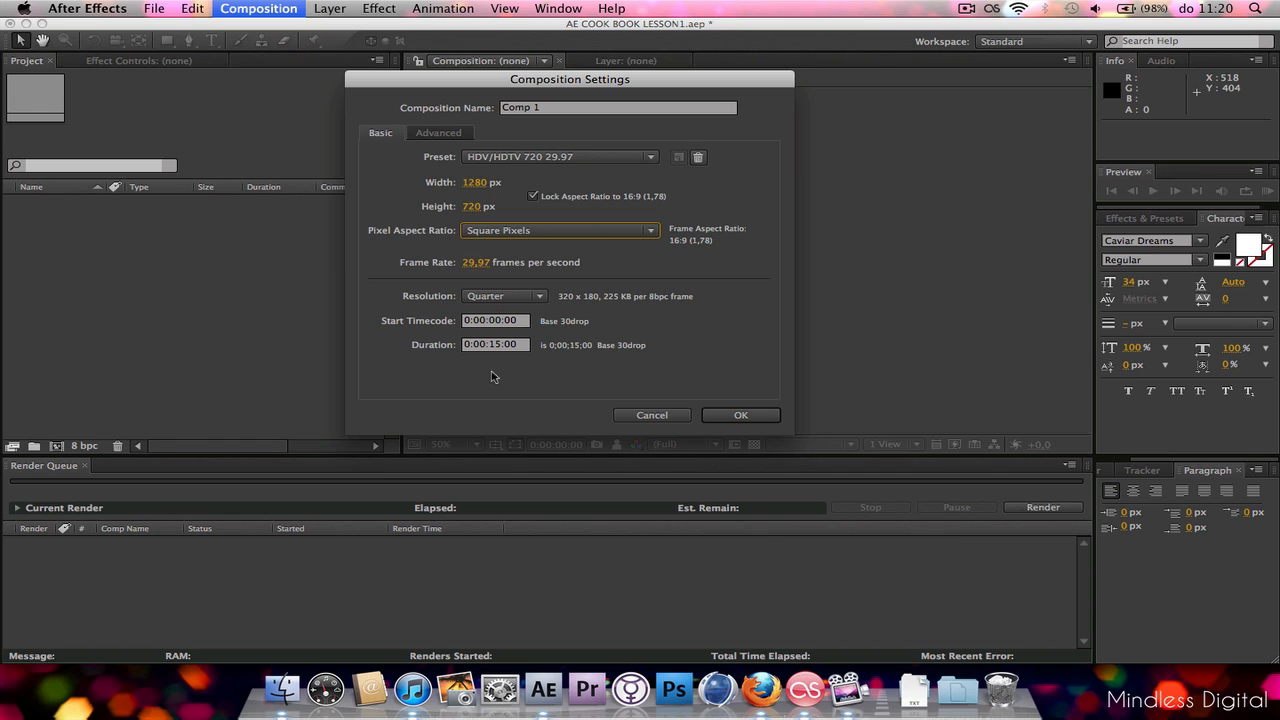
{"action": "mouse_move", "coordinate": [464, 368]}
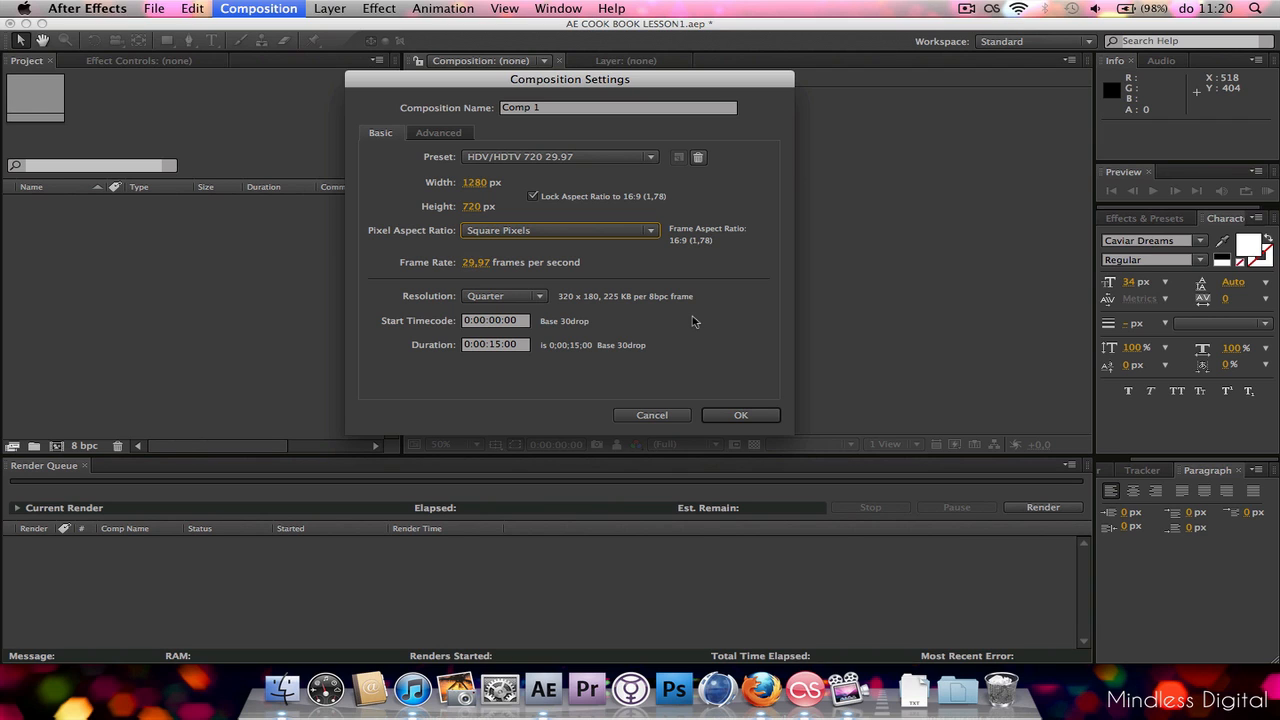
{"action": "mouse_move", "coordinate": [668, 322]}
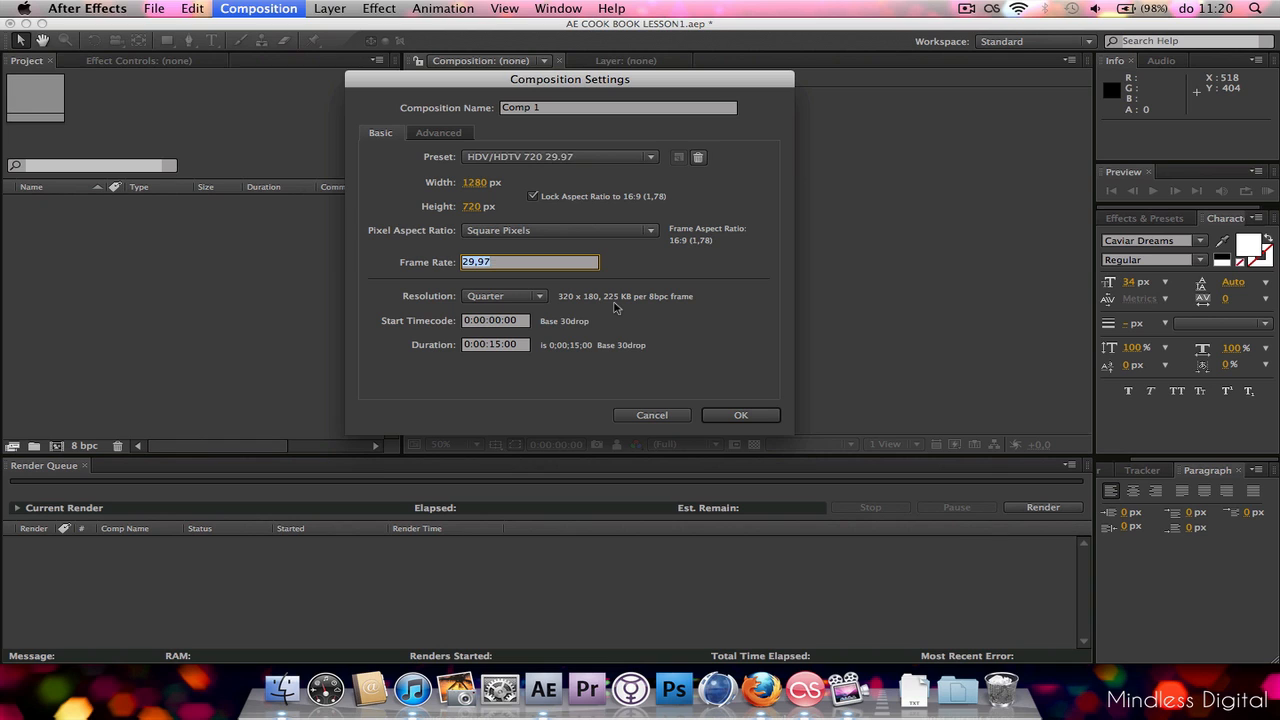
- Set the frame rate to 24 fps and the duration to 0:00:30:00
{"action": "type", "text": "99"}
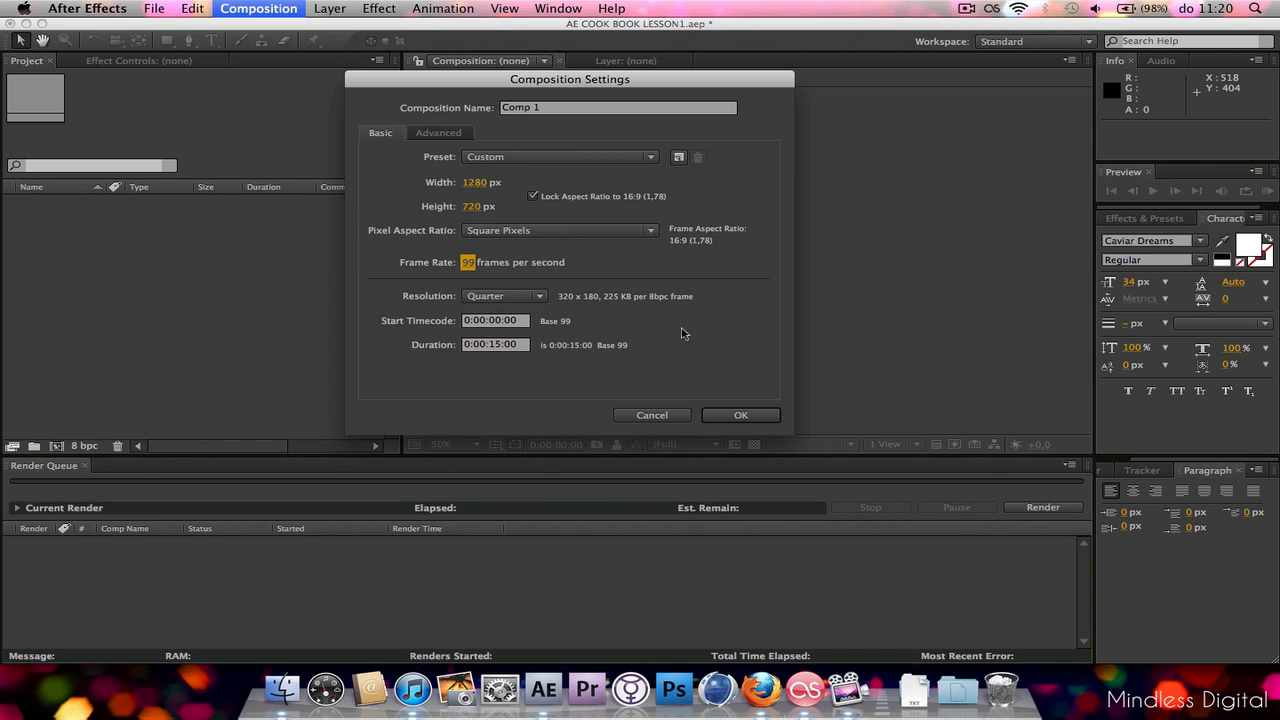
{"action": "left_click", "coordinate": [496, 262]}
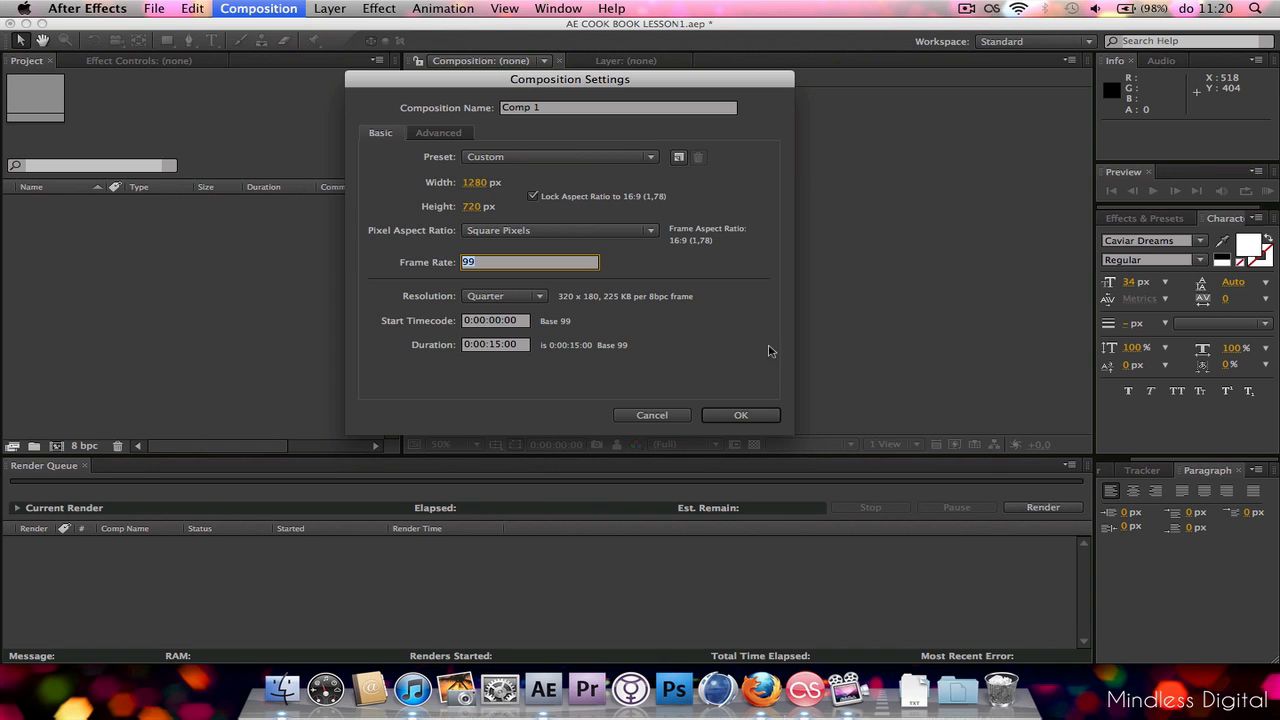
{"action": "mouse_move", "coordinate": [704, 336]}
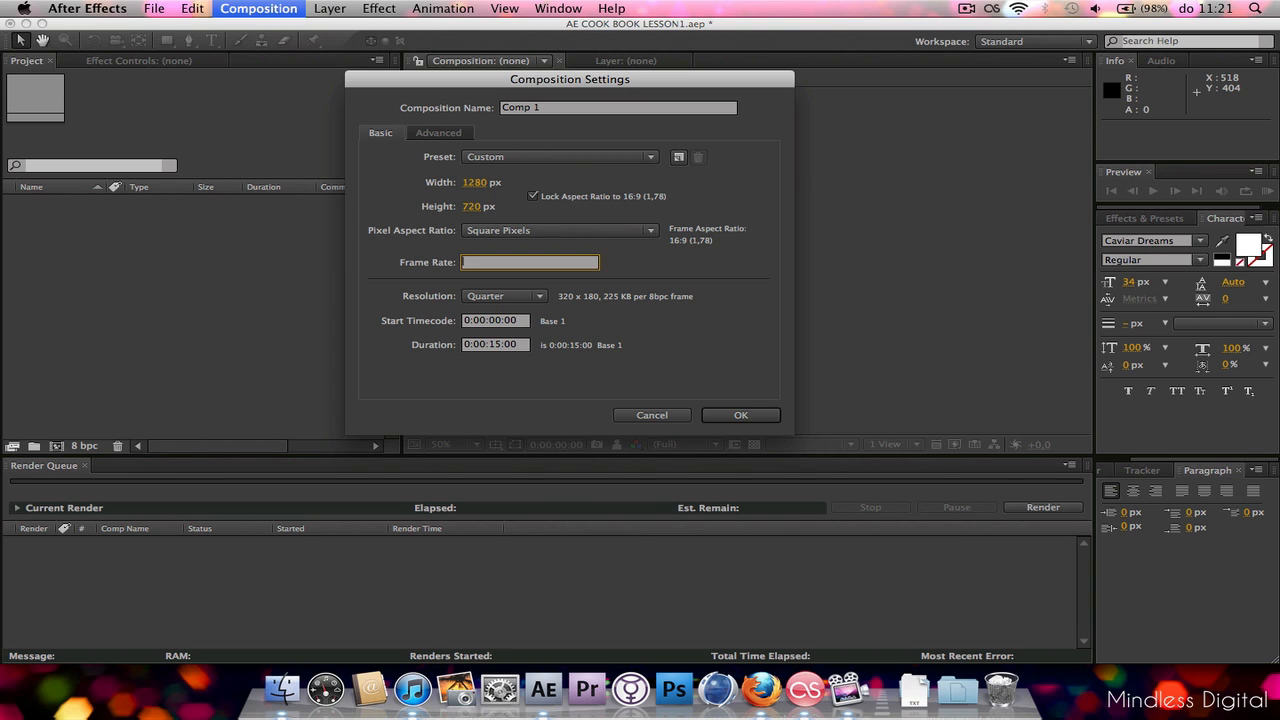
{"action": "left_click", "coordinate": [530, 262]}
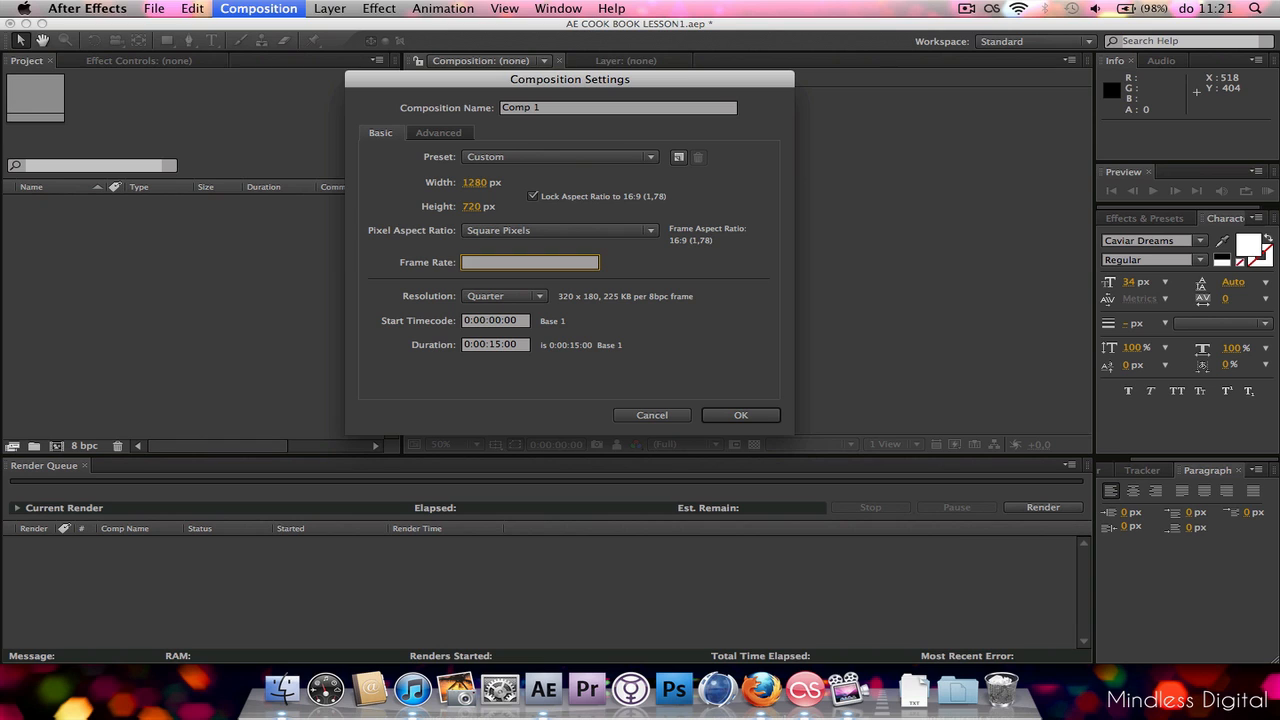
{"action": "type", "text": "24"}
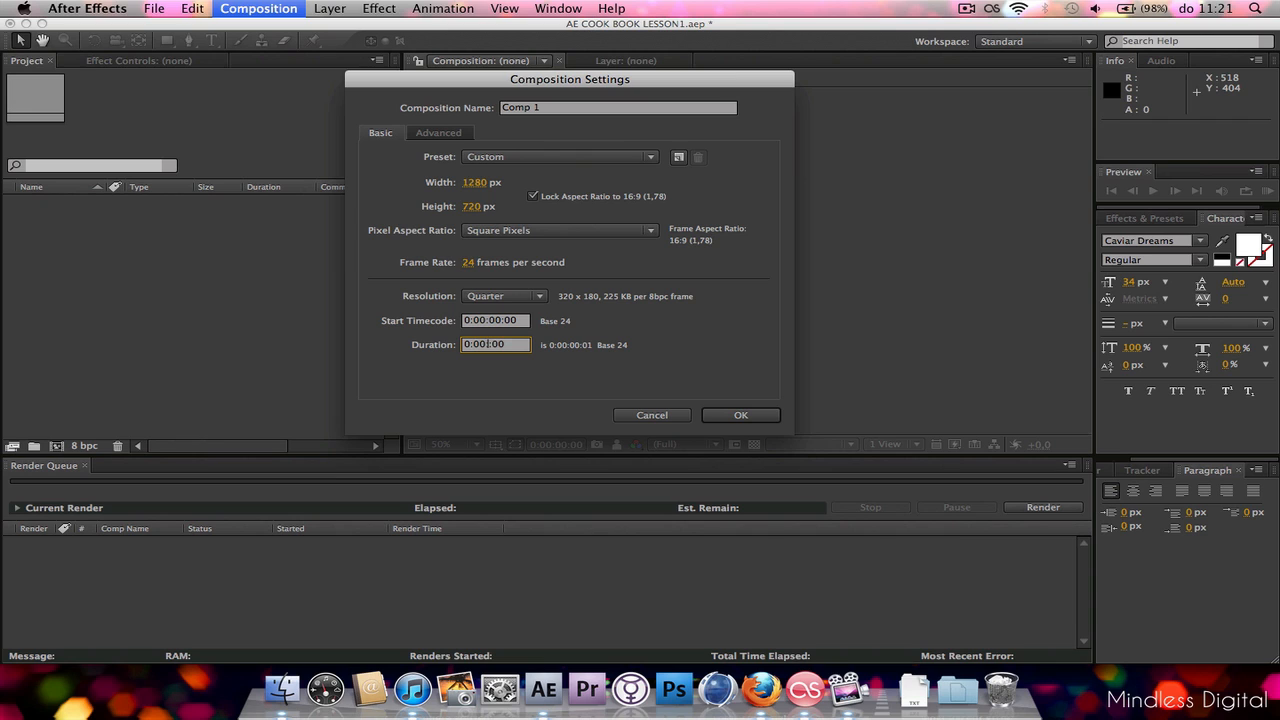
{"action": "type", "text": "0:00:30:00"}
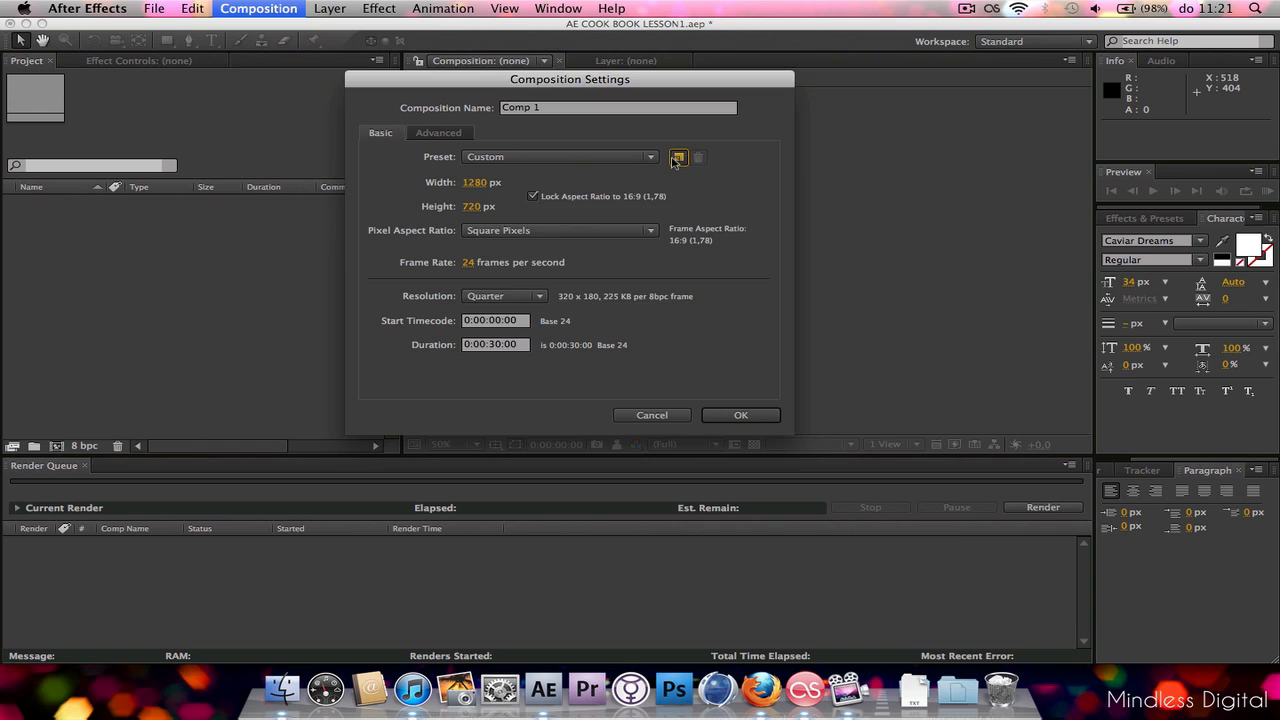
- Save the current settings as a preset named Cook Book Lesson 1
{"action": "left_click", "coordinate": [678, 156]}
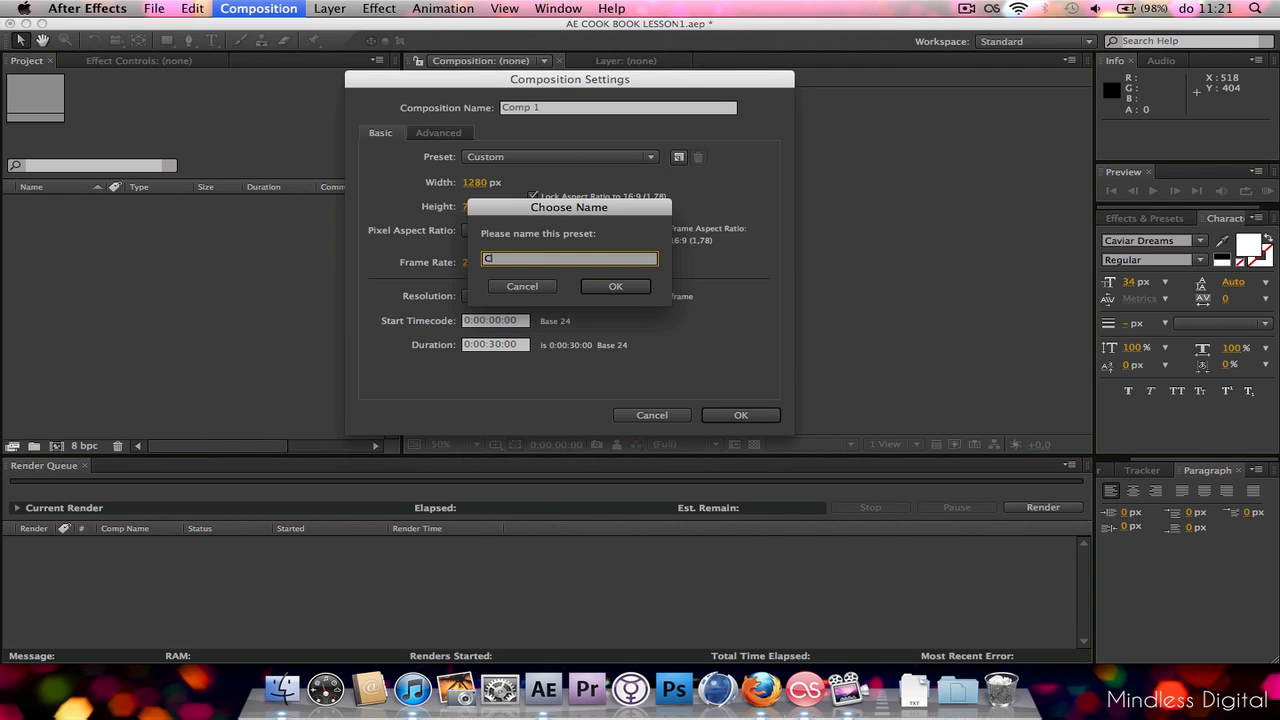
{"action": "type", "text": "Cook B"}
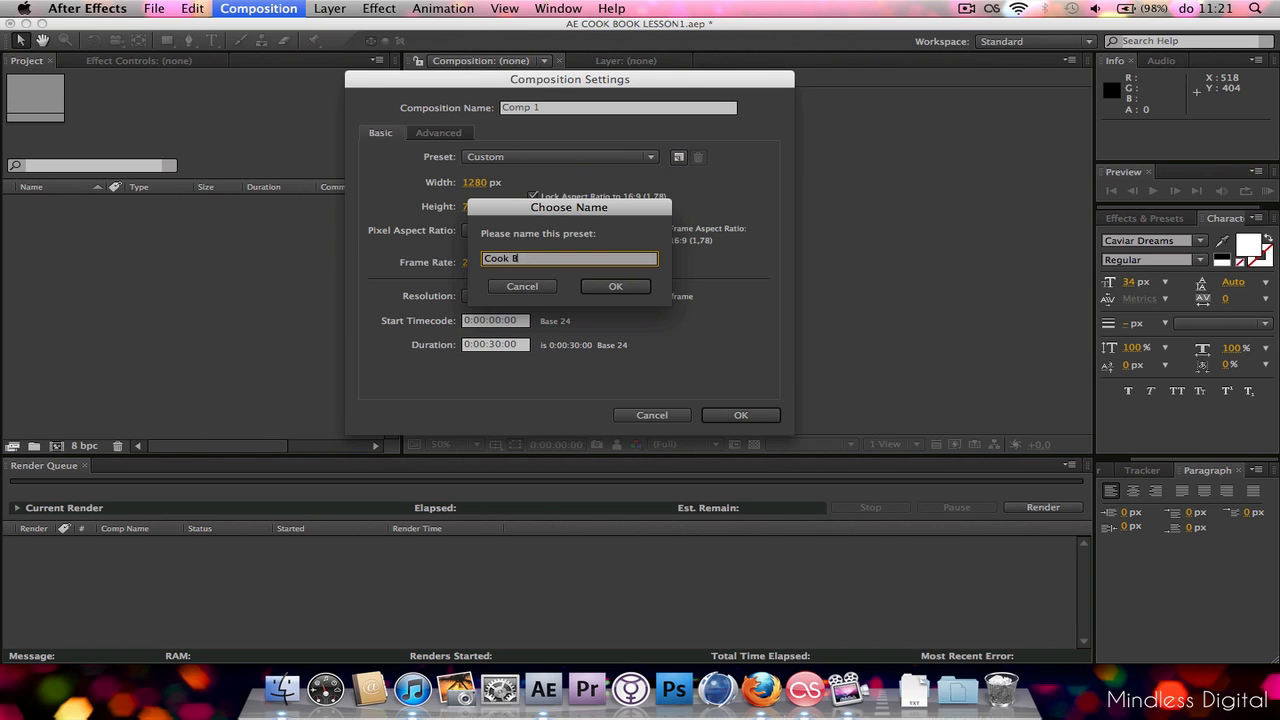
{"action": "type", "text": "ook Book Lesson 1"}
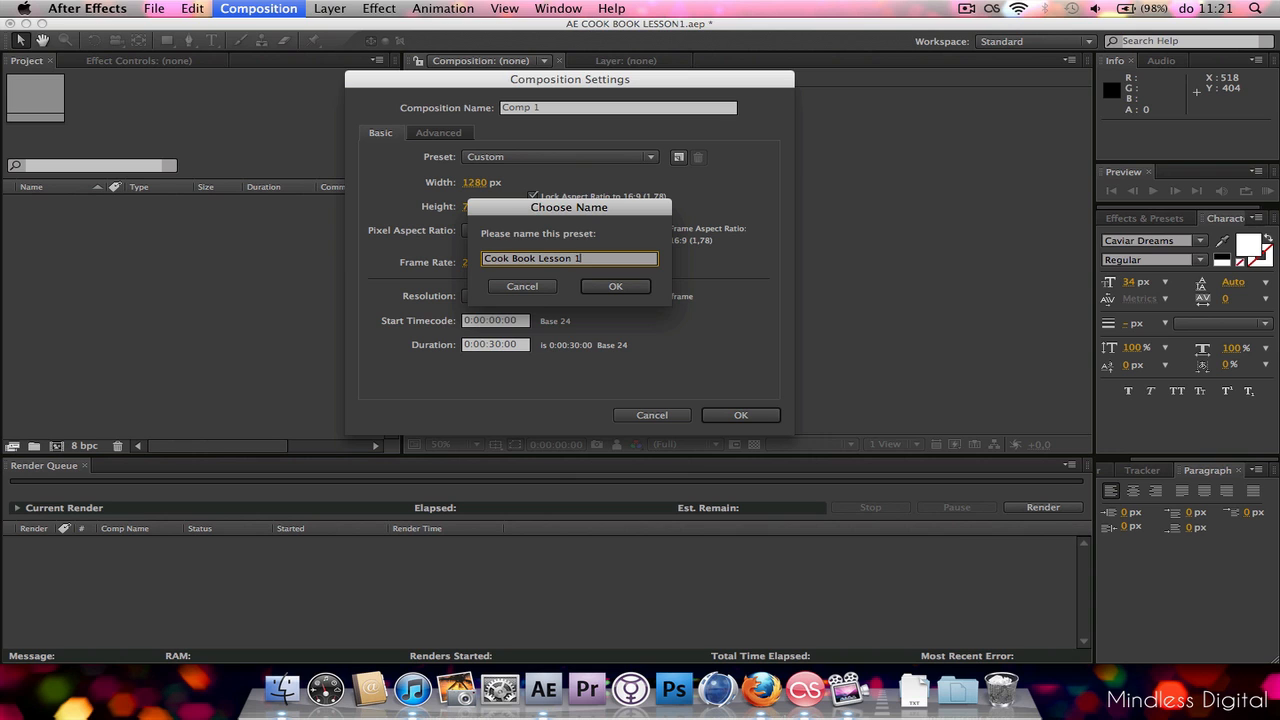
{"action": "left_click", "coordinate": [616, 286]}
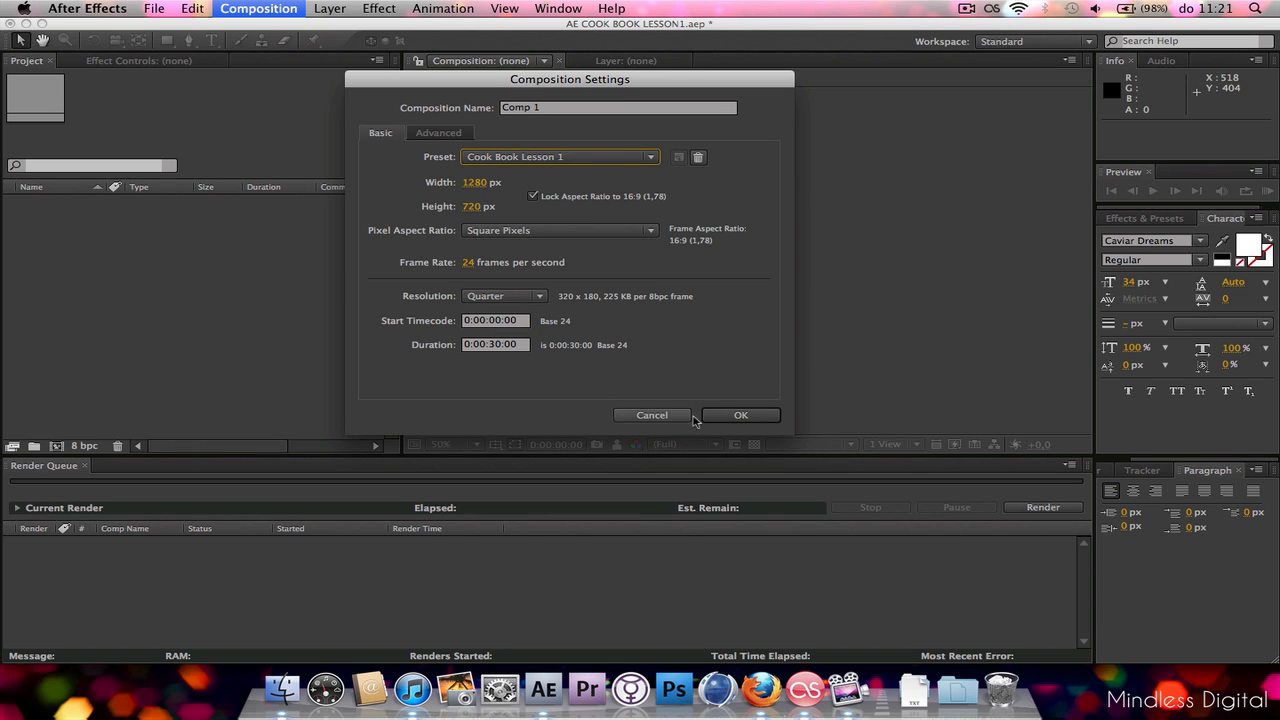
- Confirm the Composition Settings to create Comp 1
{"action": "left_click", "coordinate": [740, 414]}
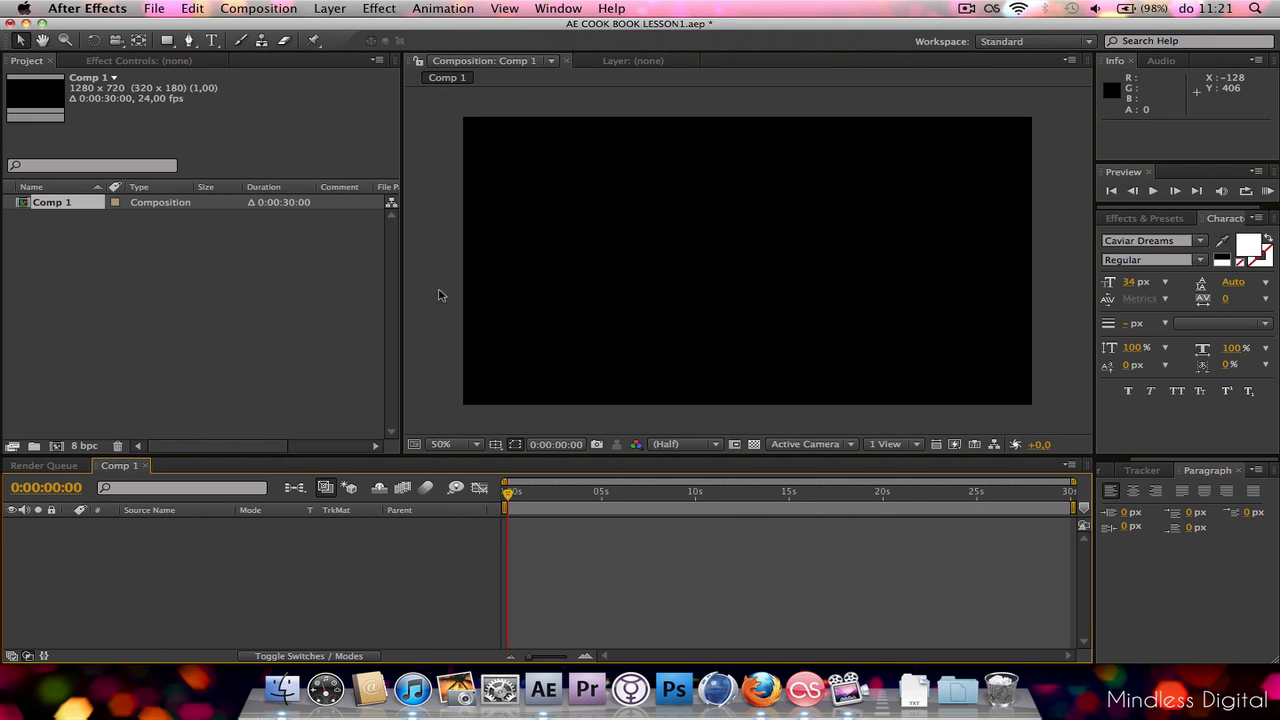
{"action": "mouse_move", "coordinate": [308, 140]}
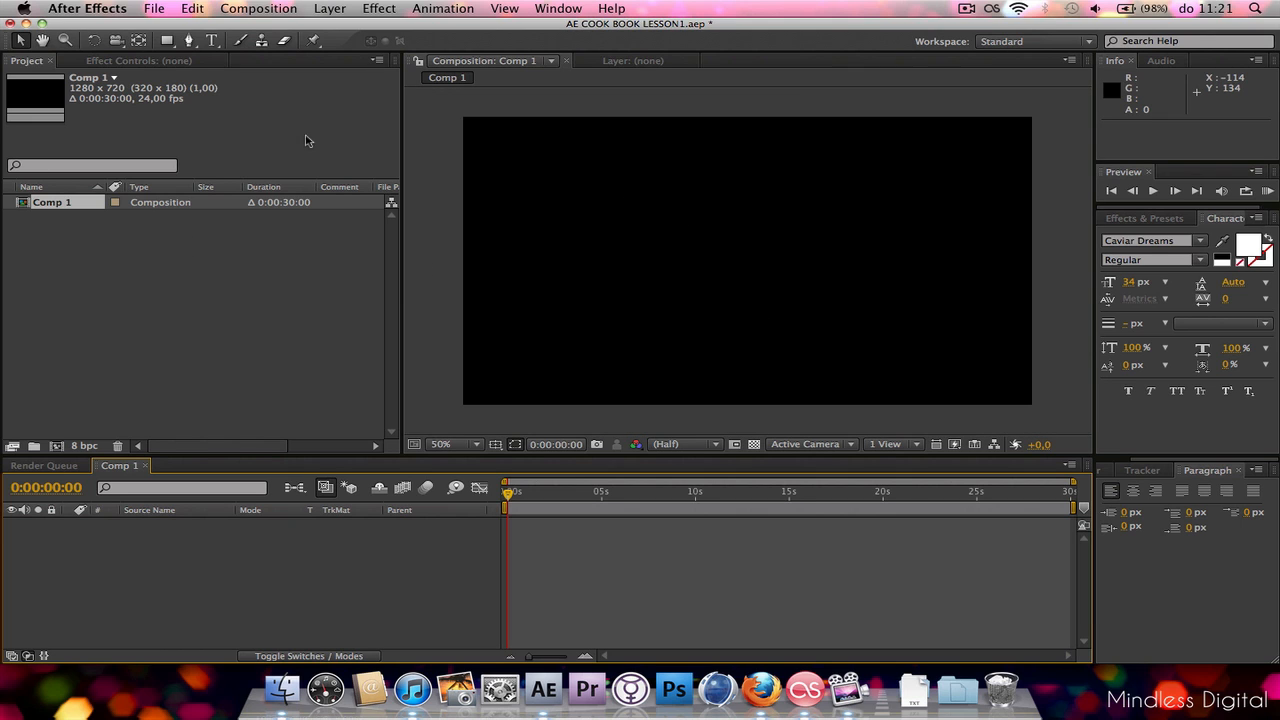
{"action": "left_click", "coordinate": [96, 40]}
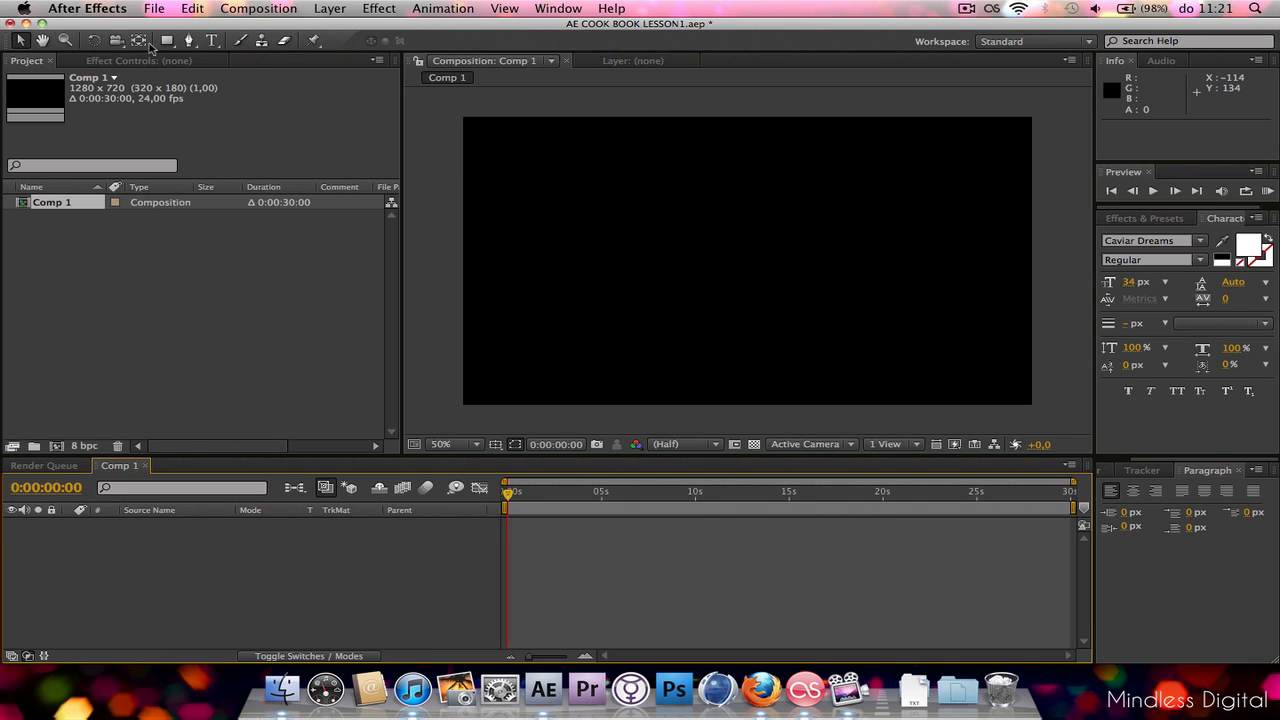
{"action": "mouse_move", "coordinate": [284, 40]}
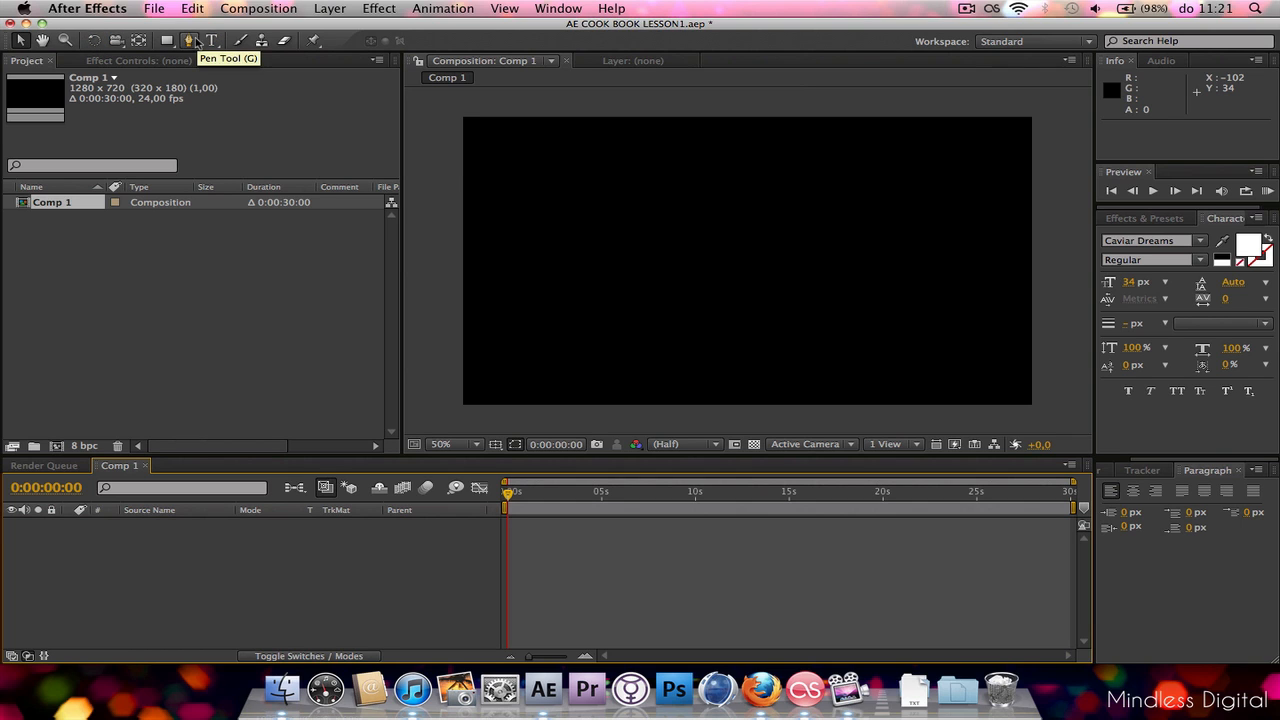
{"action": "mouse_move", "coordinate": [116, 40]}
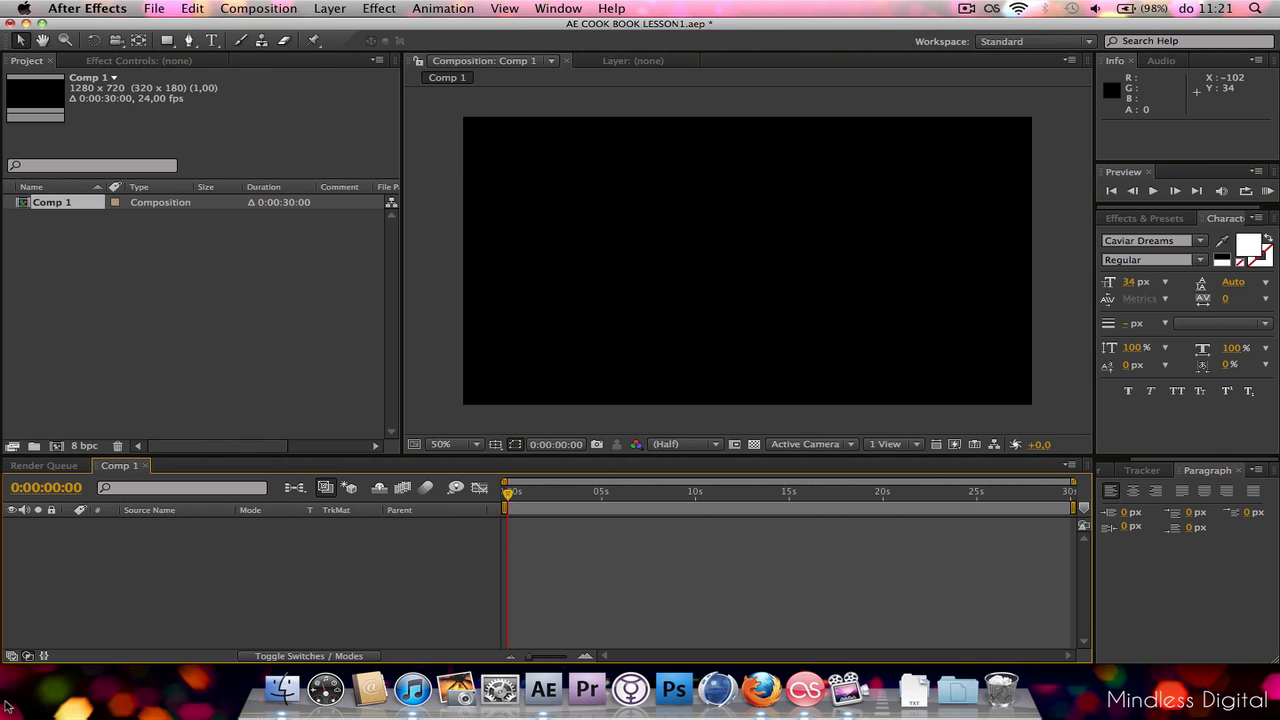
{"action": "mouse_move", "coordinate": [40, 636]}
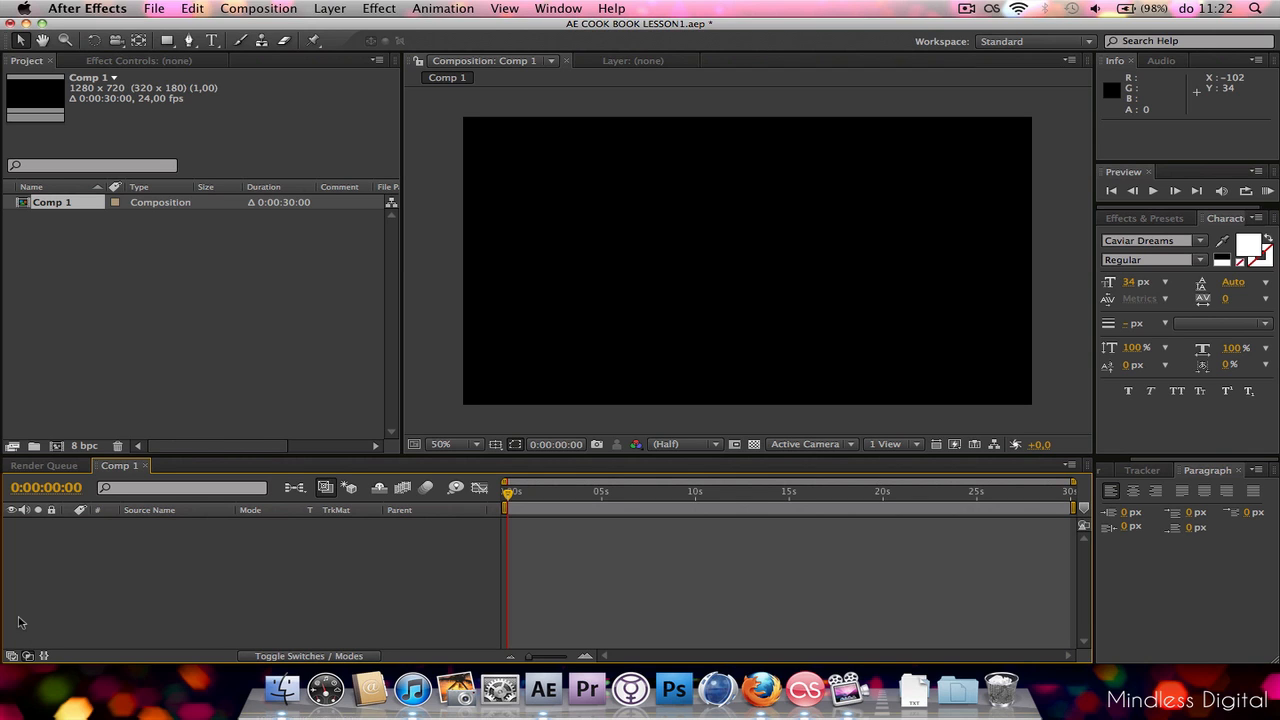
{"action": "mouse_move", "coordinate": [12, 636]}
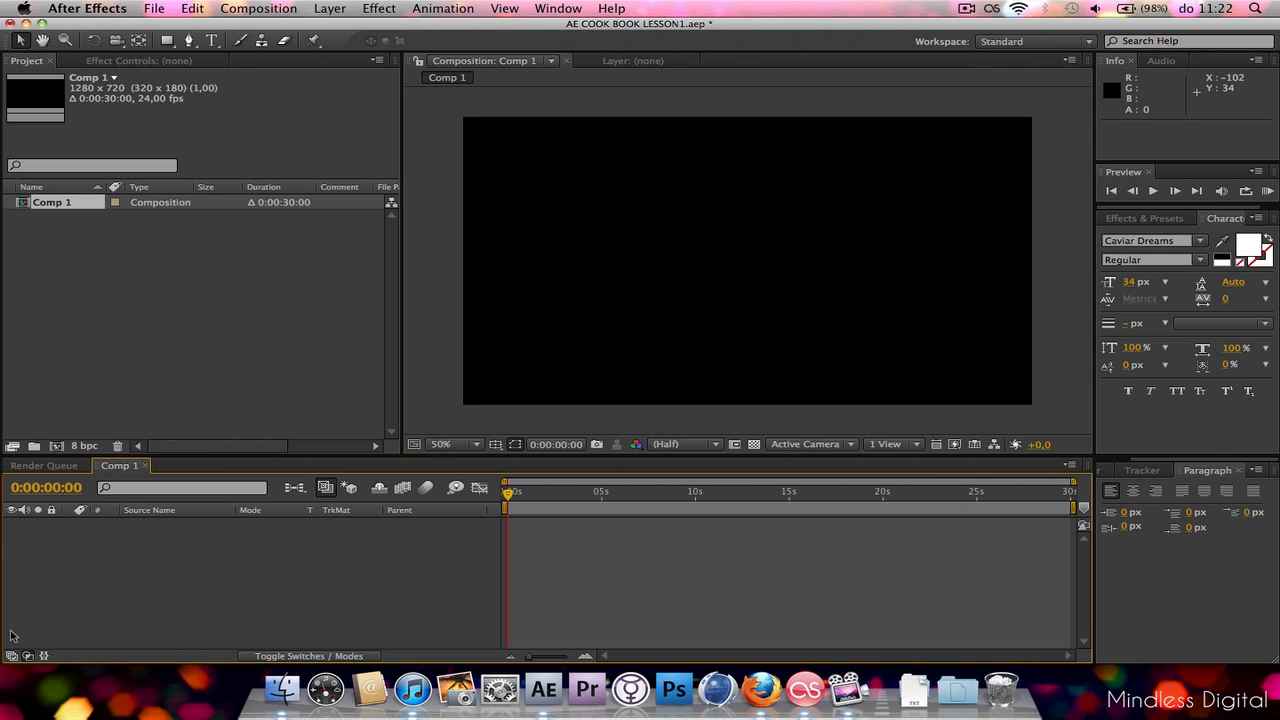
{"action": "mouse_move", "coordinate": [16, 610]}
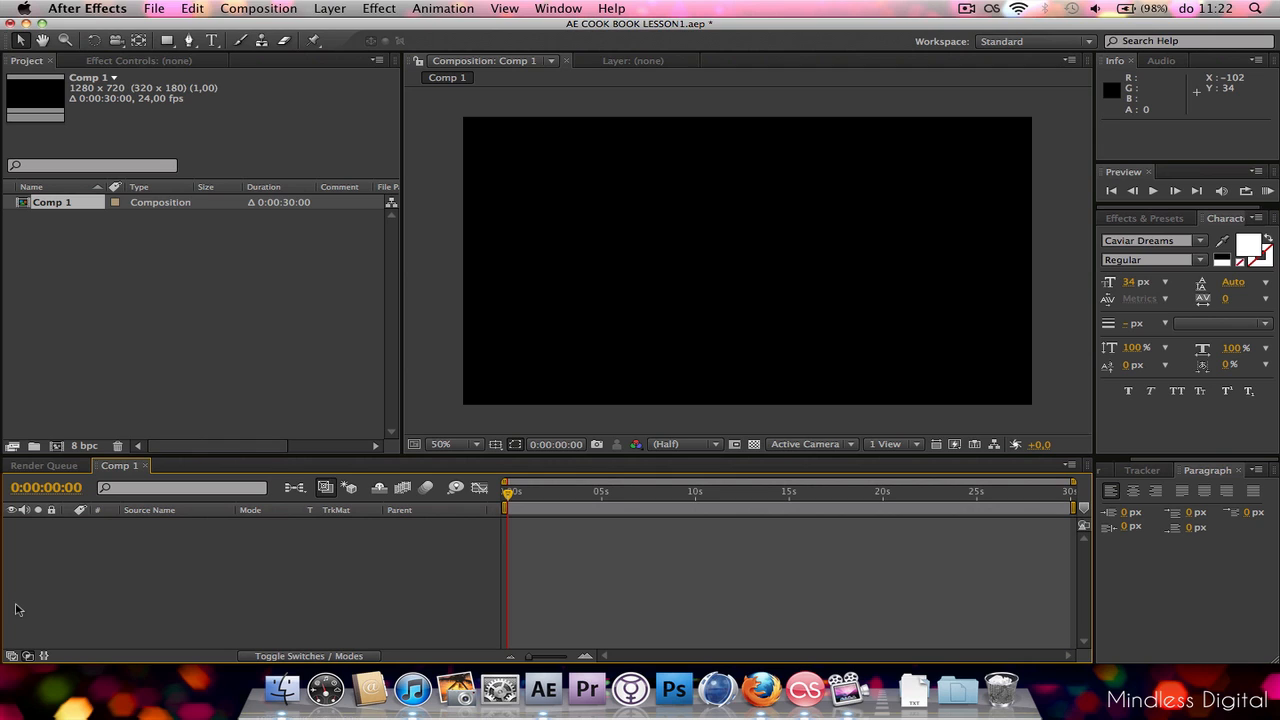
{"action": "mouse_move", "coordinate": [112, 588]}
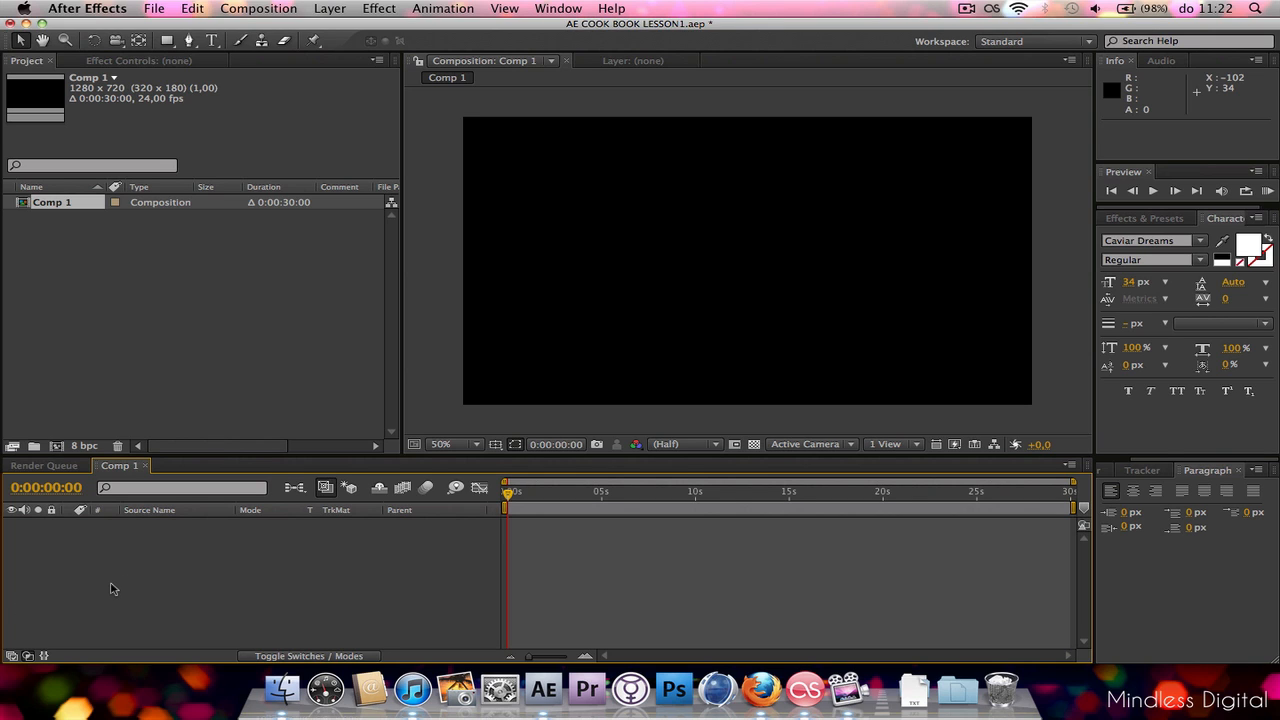
{"action": "mouse_move", "coordinate": [124, 576]}
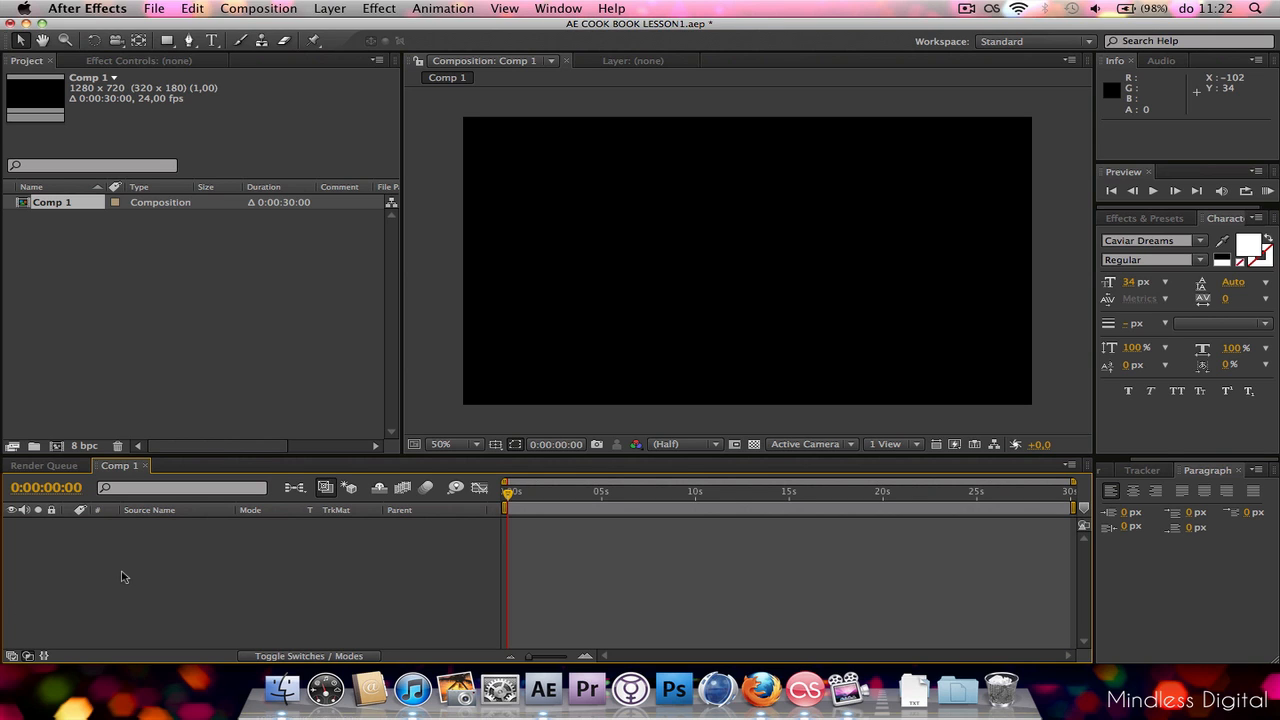
{"action": "mouse_move", "coordinate": [180, 572]}
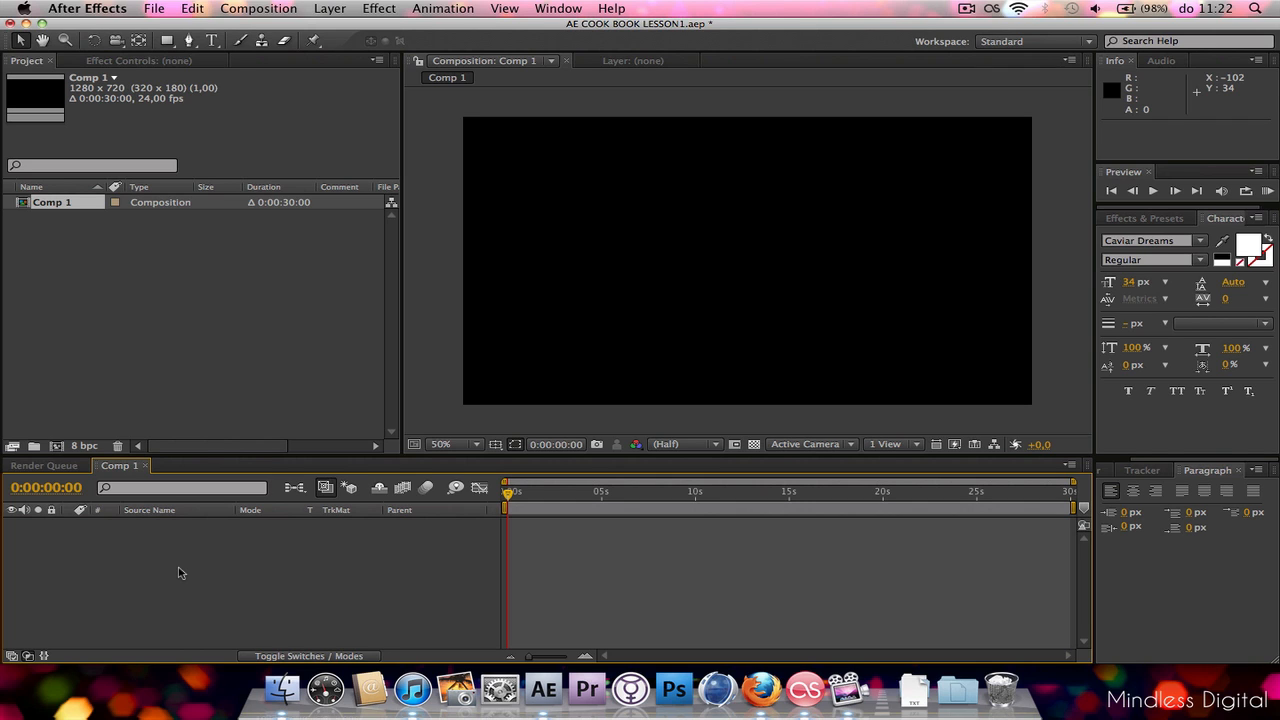
{"action": "mouse_move", "coordinate": [172, 572]}
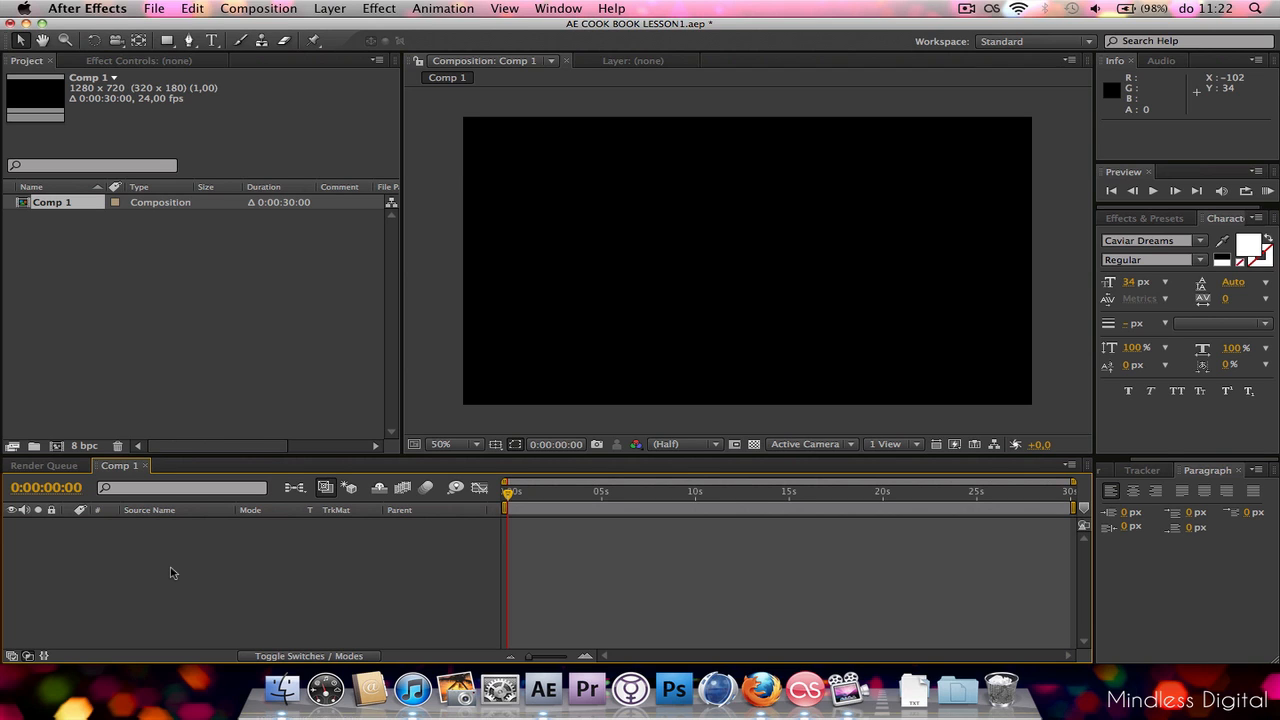
{"action": "mouse_move", "coordinate": [884, 160]}
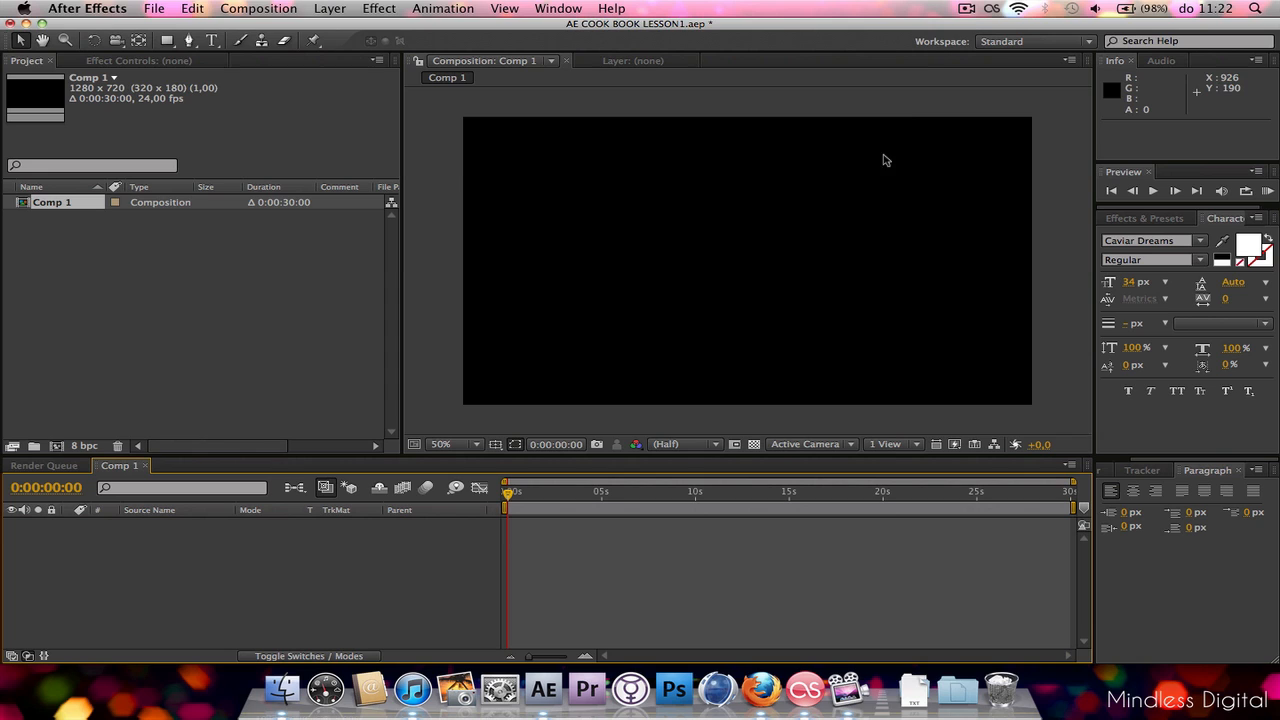